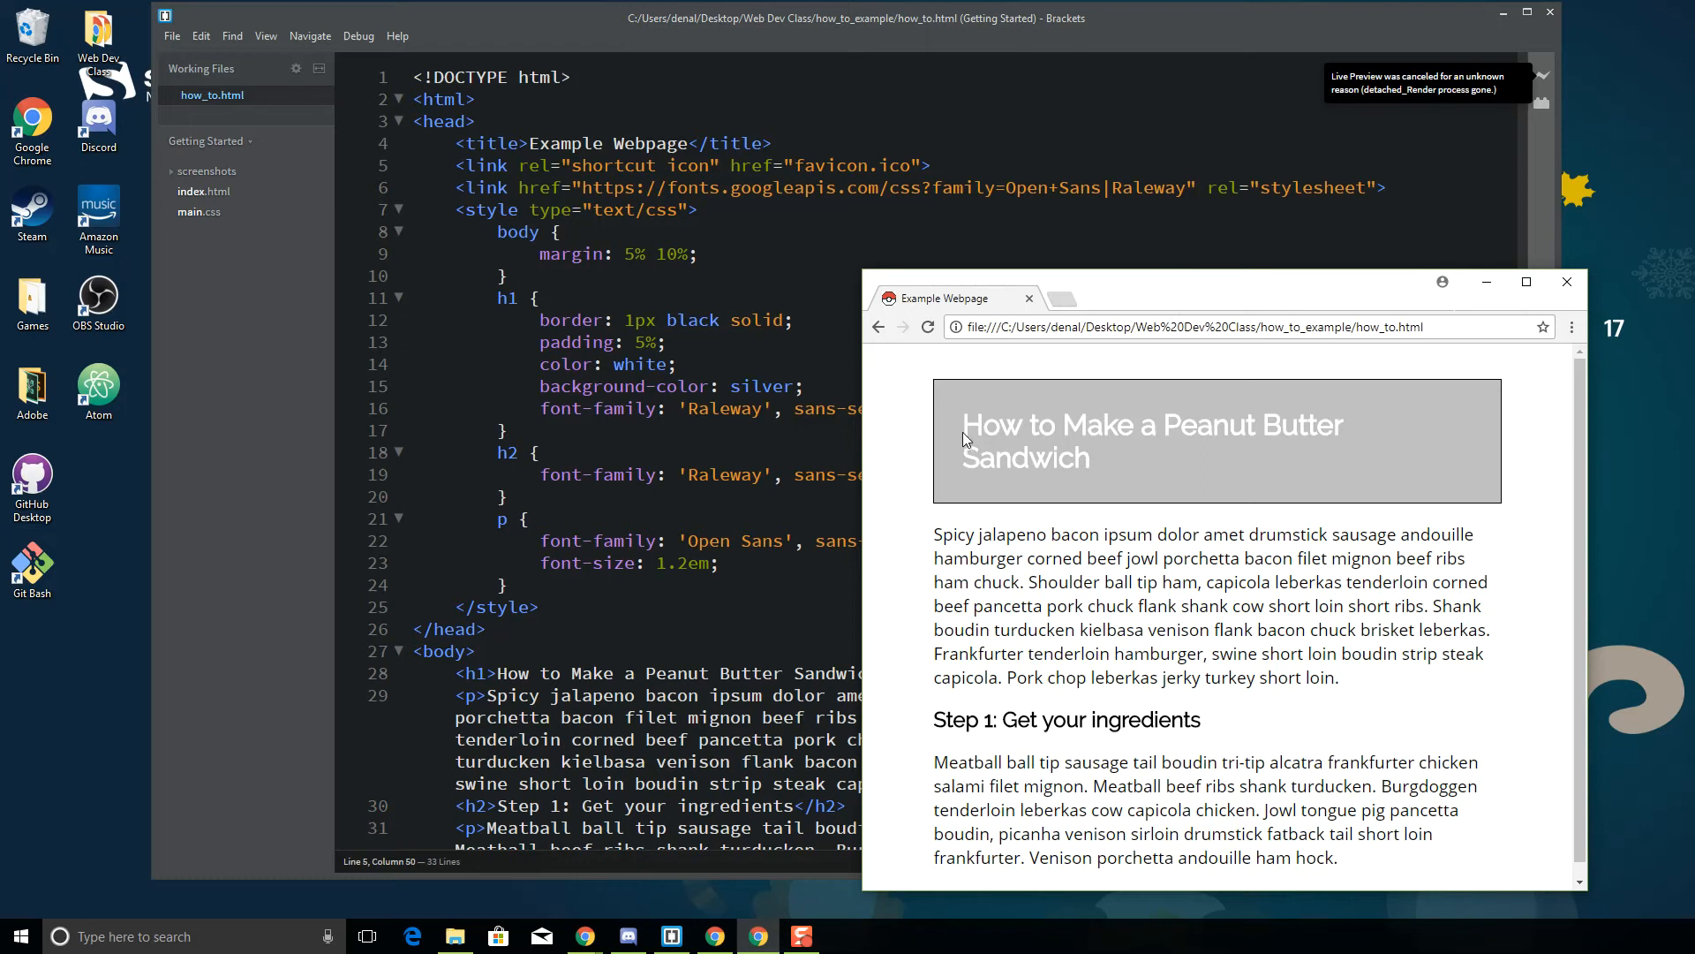
pyautogui.moveTo(1423, 514)
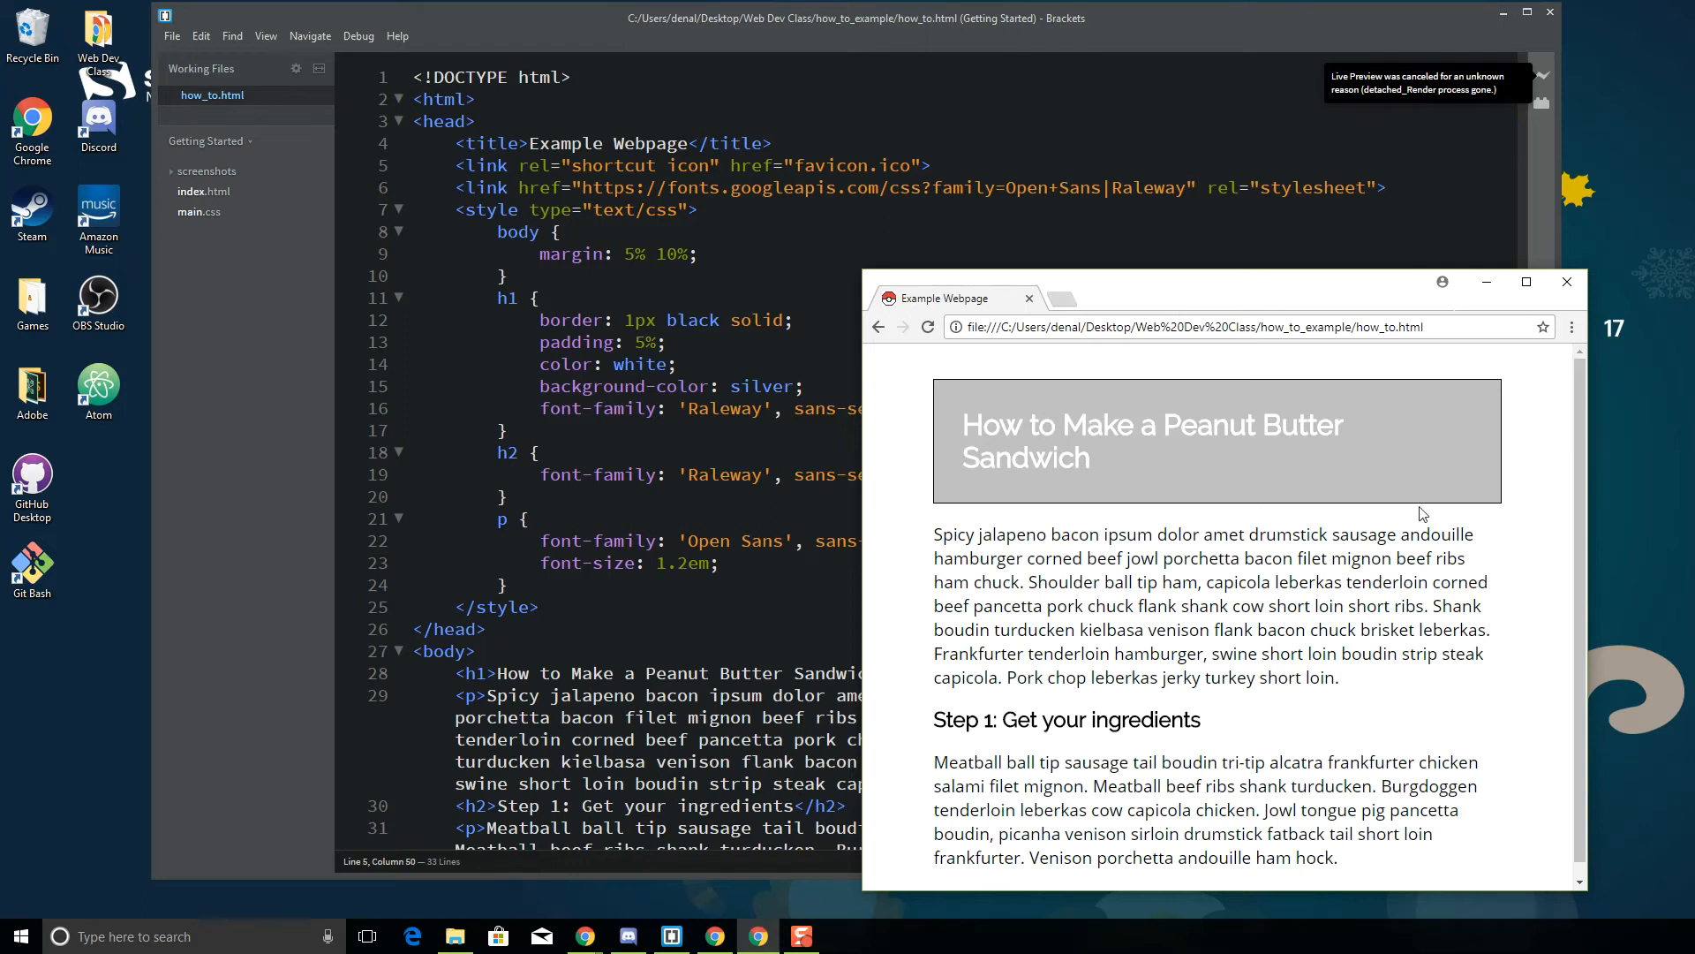
pyautogui.moveTo(1480, 449)
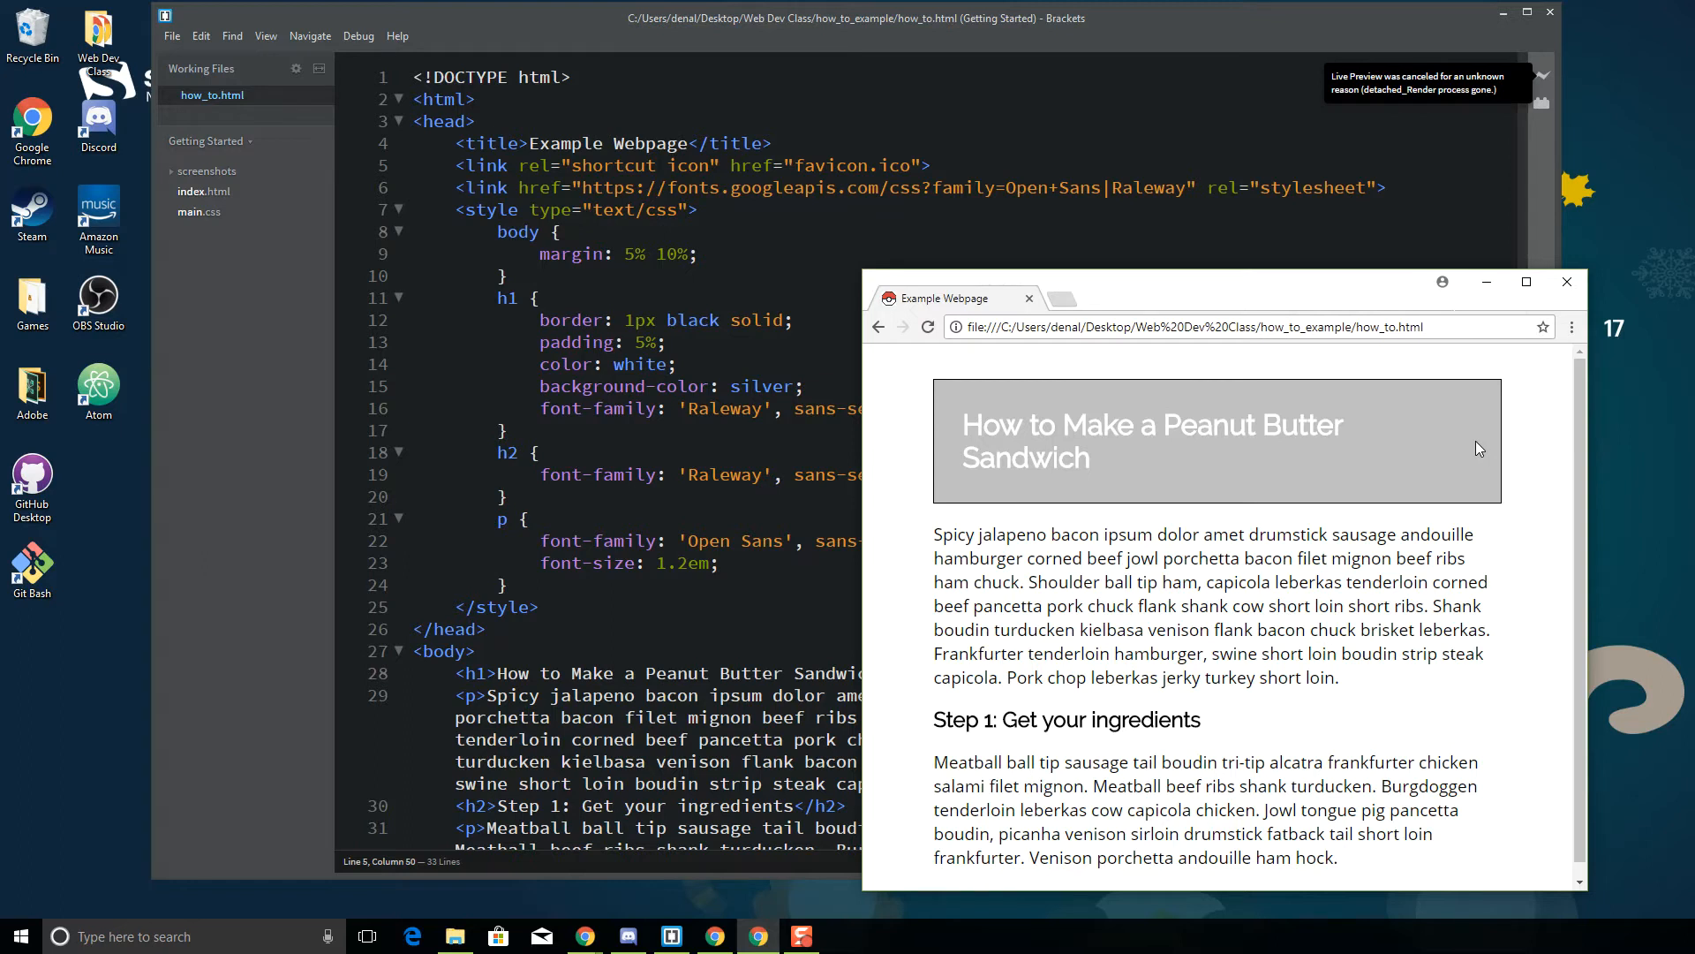
pyautogui.moveTo(1000, 436)
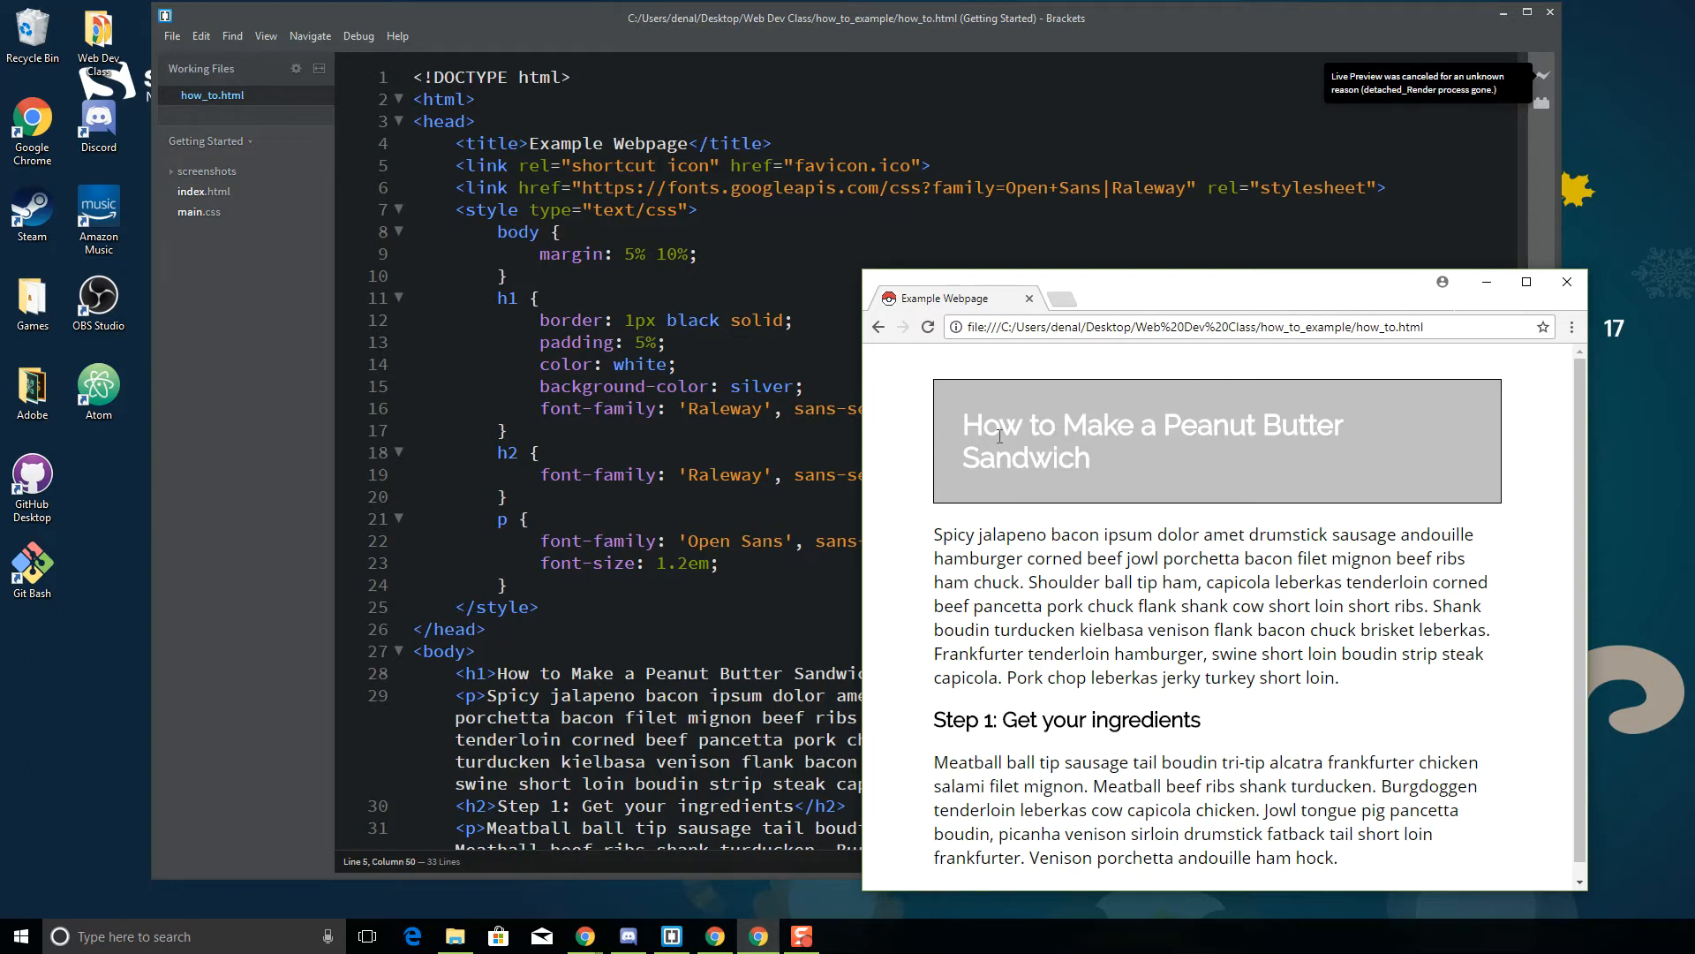
pyautogui.moveTo(1222, 574)
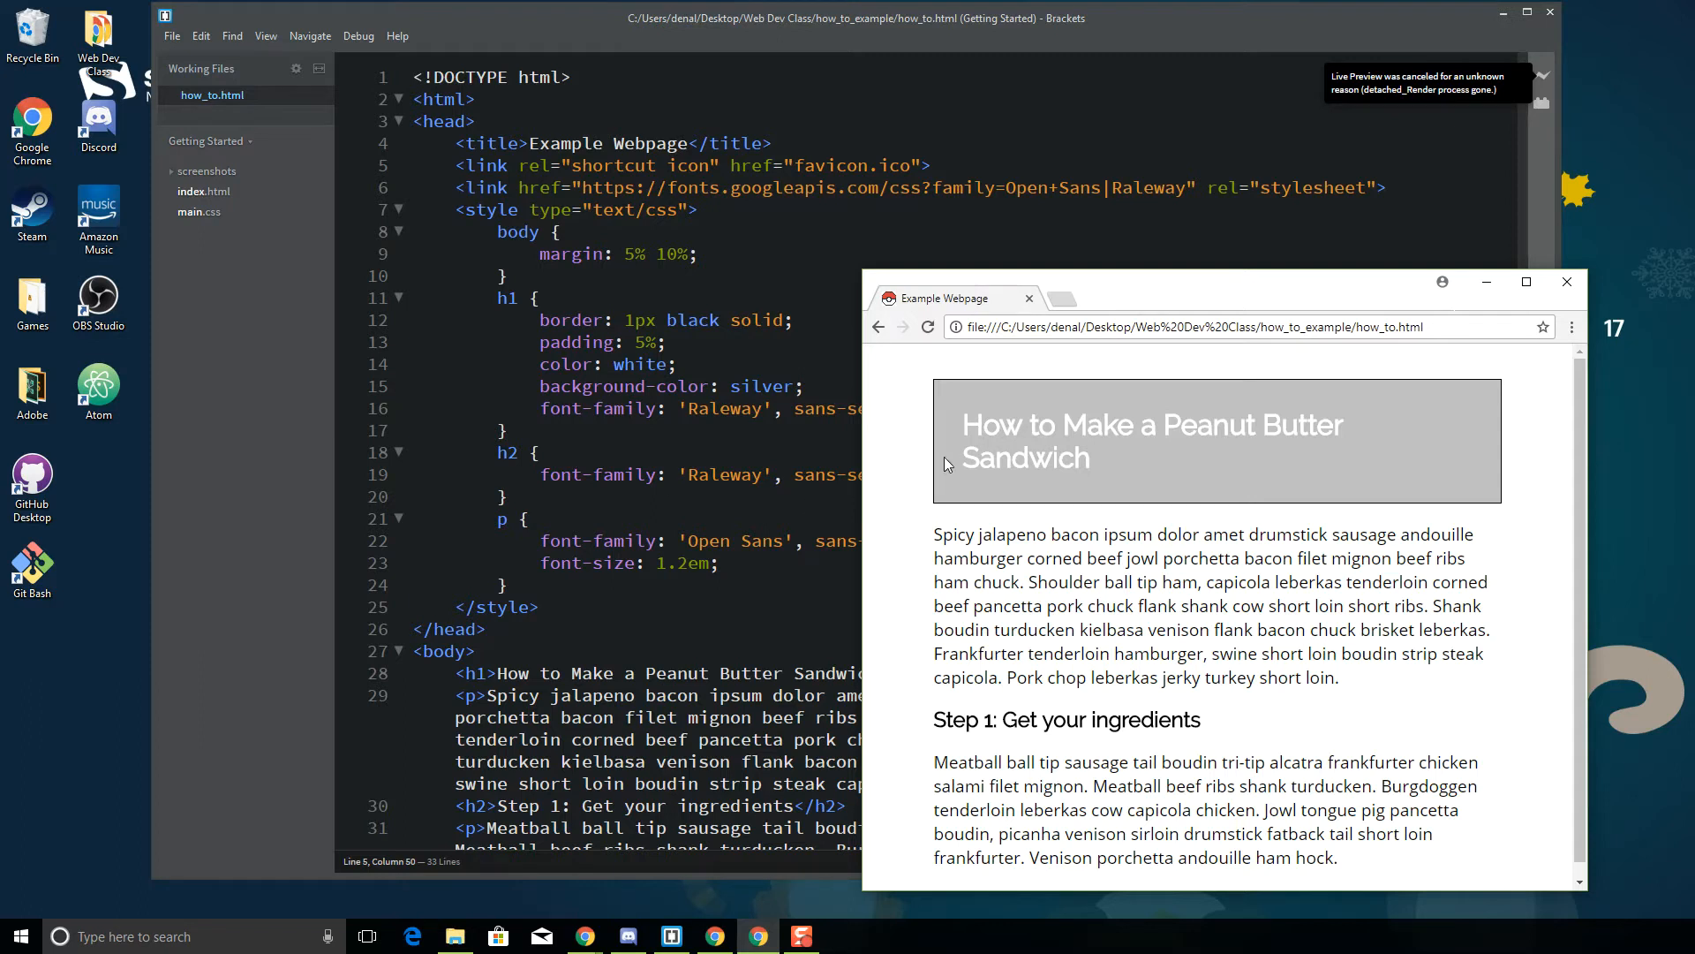
pyautogui.moveTo(701, 284)
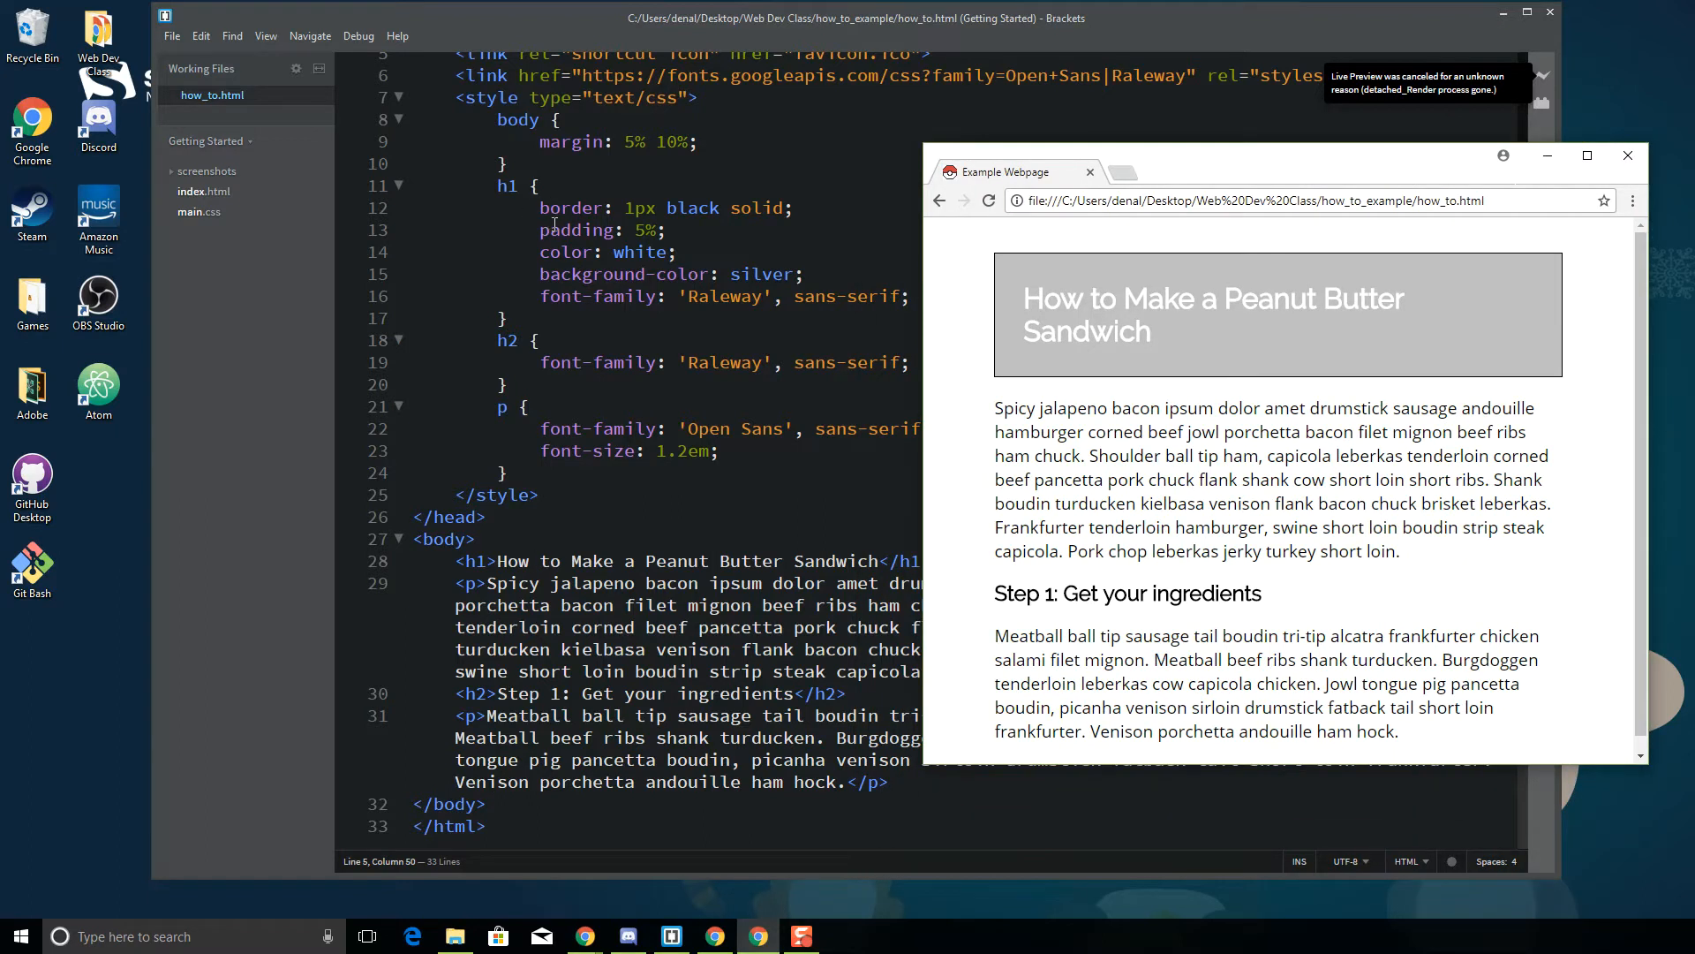
pyautogui.moveTo(1471, 280)
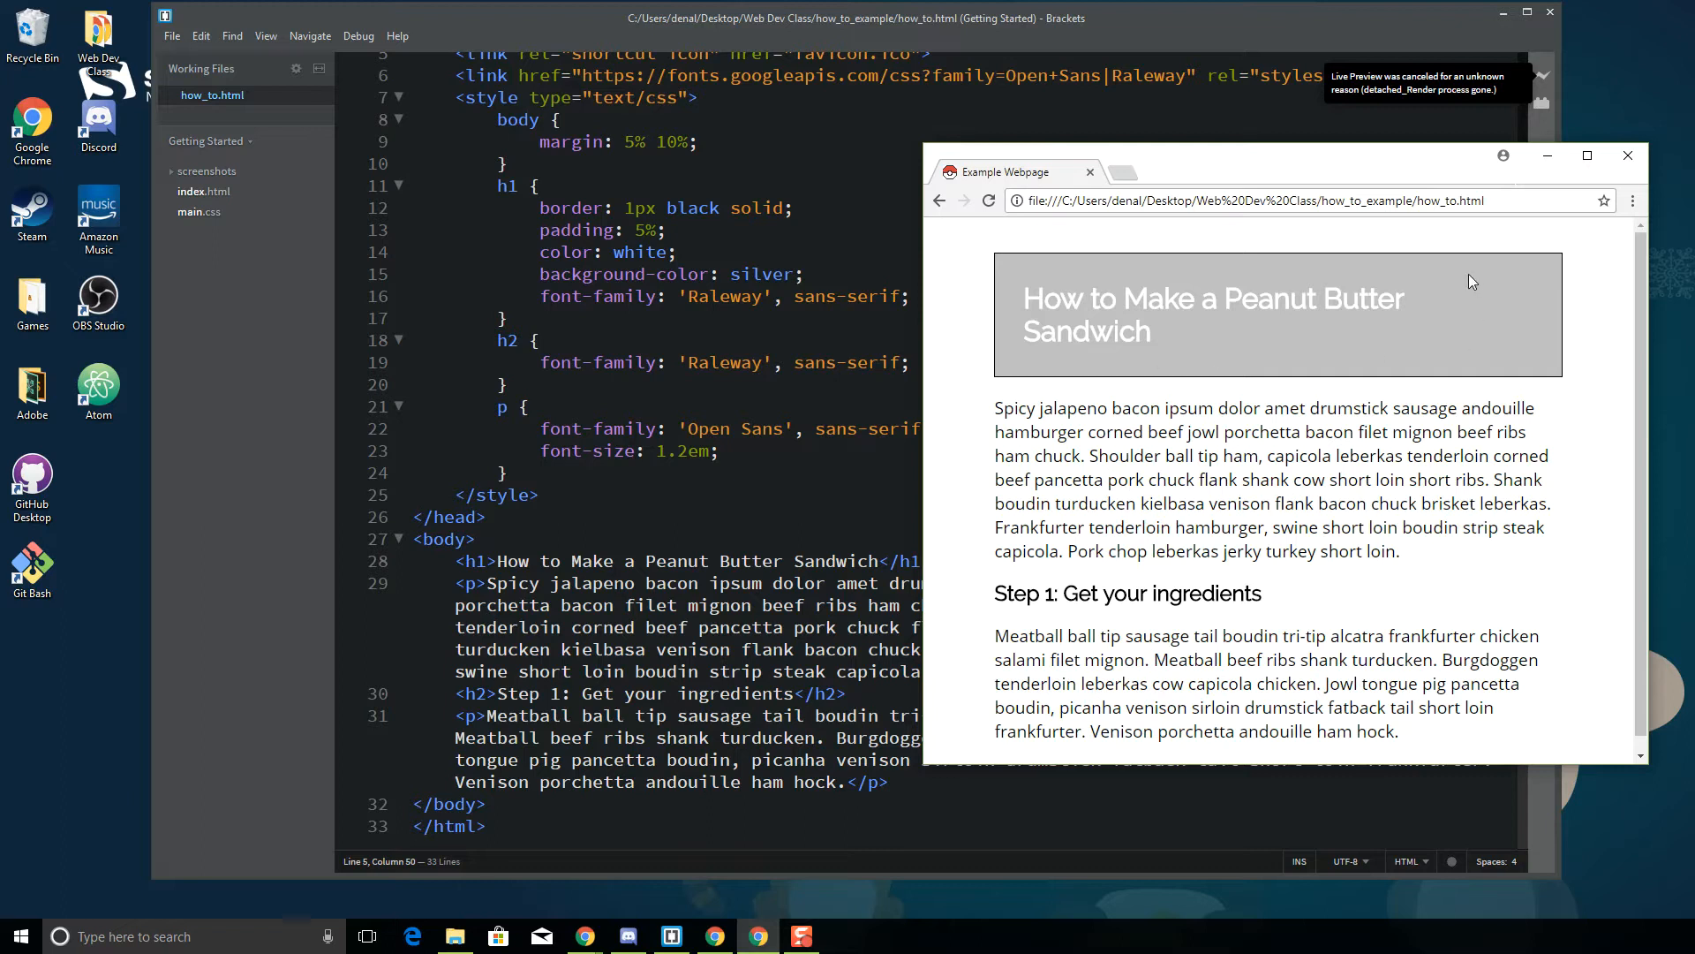
pyautogui.moveTo(1003, 259)
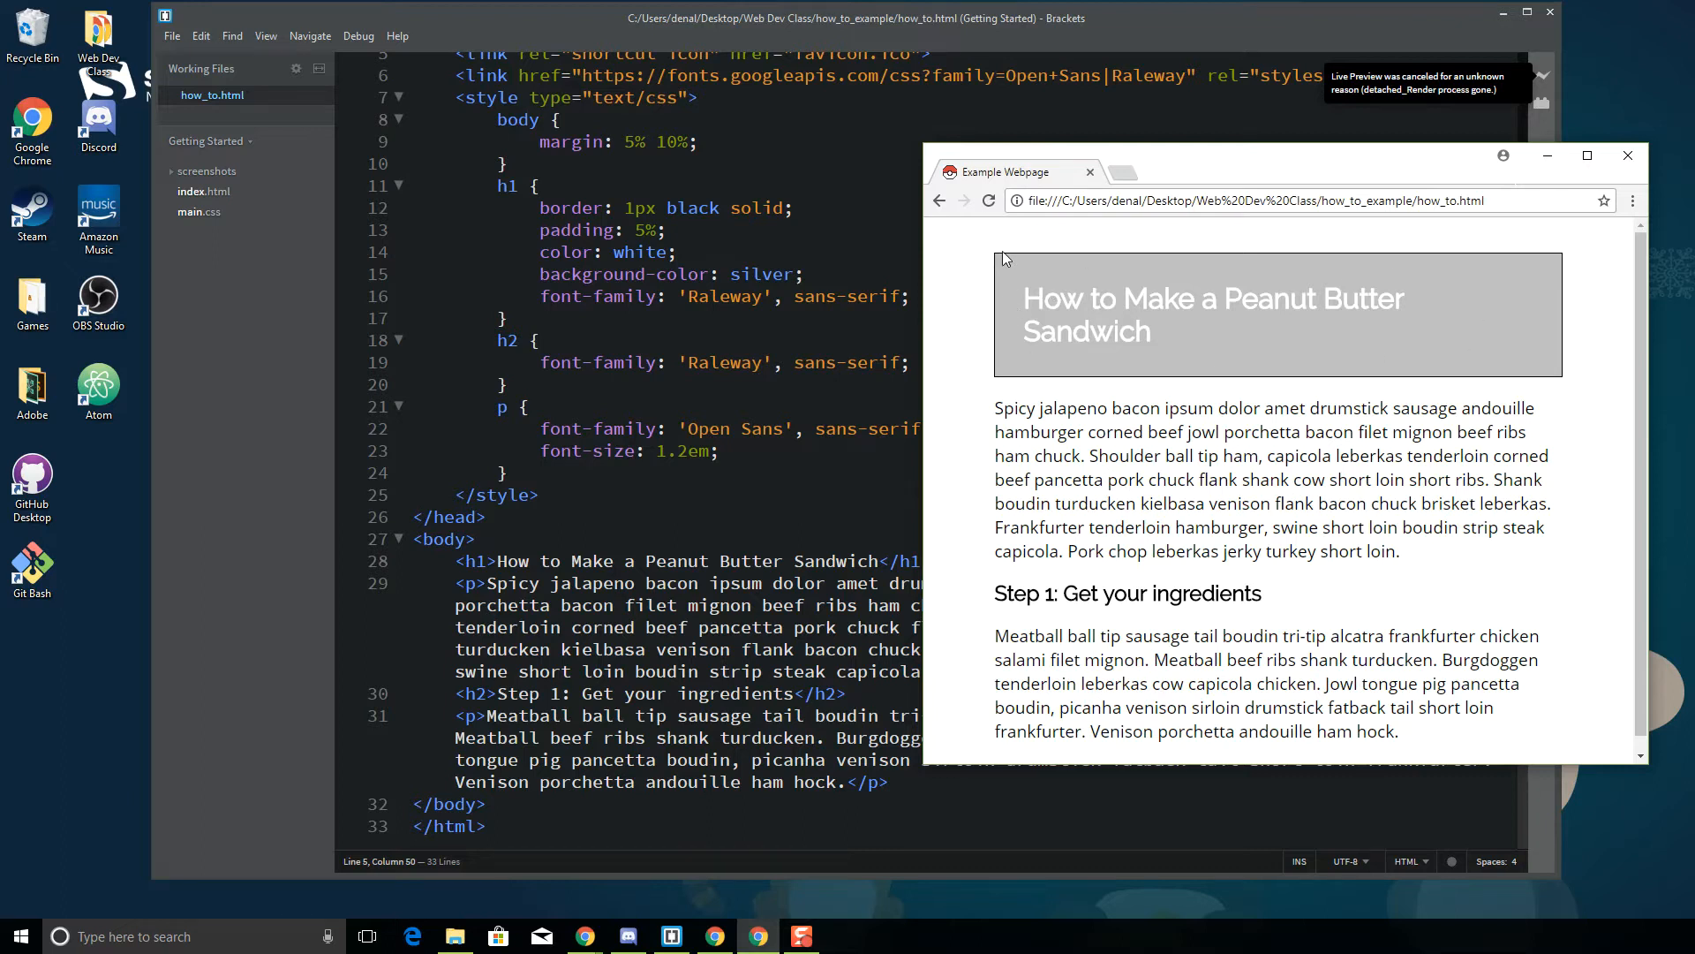
pyautogui.moveTo(1521, 306)
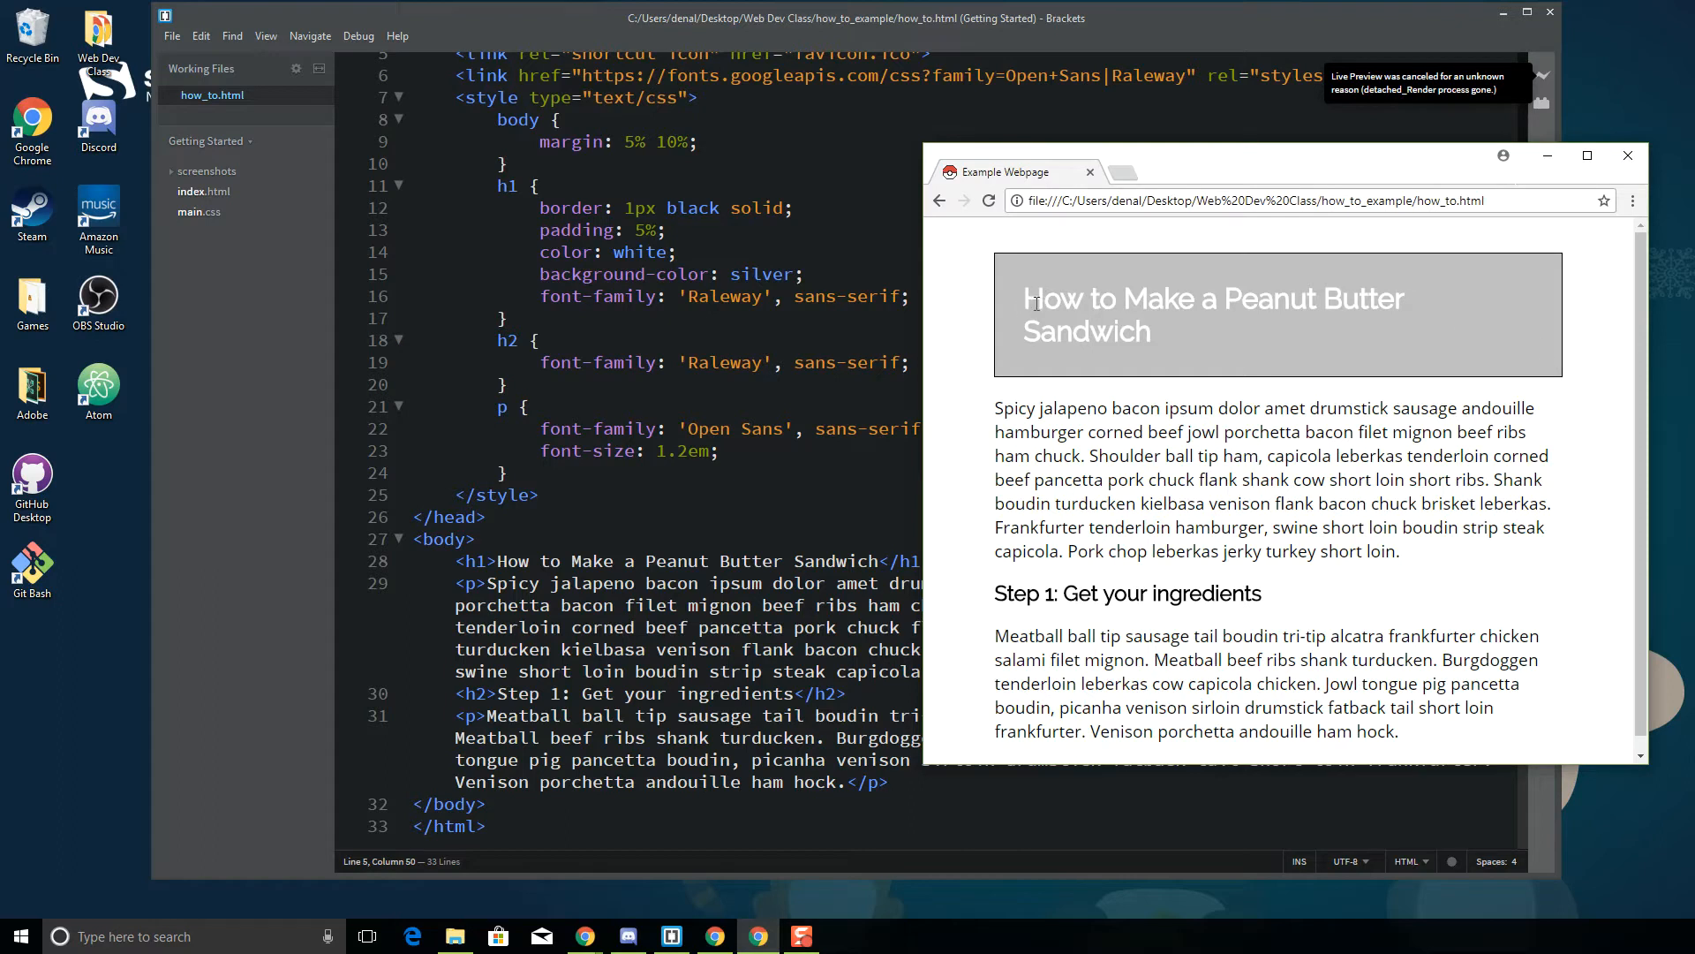
pyautogui.moveTo(1526, 369)
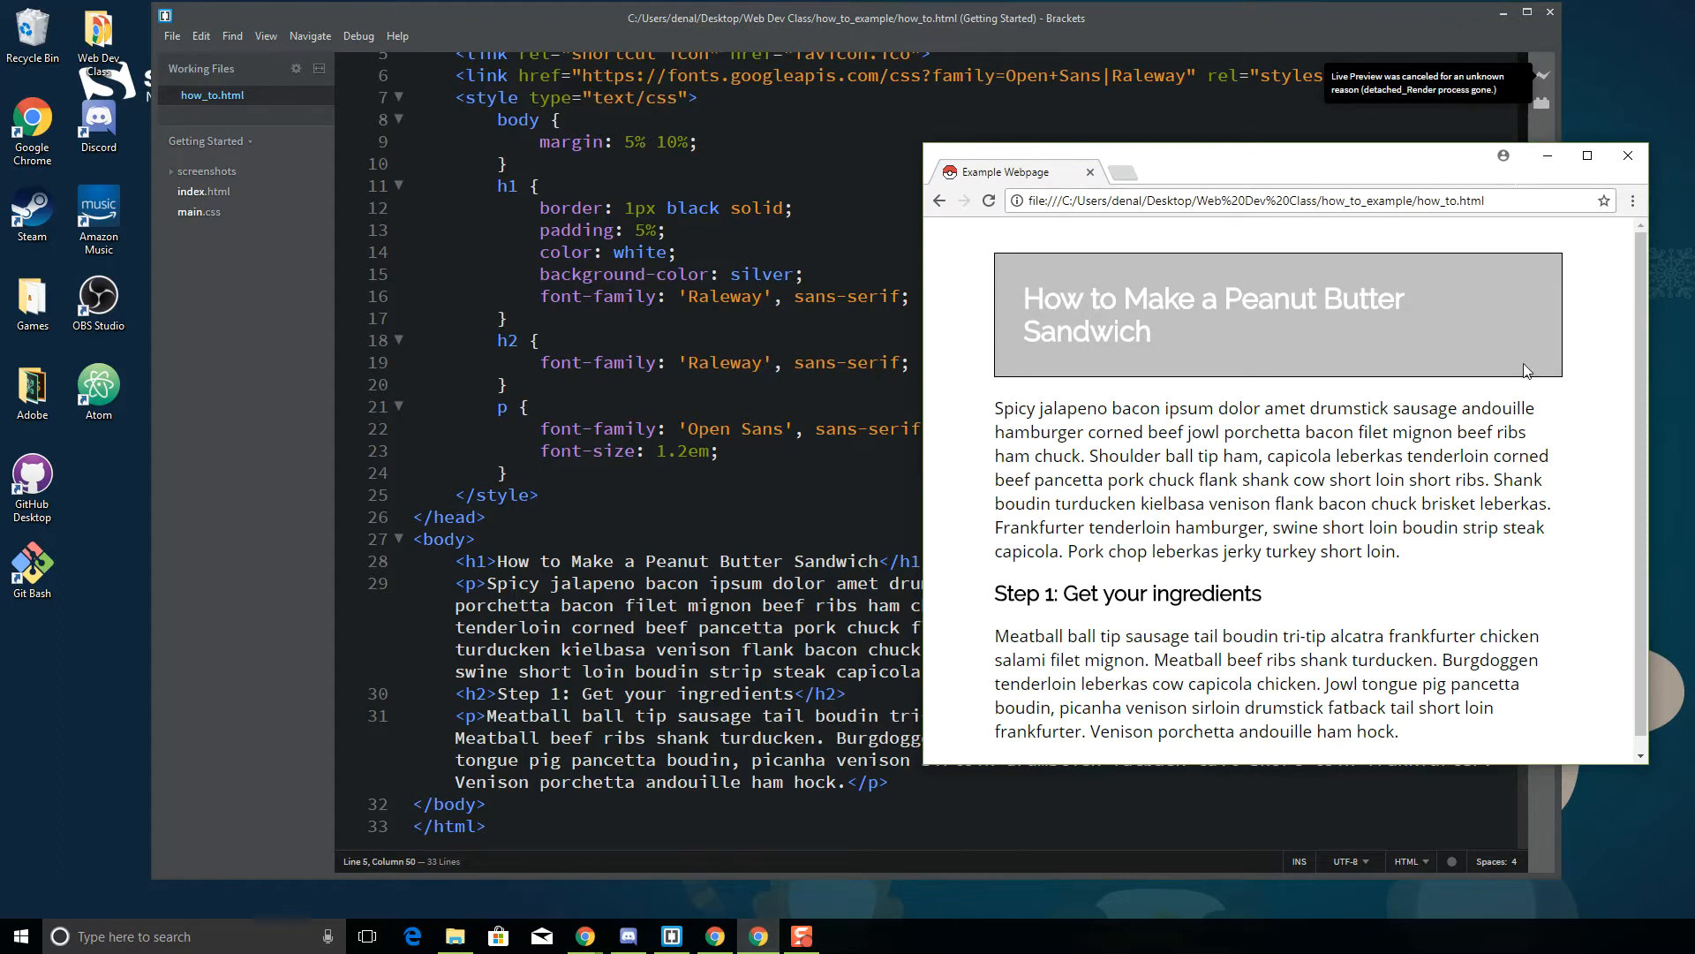
pyautogui.moveTo(1168, 355)
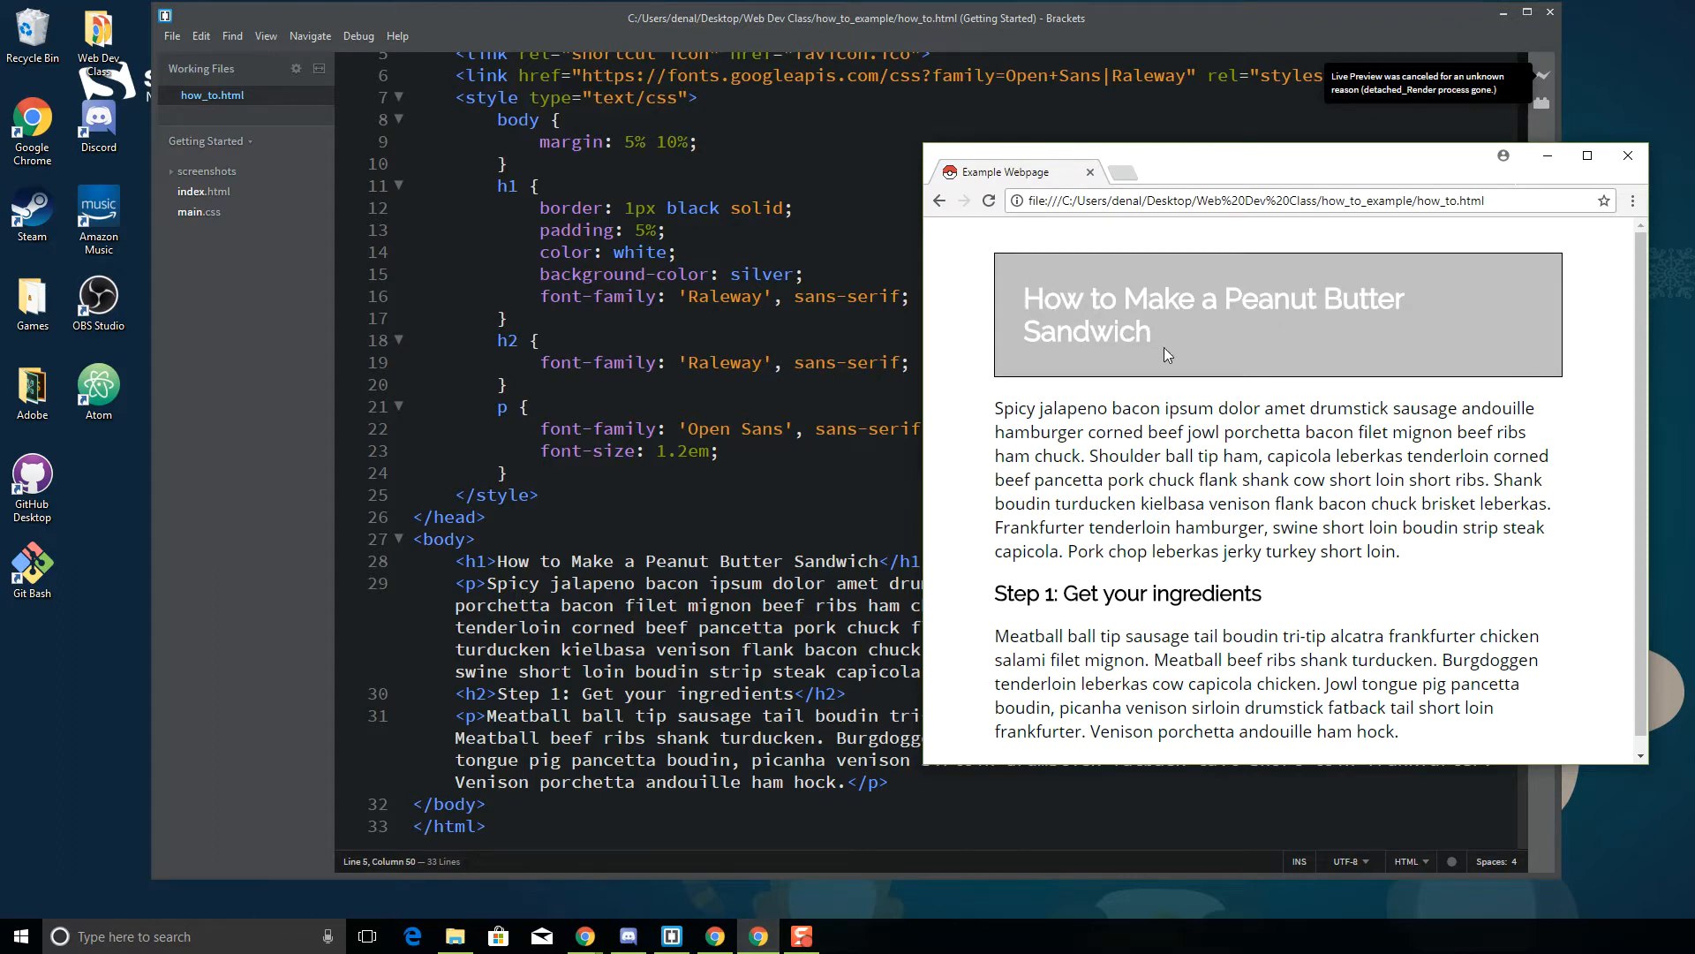
pyautogui.moveTo(977, 286)
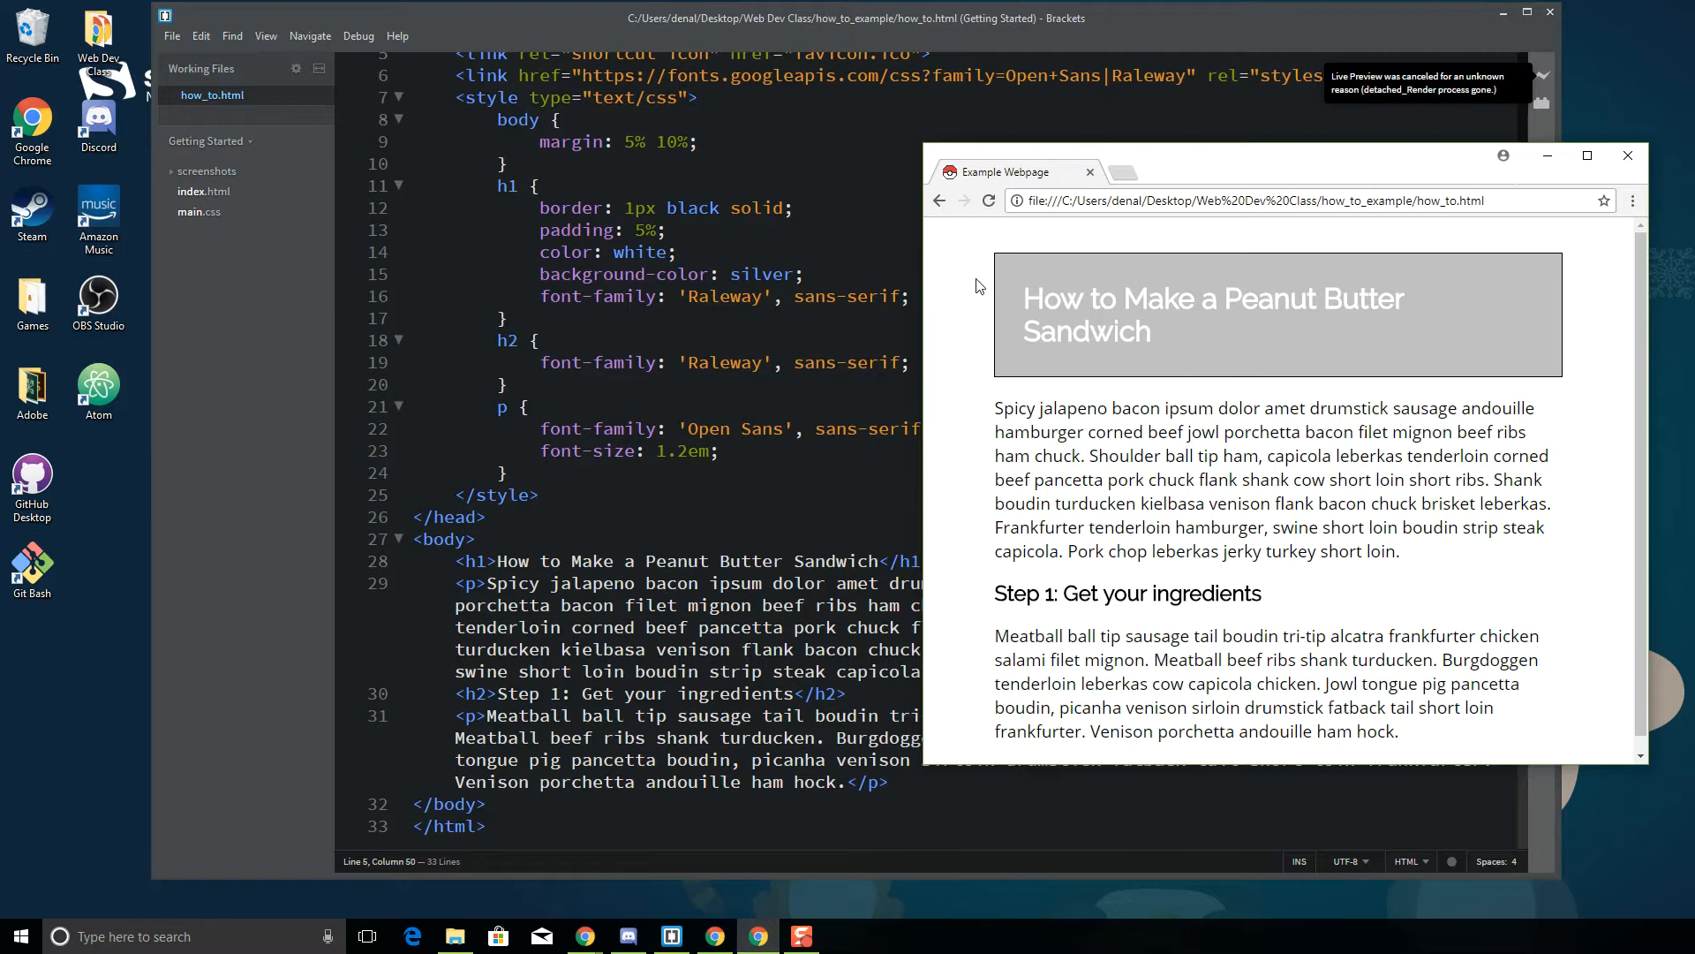
pyautogui.moveTo(1187, 344)
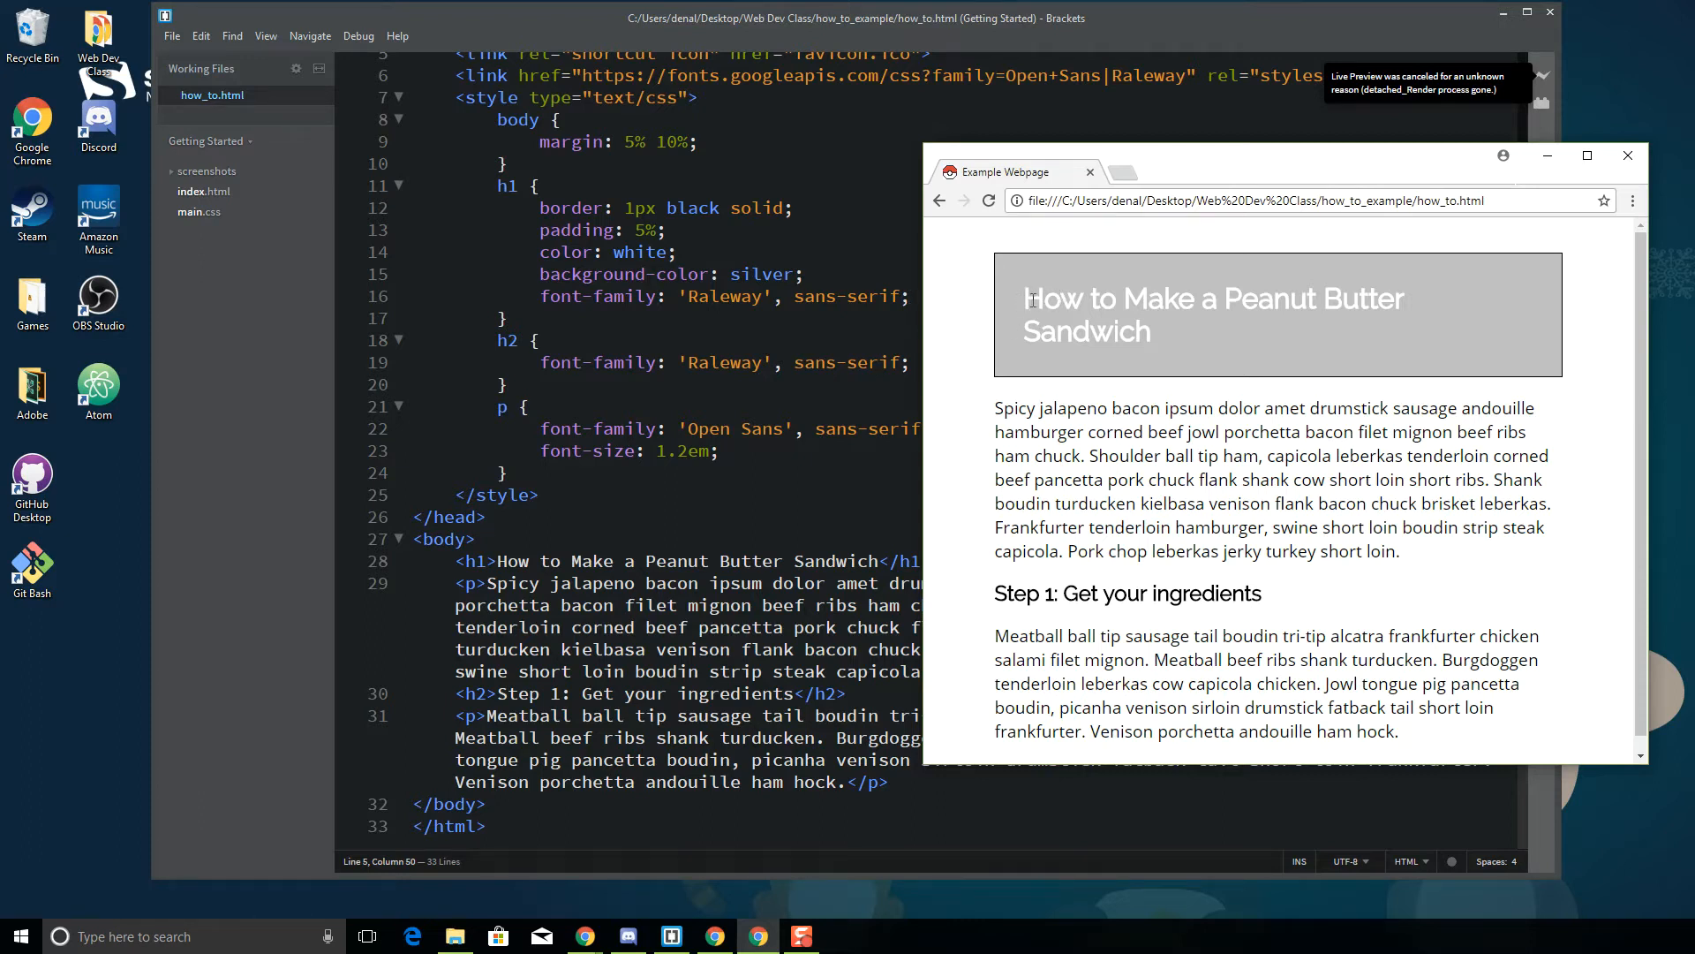
pyautogui.moveTo(1264, 309)
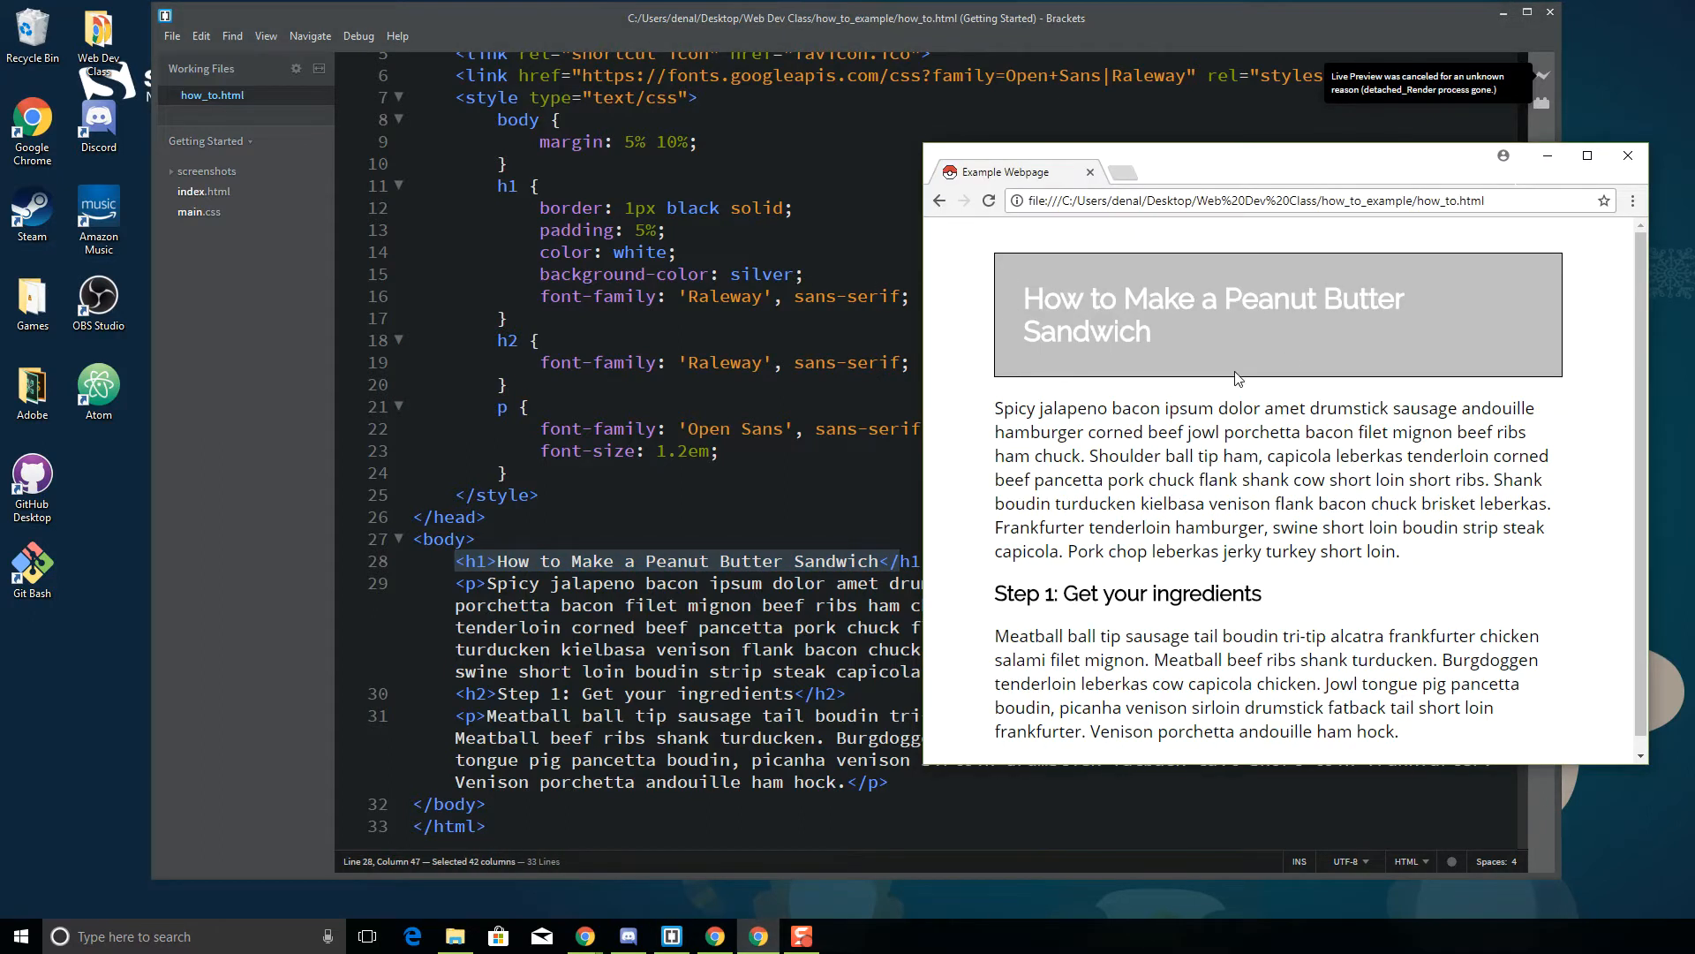
pyautogui.moveTo(1013, 362)
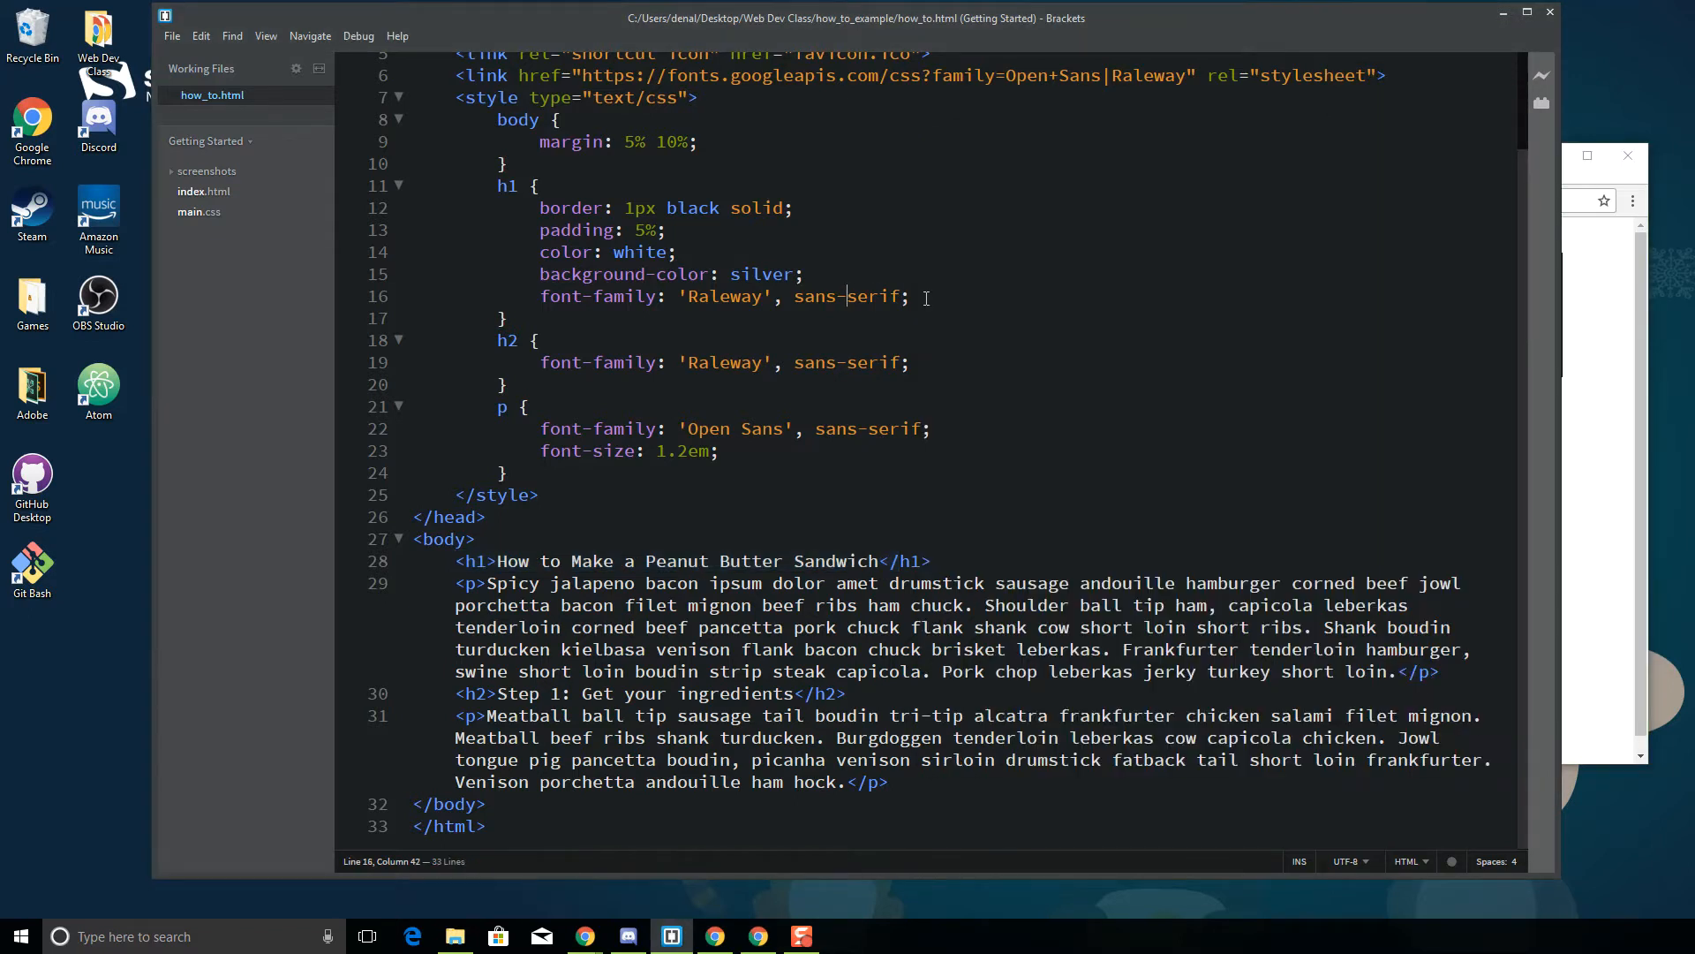
# Add text-align: center to the h1 rule using the code hint list
pyautogui.write('text-align:')
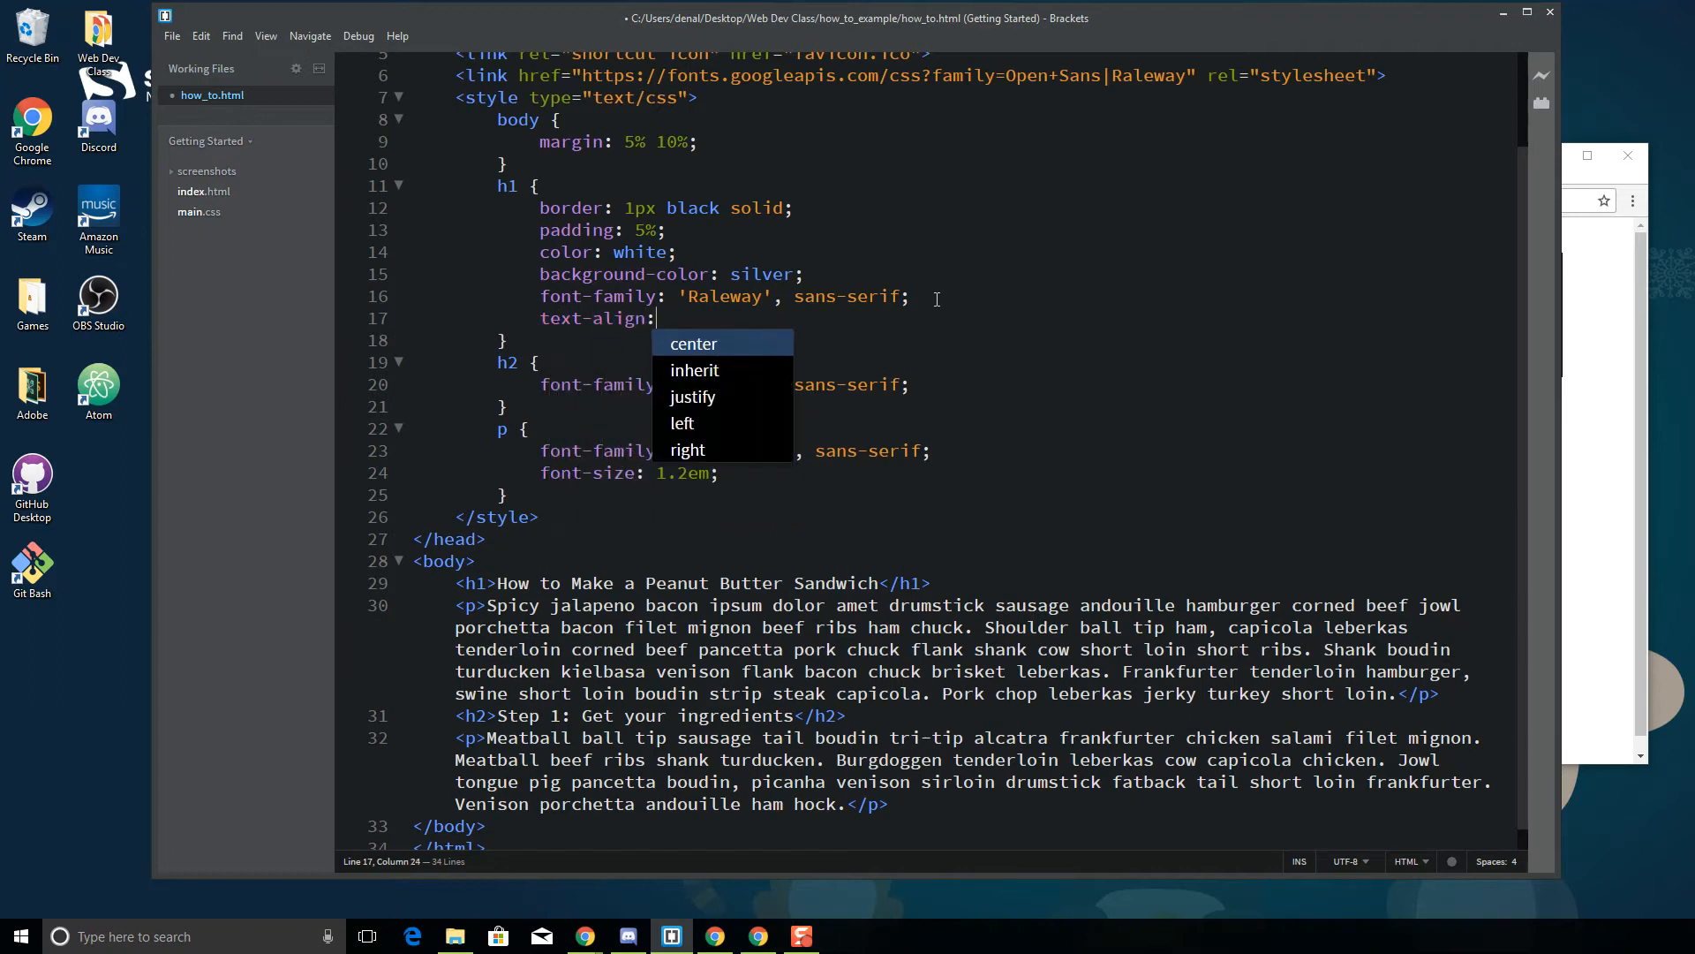
pyautogui.click(693, 342)
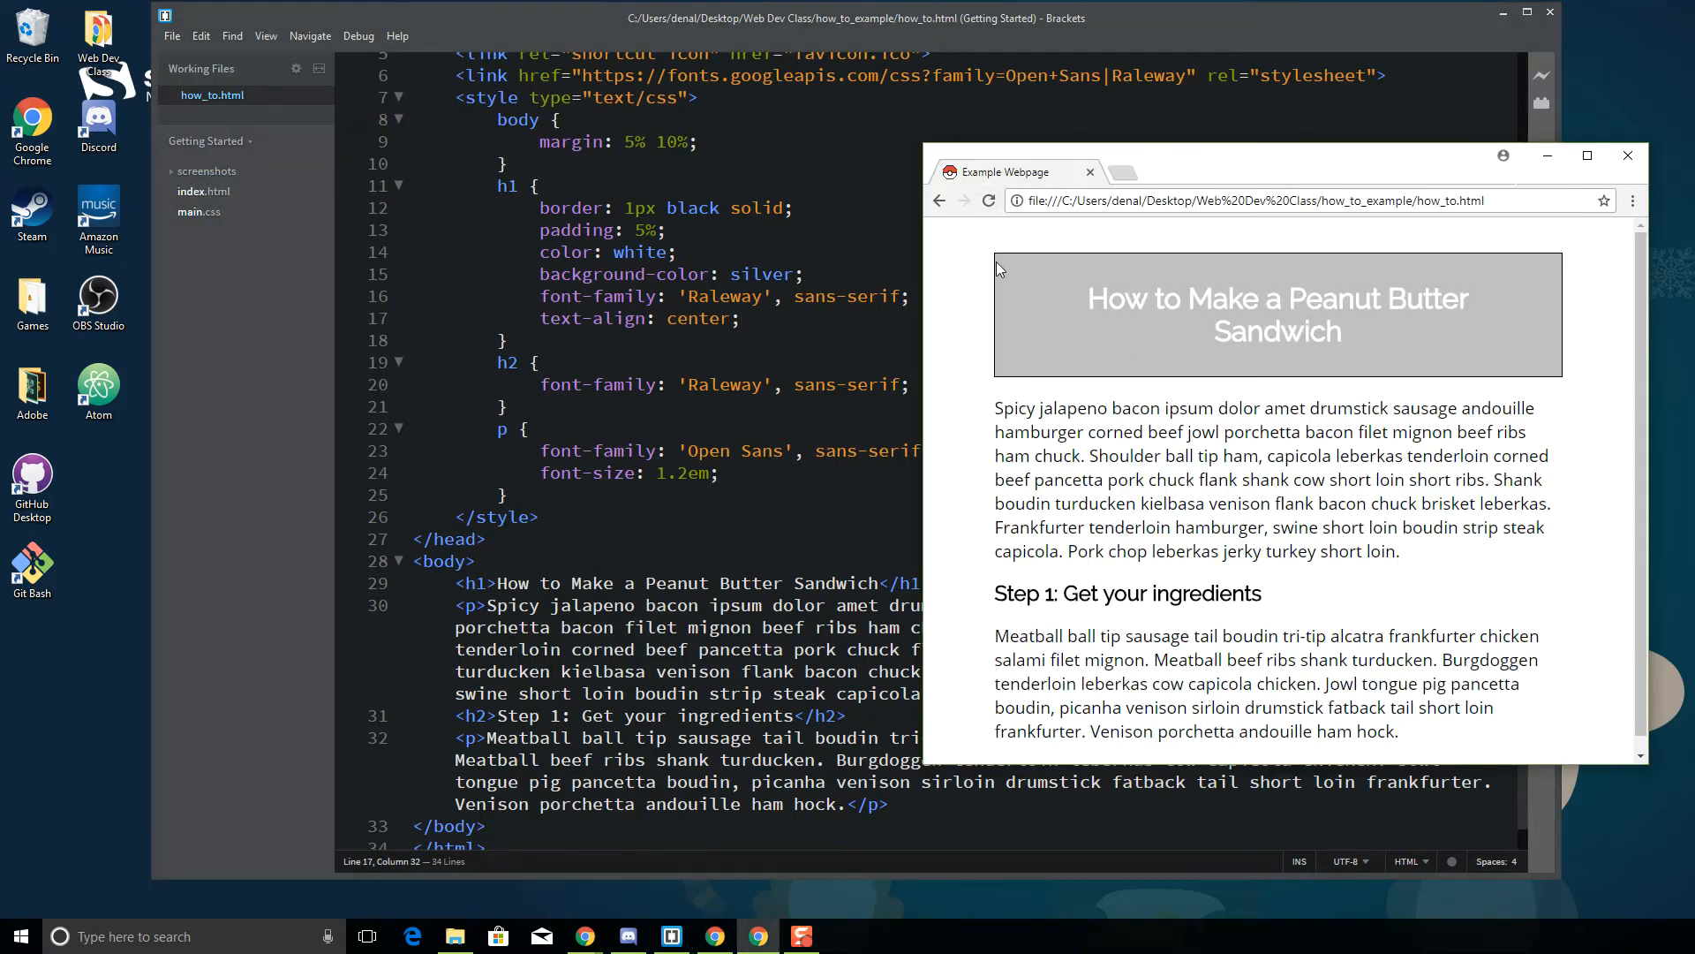
pyautogui.moveTo(1109, 313)
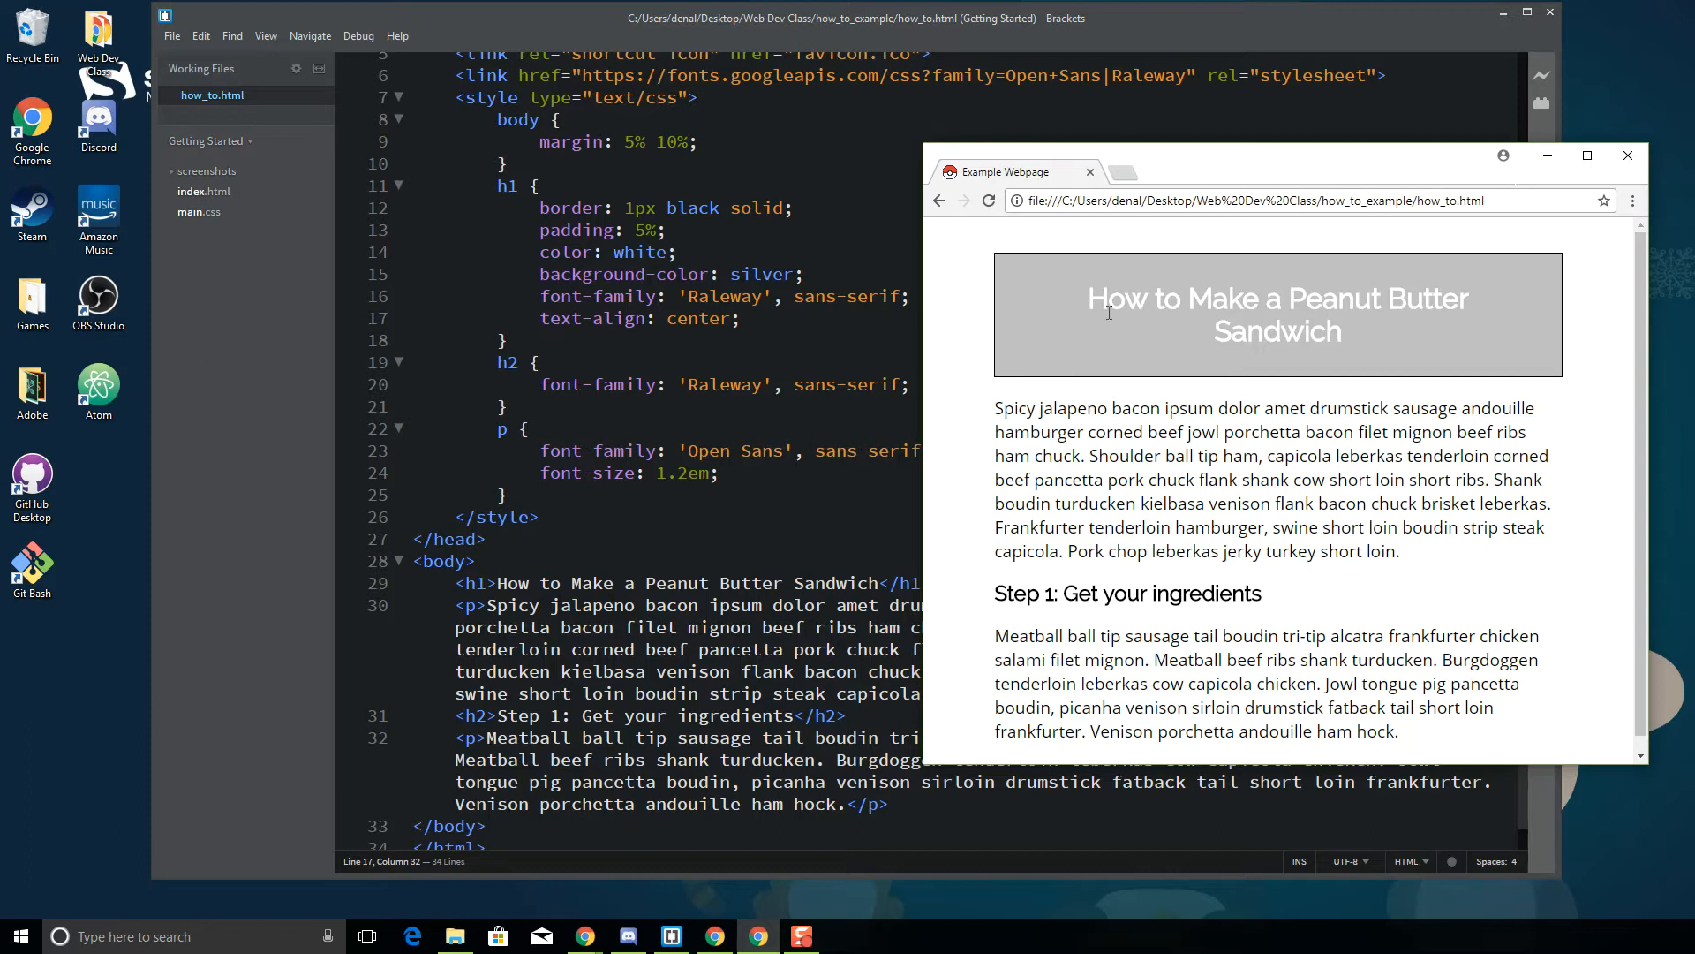
pyautogui.moveTo(1176, 332)
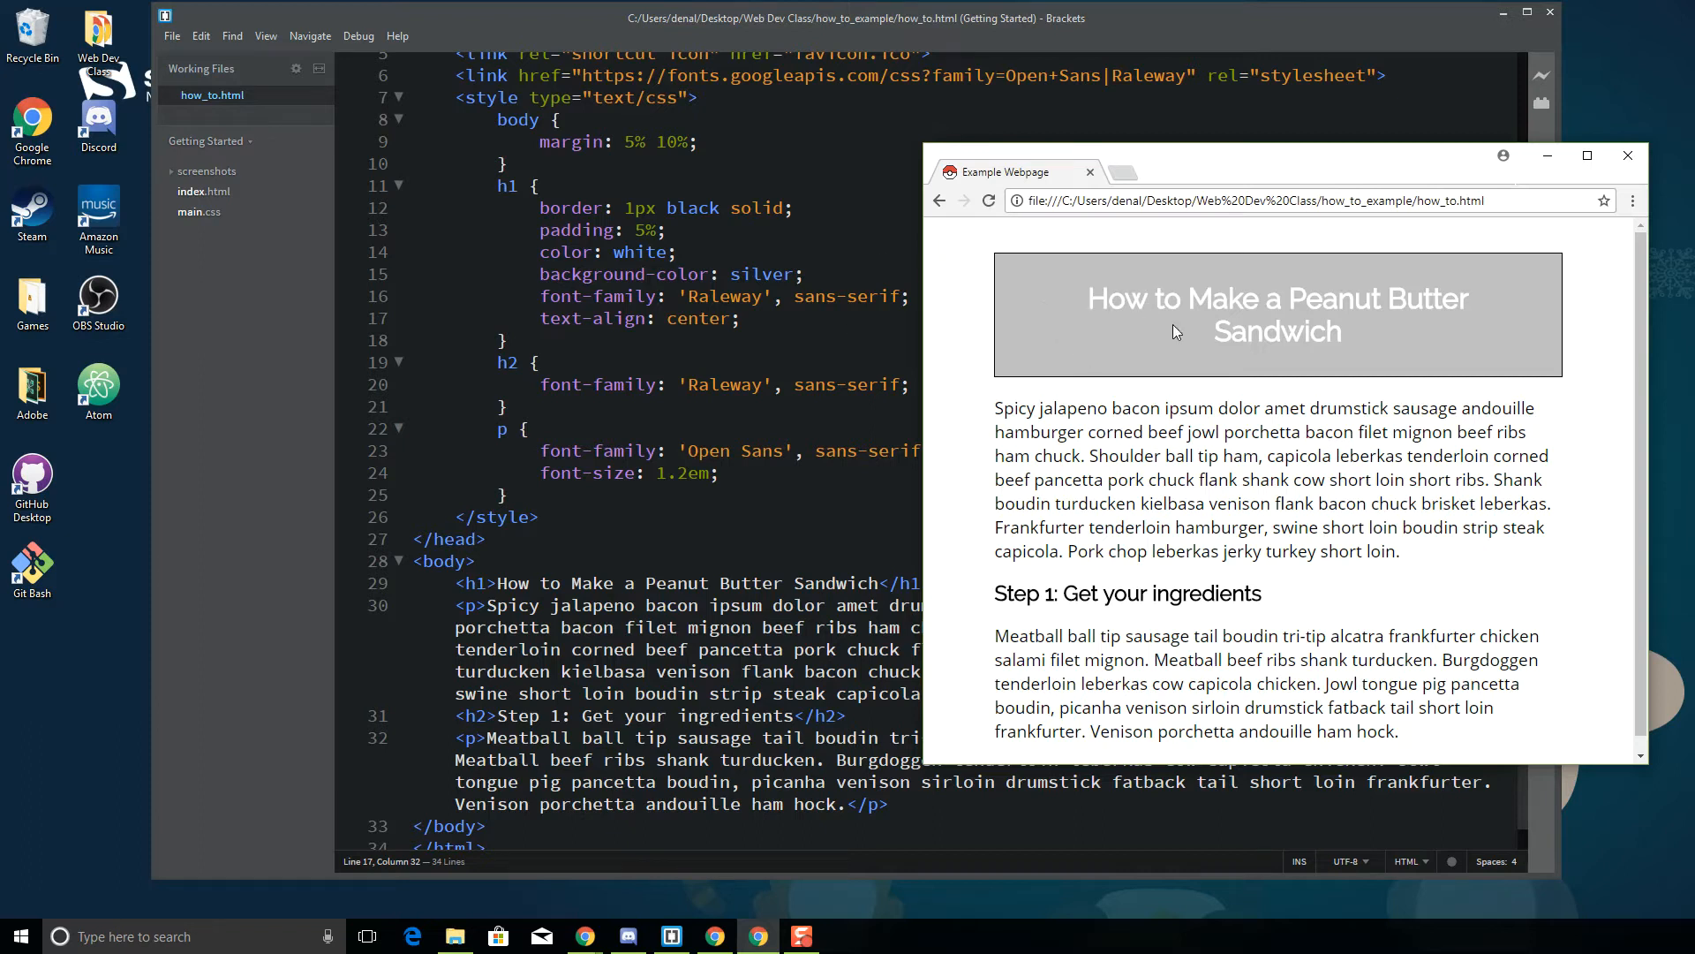
pyautogui.moveTo(1393, 348)
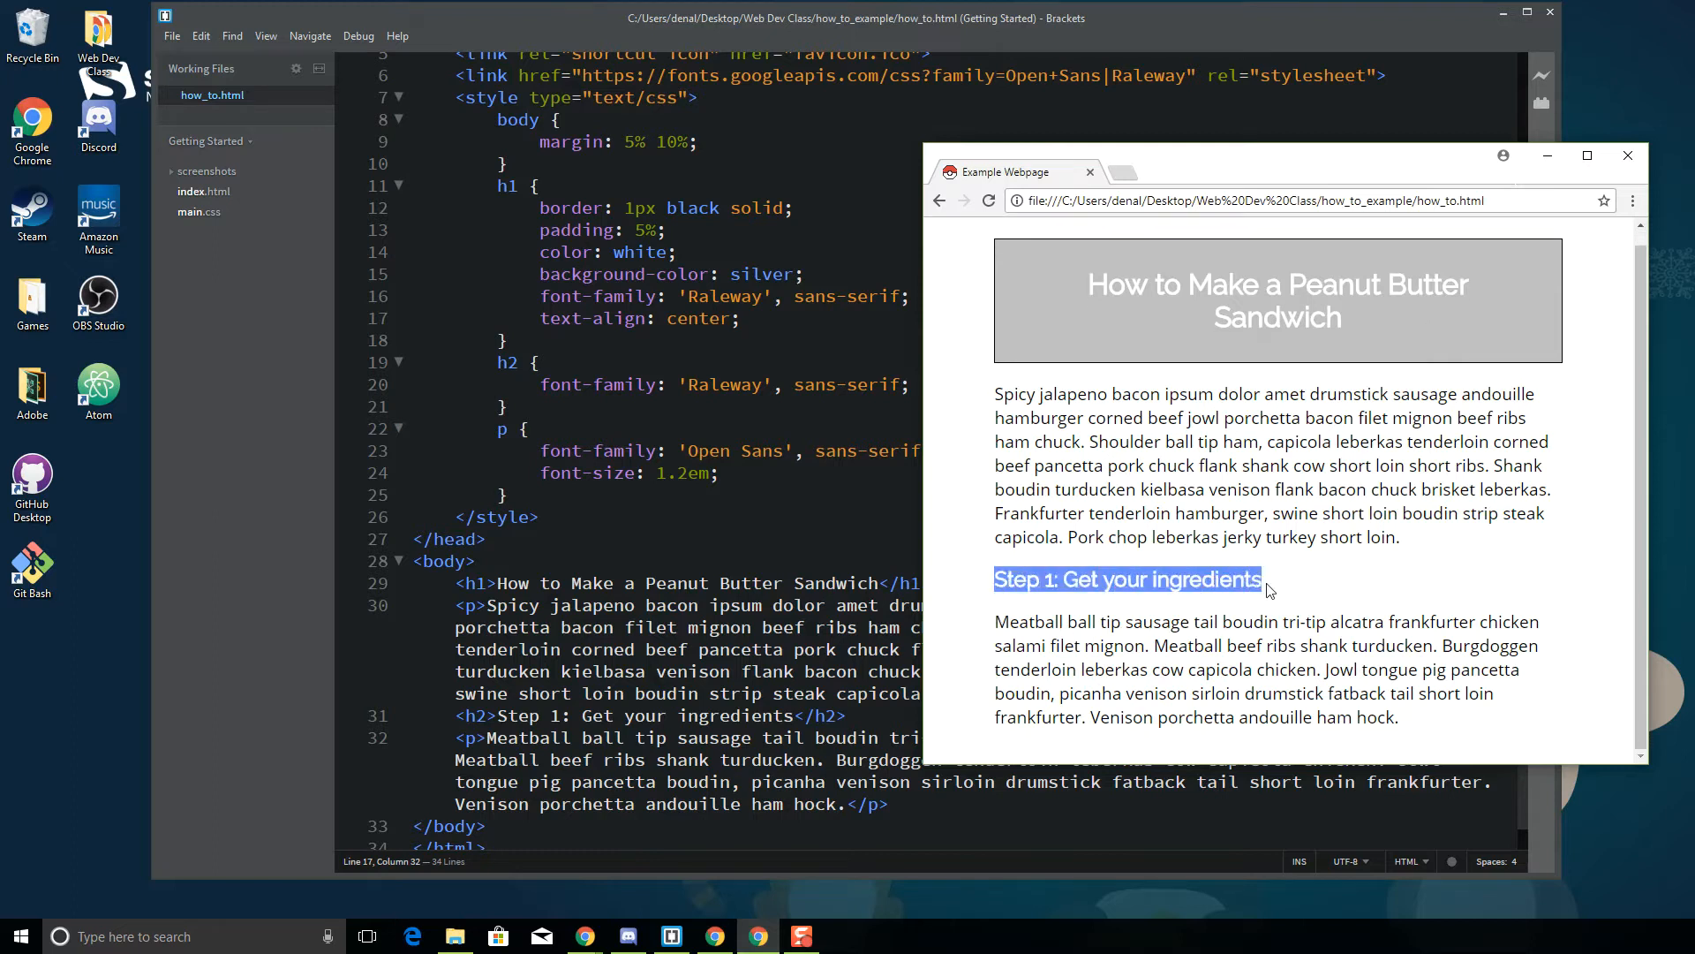
pyautogui.click(1371, 615)
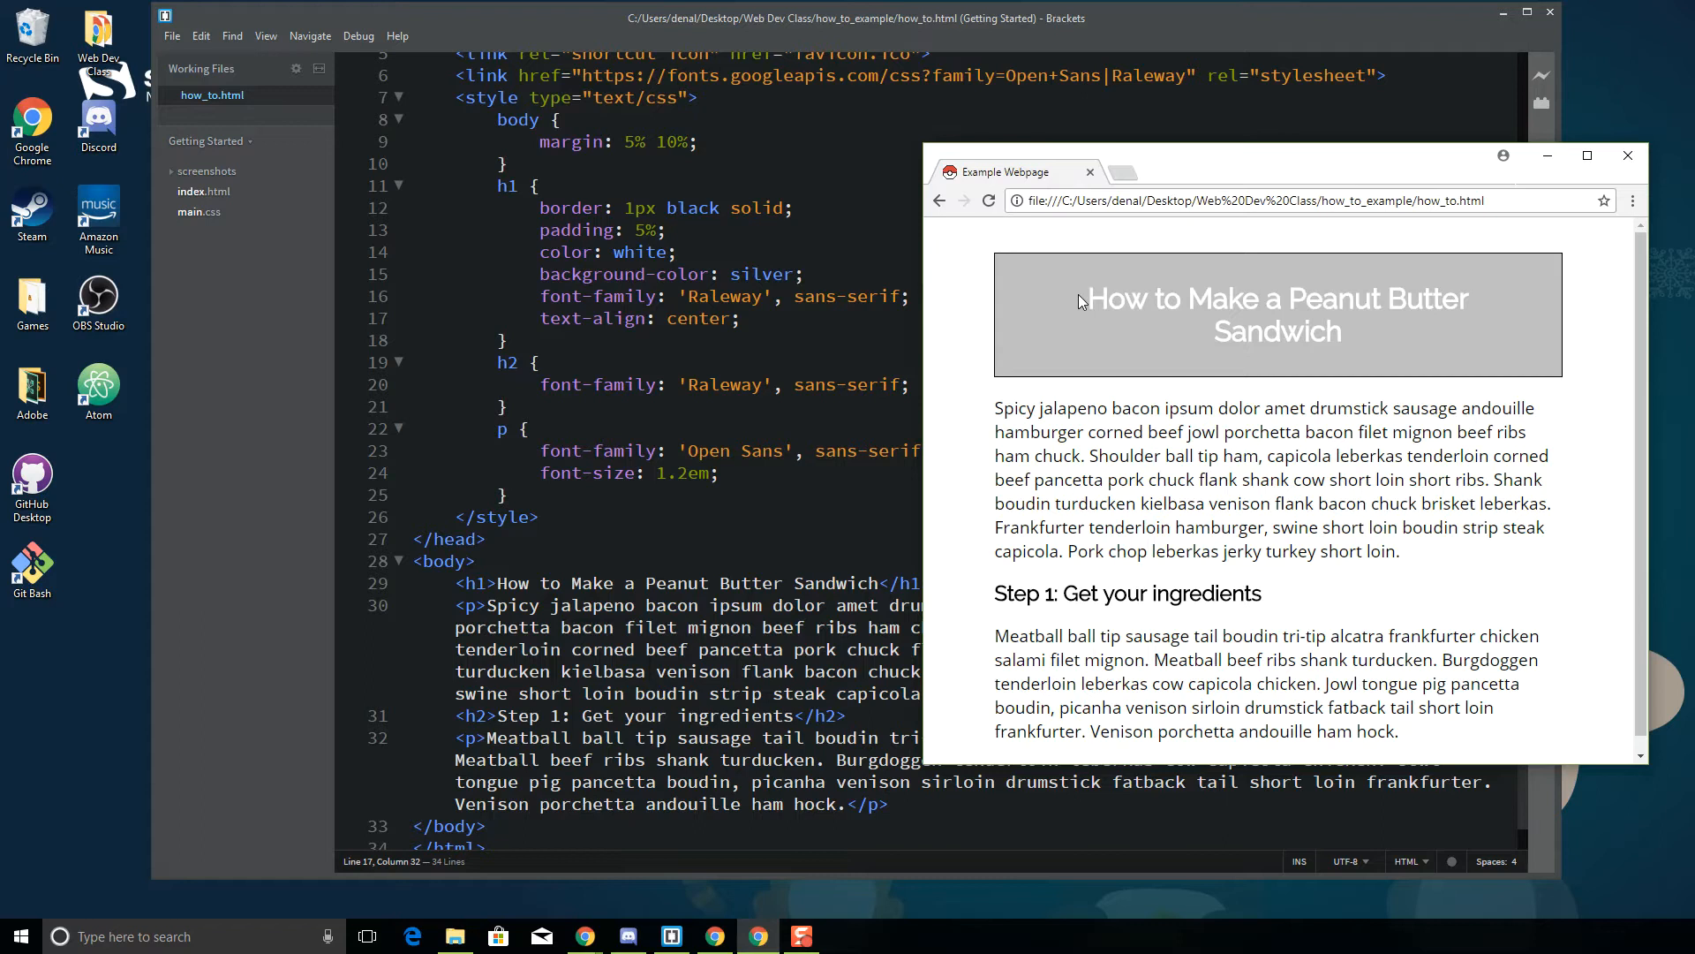
pyautogui.scroll(3)
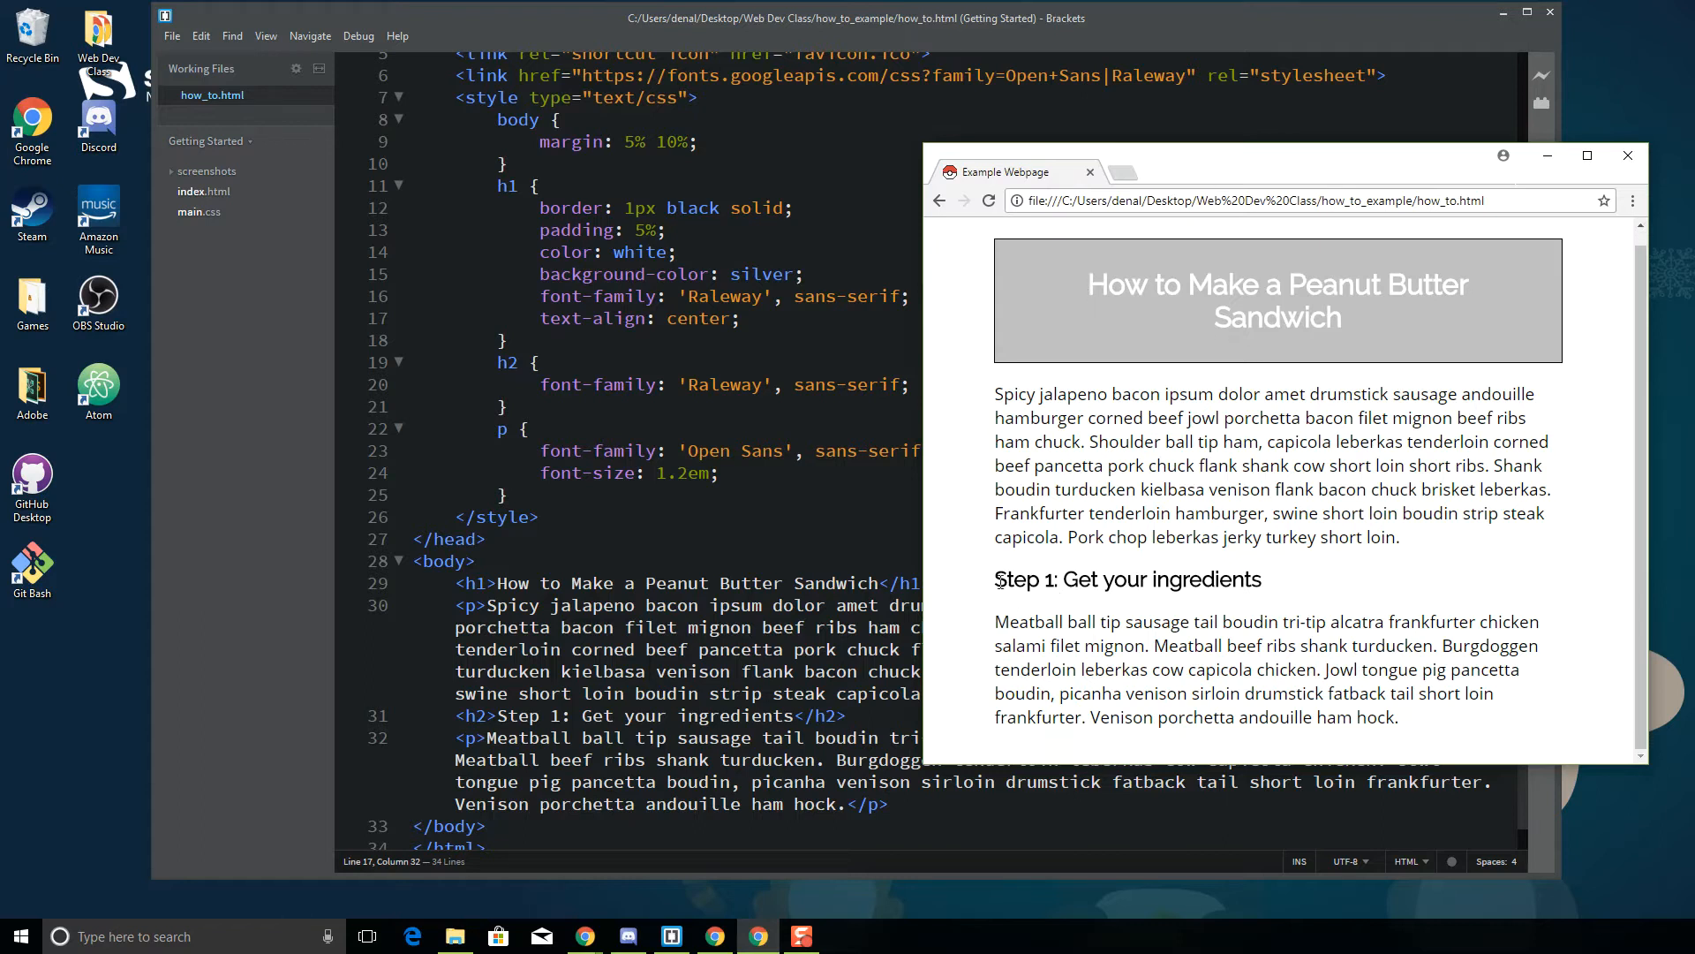
pyautogui.moveTo(1429, 735)
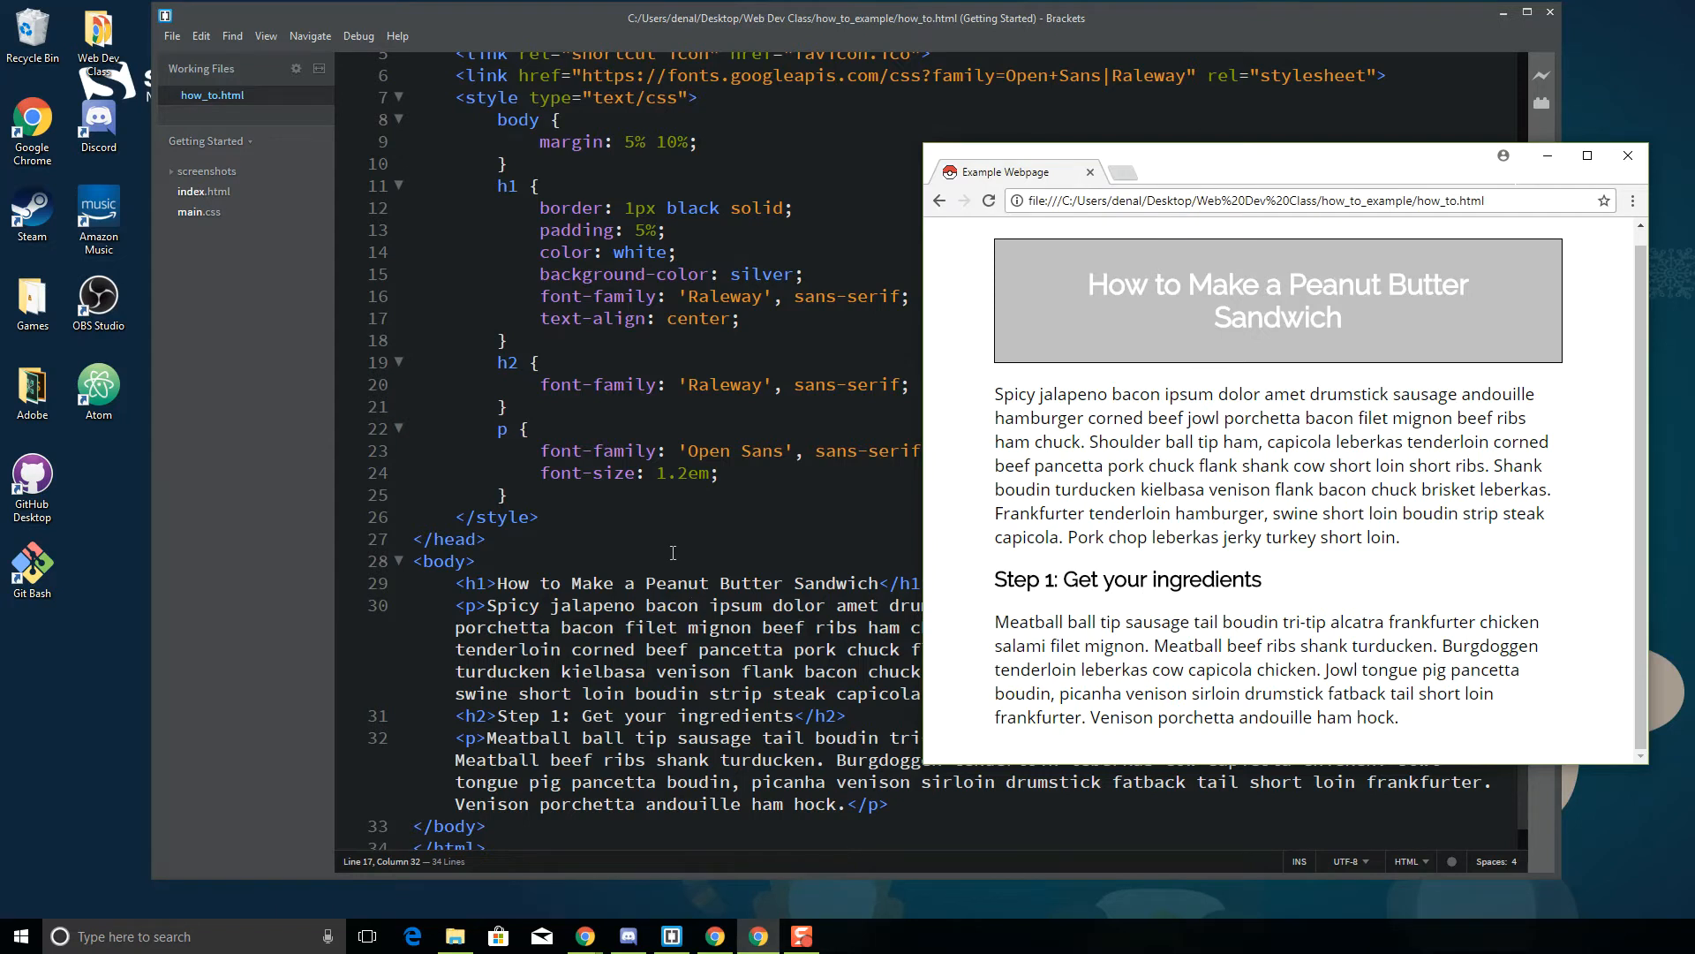
pyautogui.scroll(3)
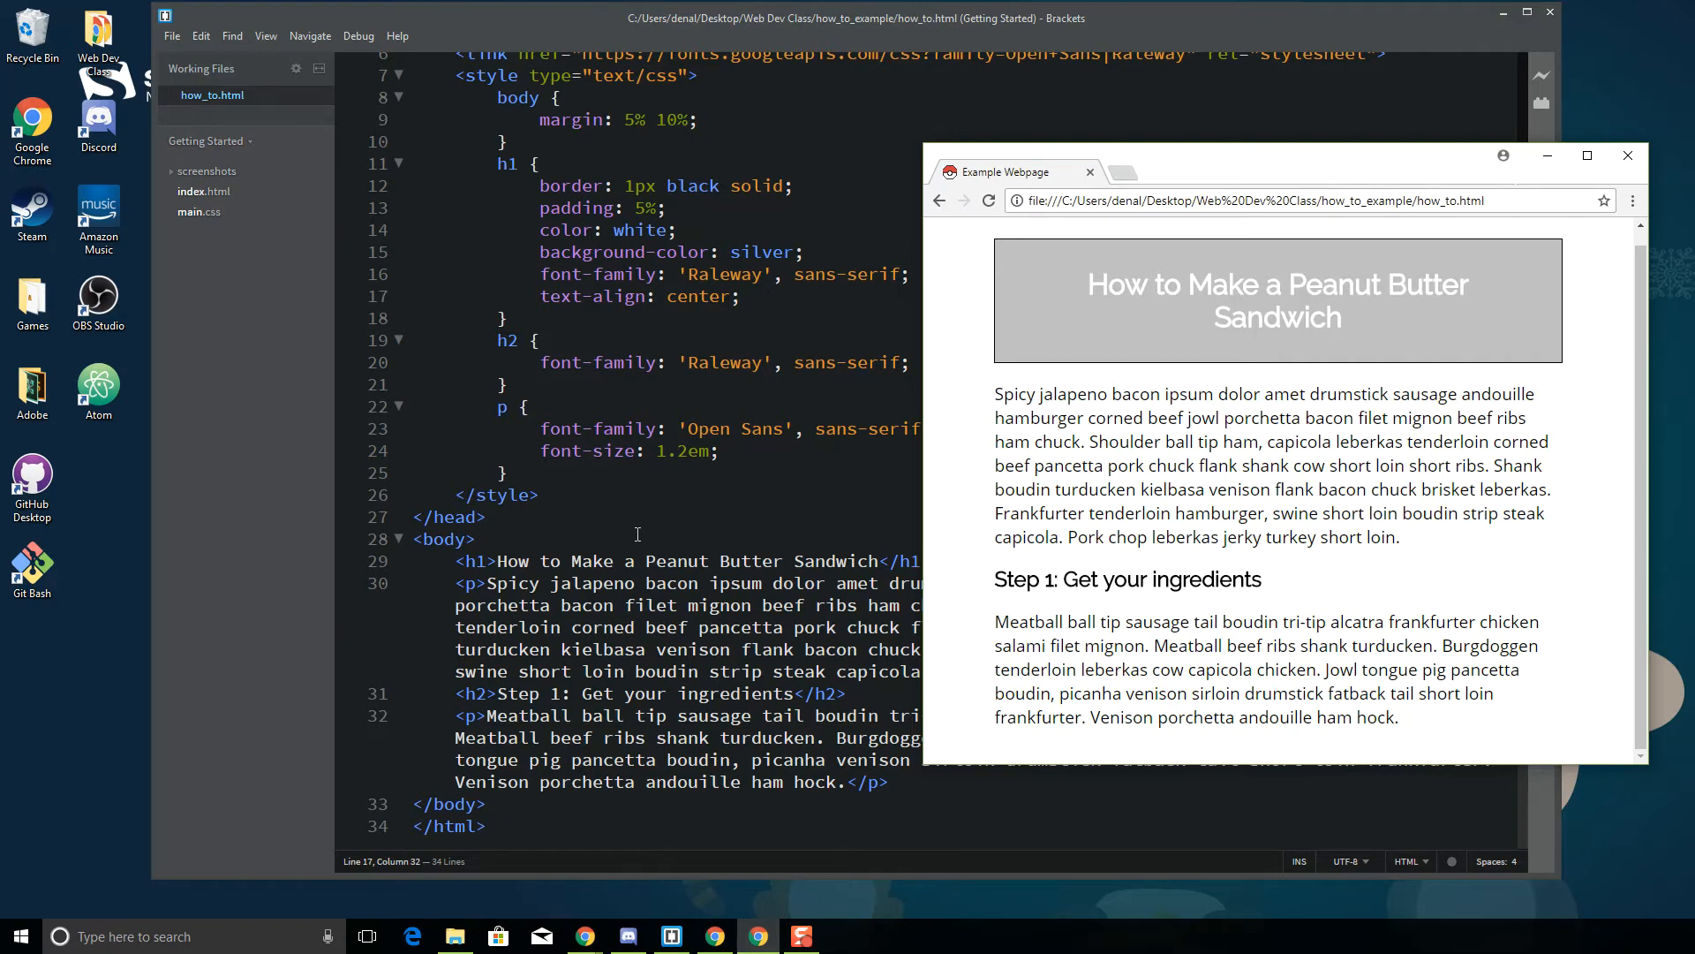
pyautogui.moveTo(1089, 286)
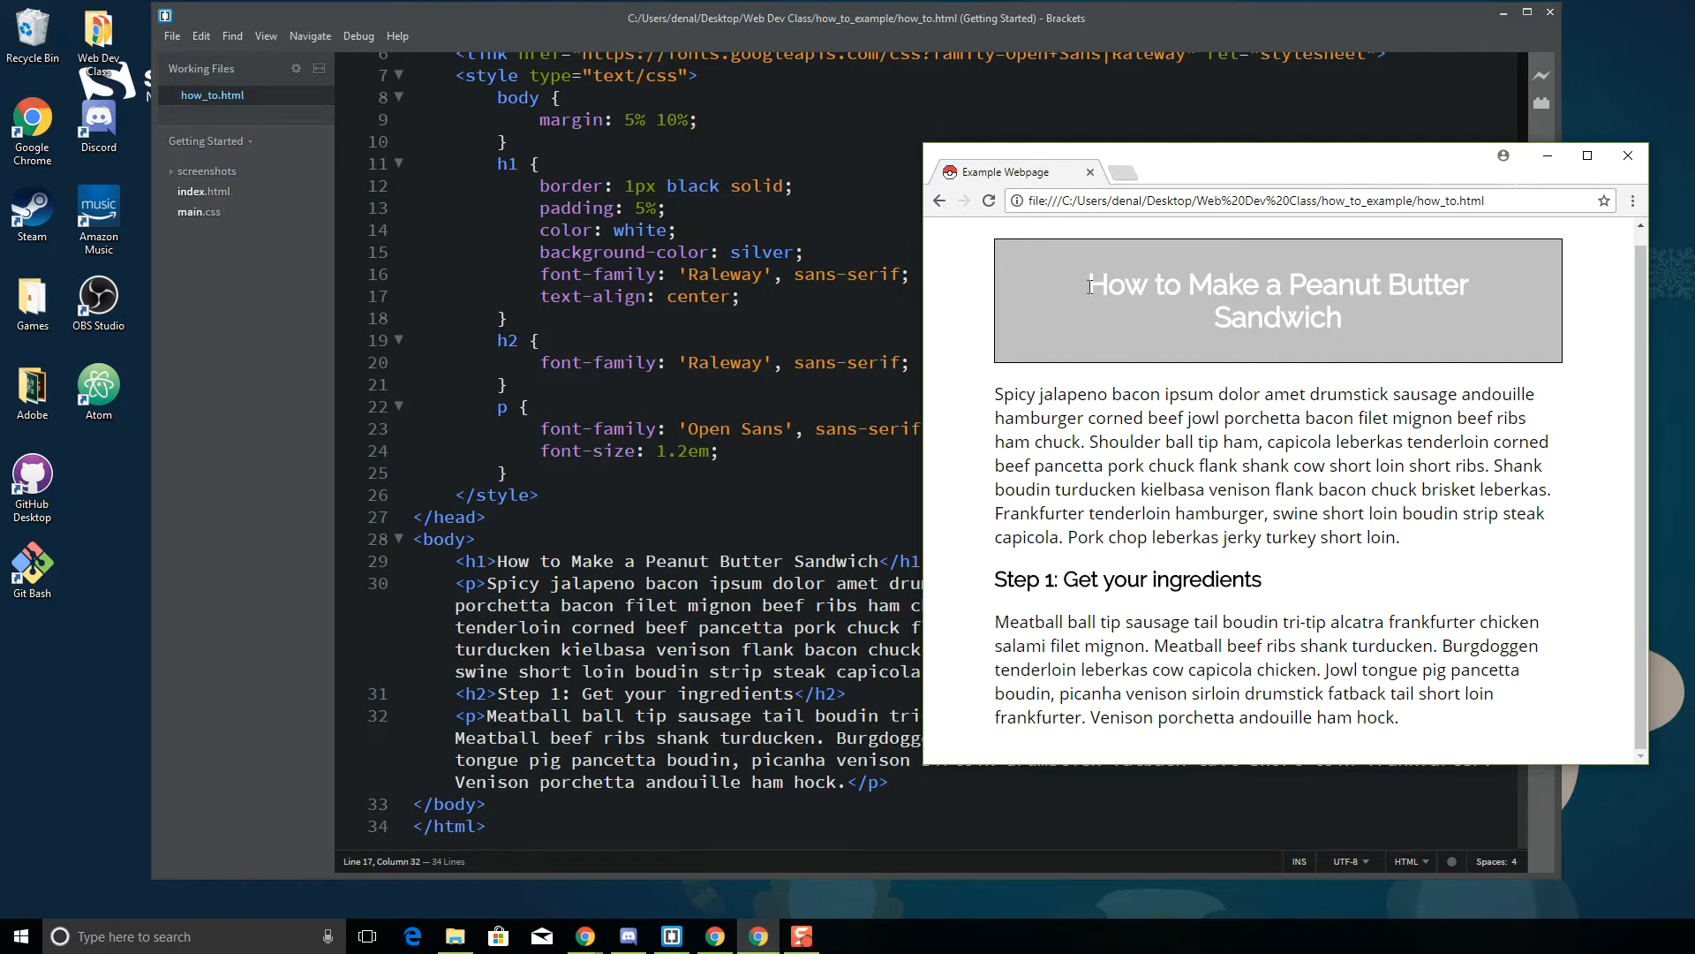
pyautogui.moveTo(1089, 291)
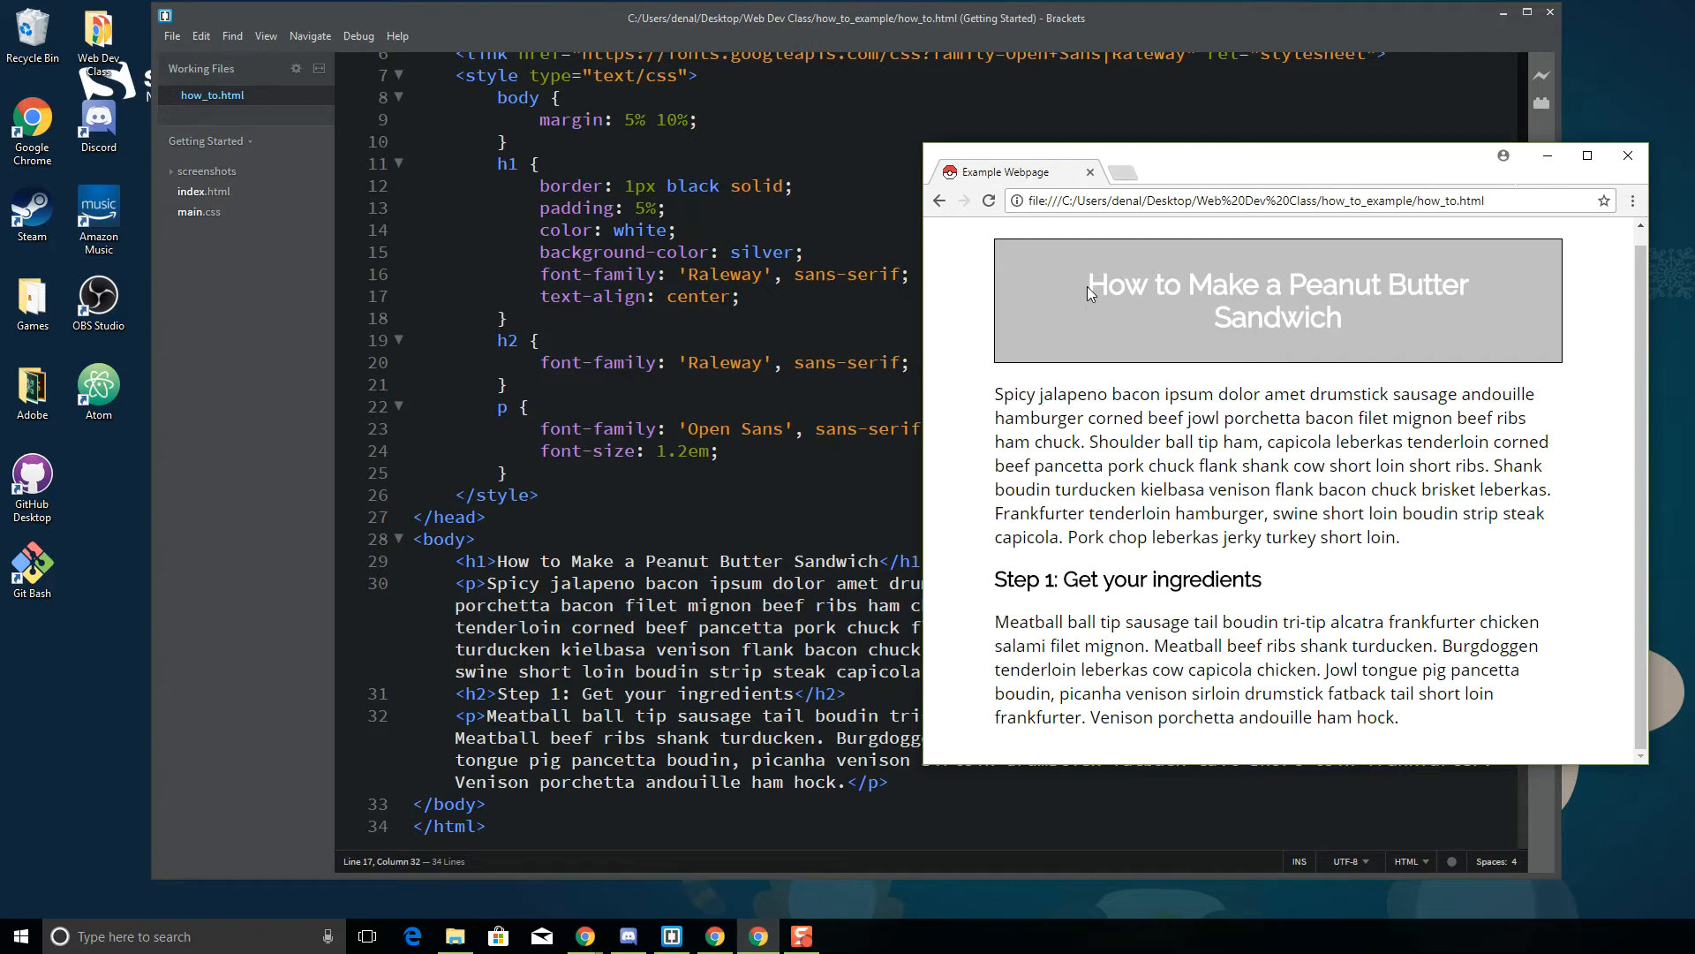
pyautogui.moveTo(620, 447)
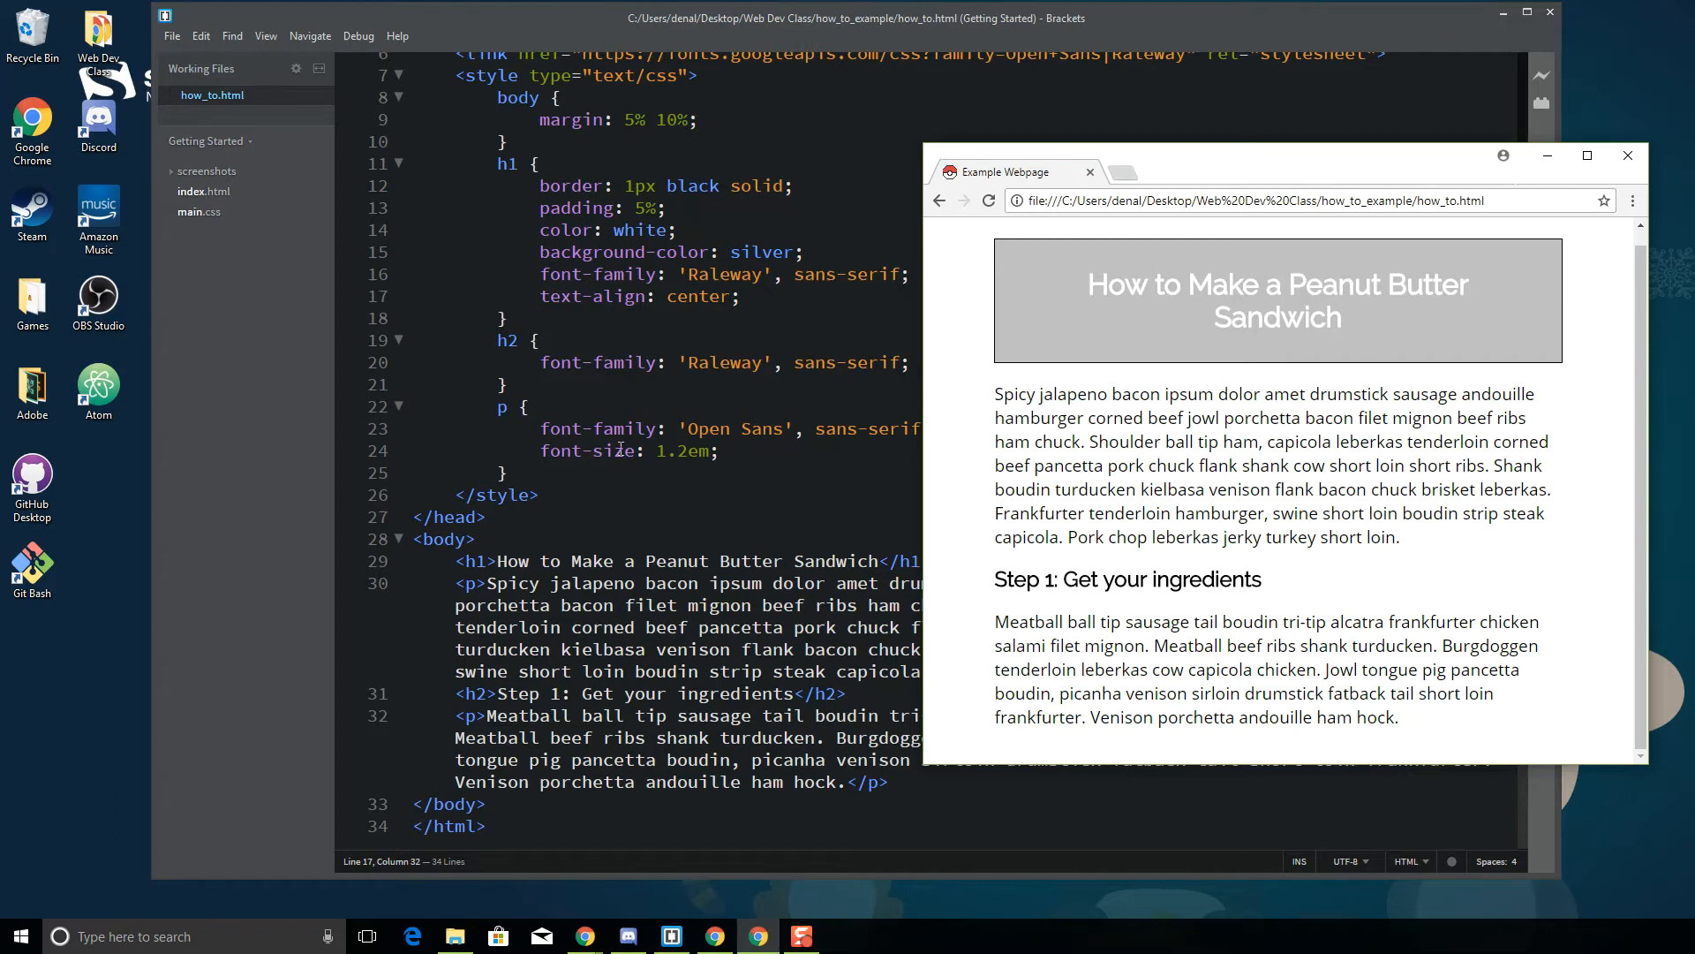
pyautogui.moveTo(950, 314)
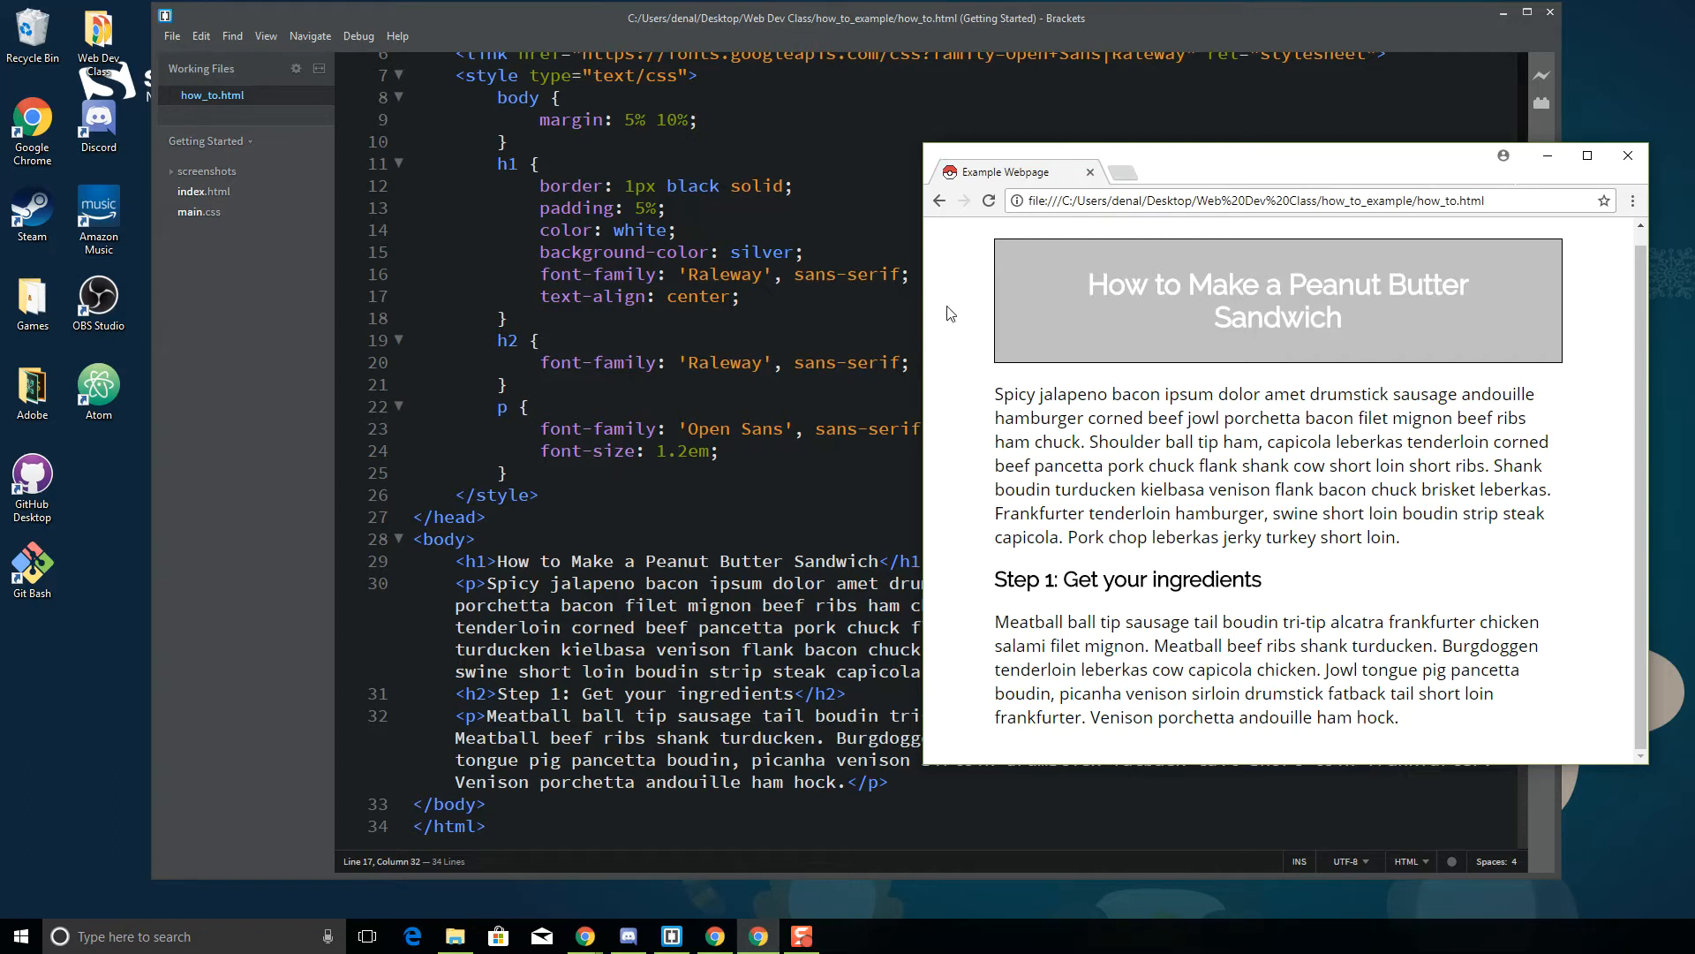
pyautogui.moveTo(954, 306)
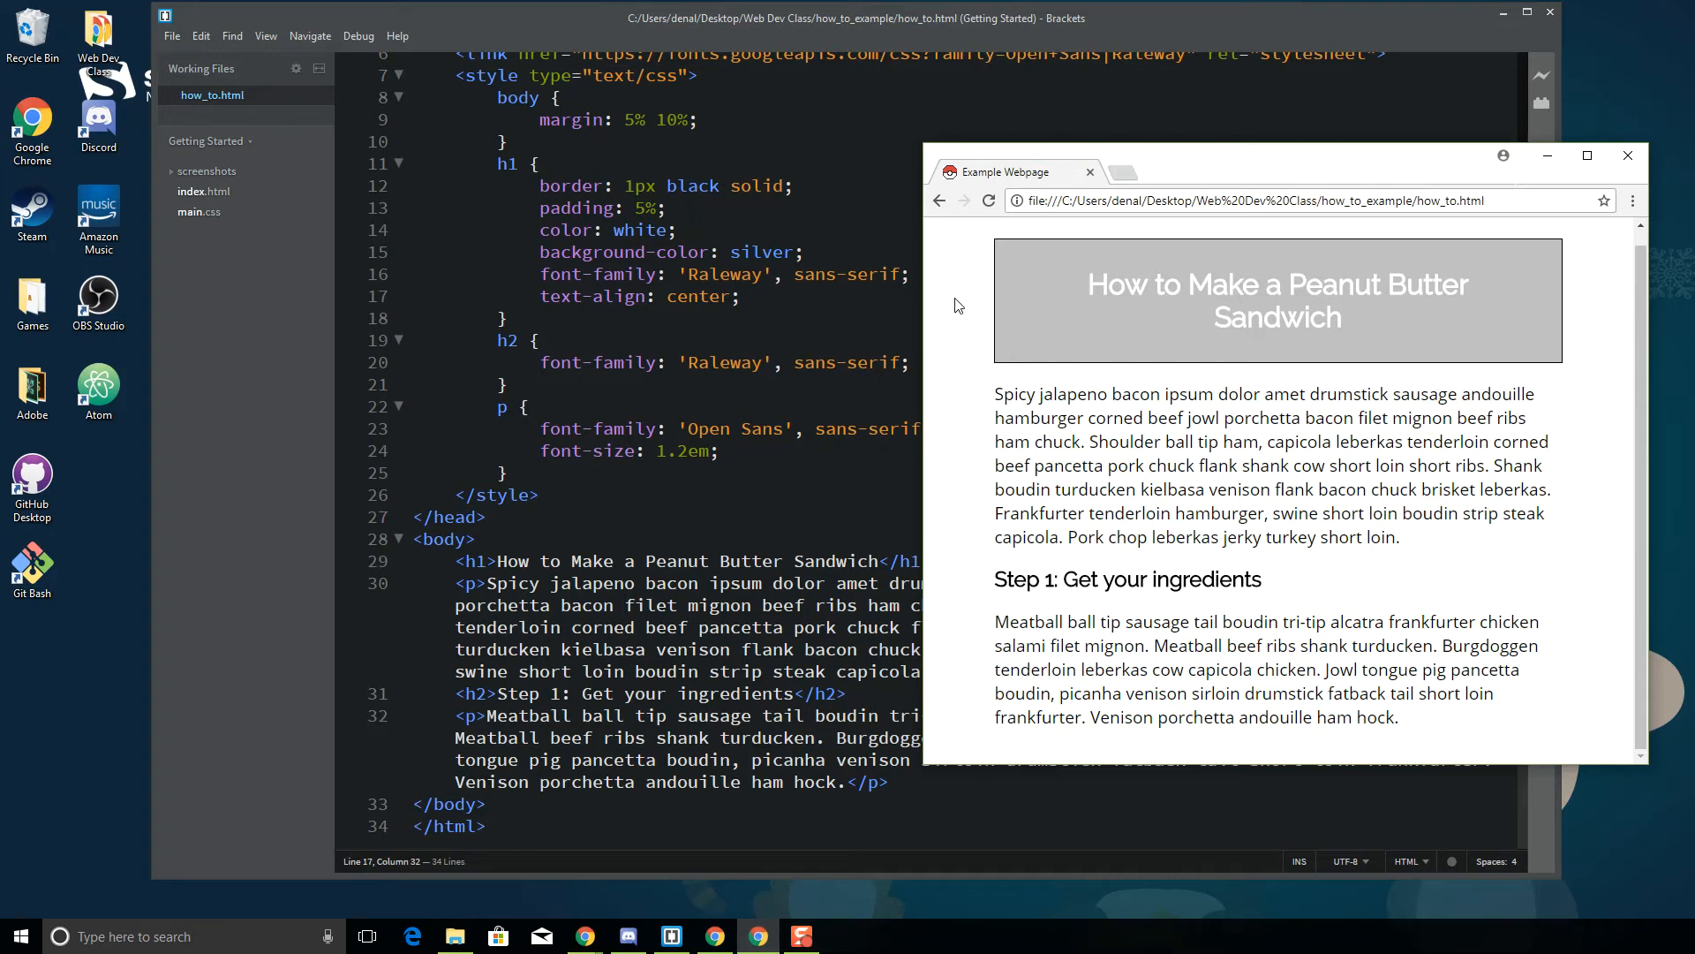
pyautogui.moveTo(951, 530)
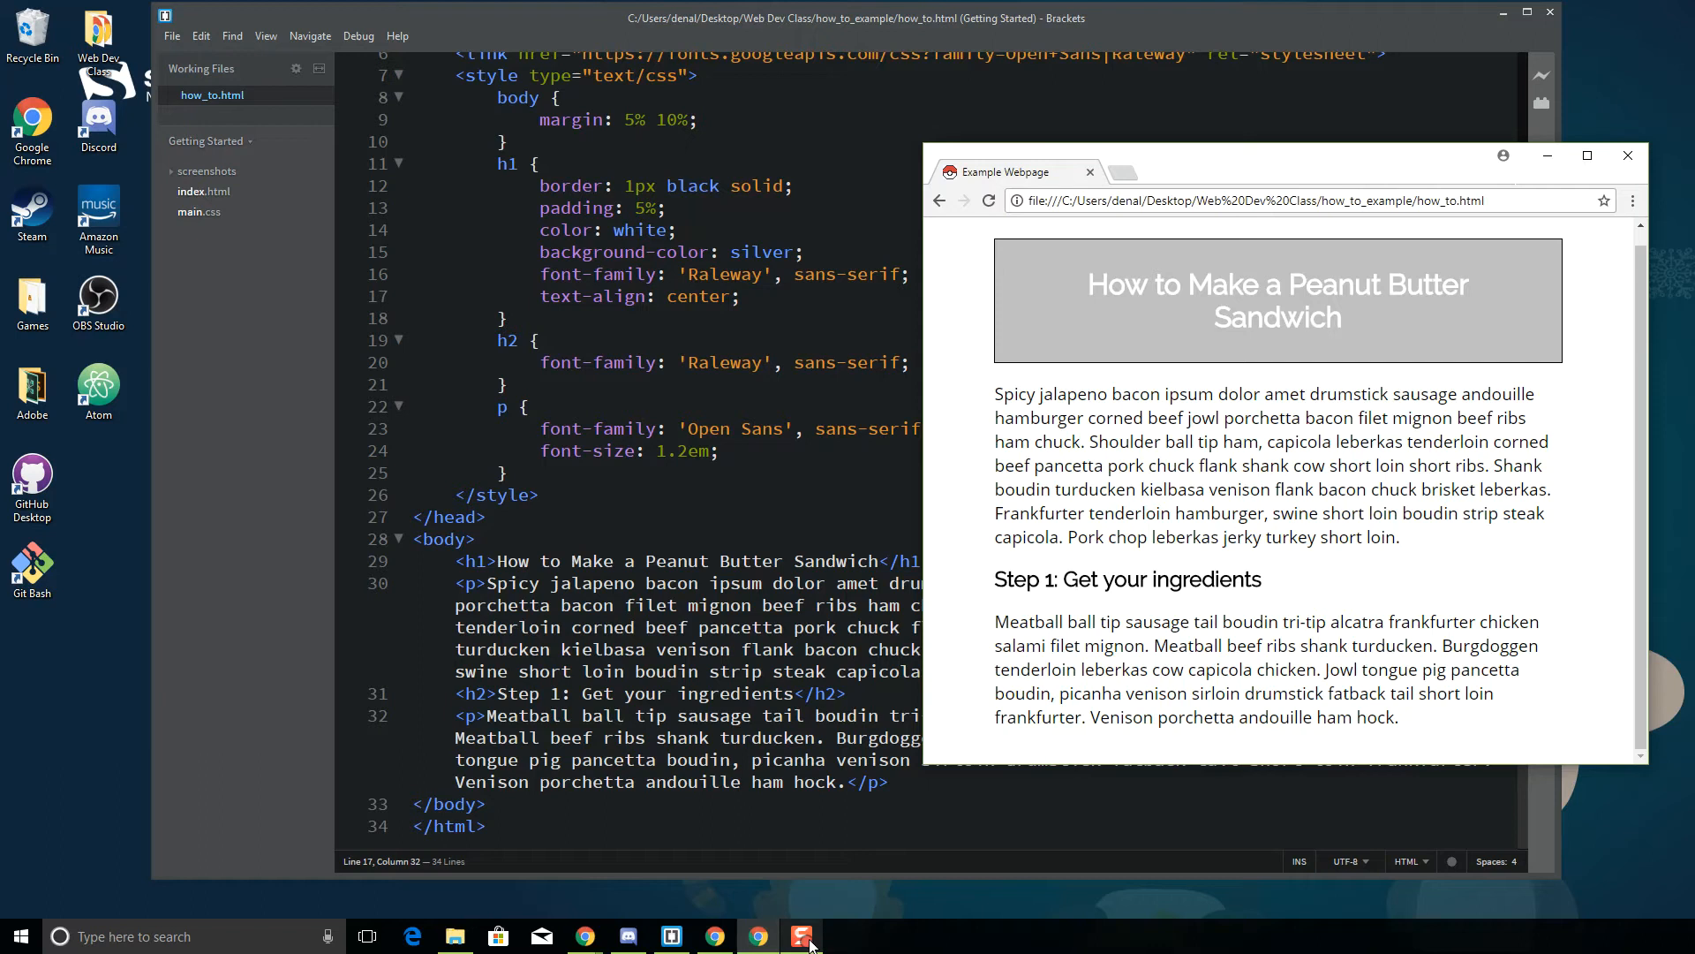
# Return to the editor and start a new line before the Step 1 heading
pyautogui.click(802, 936)
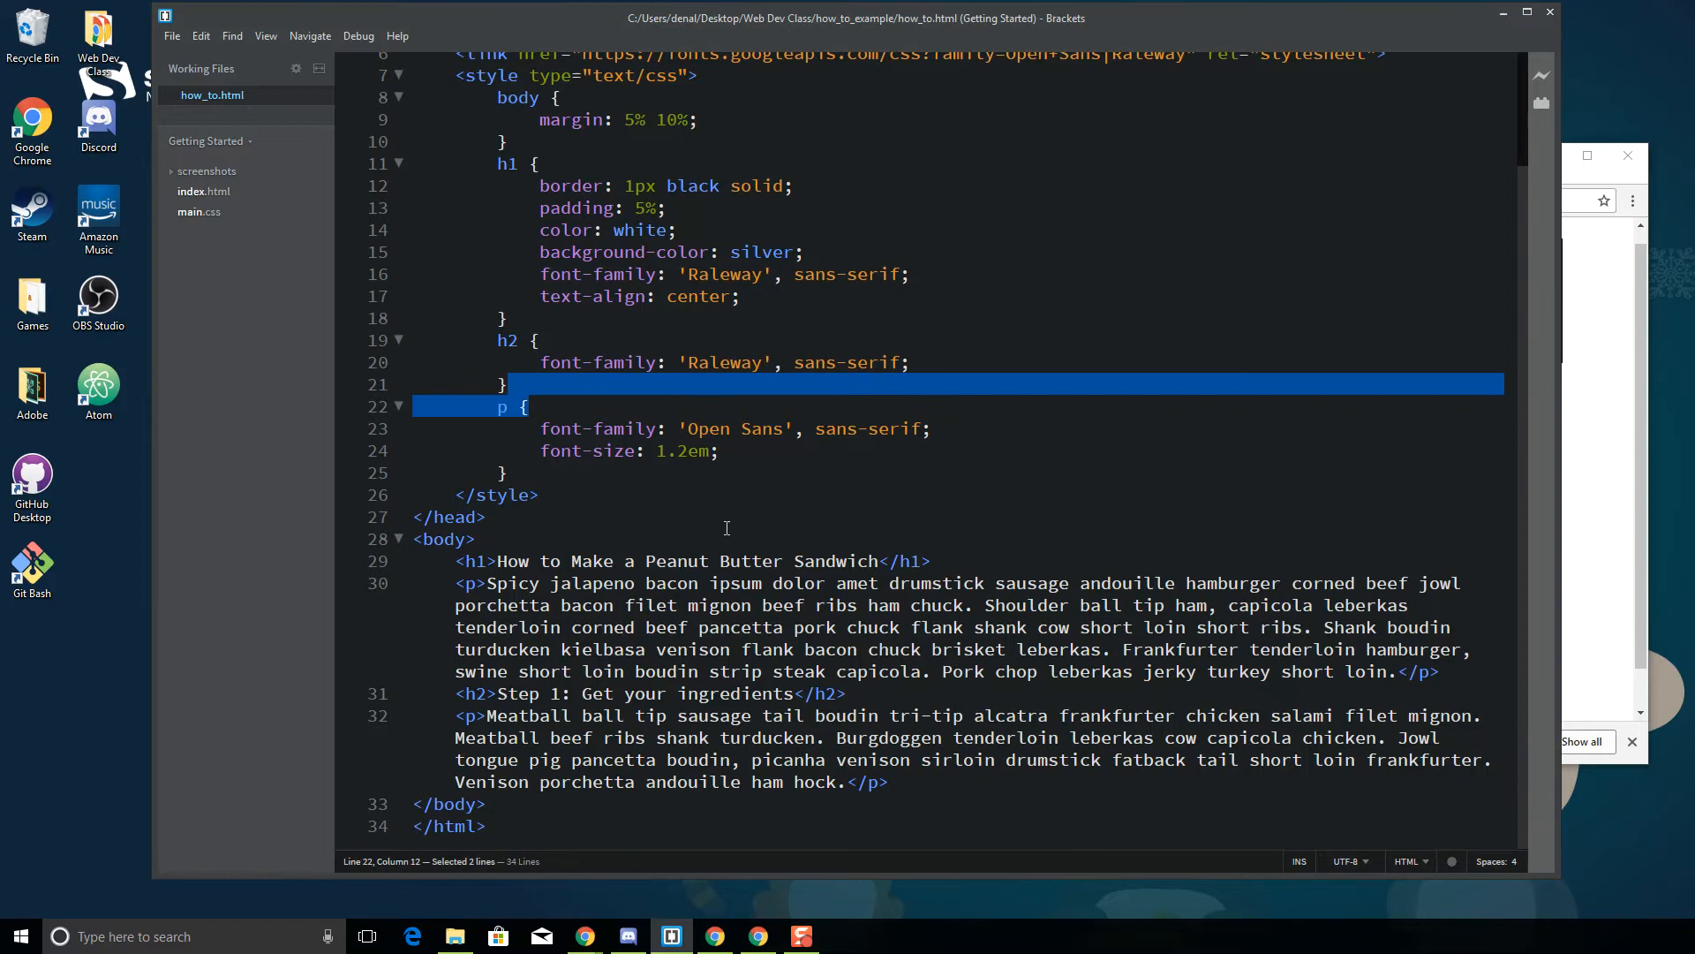
pyautogui.click(1028, 595)
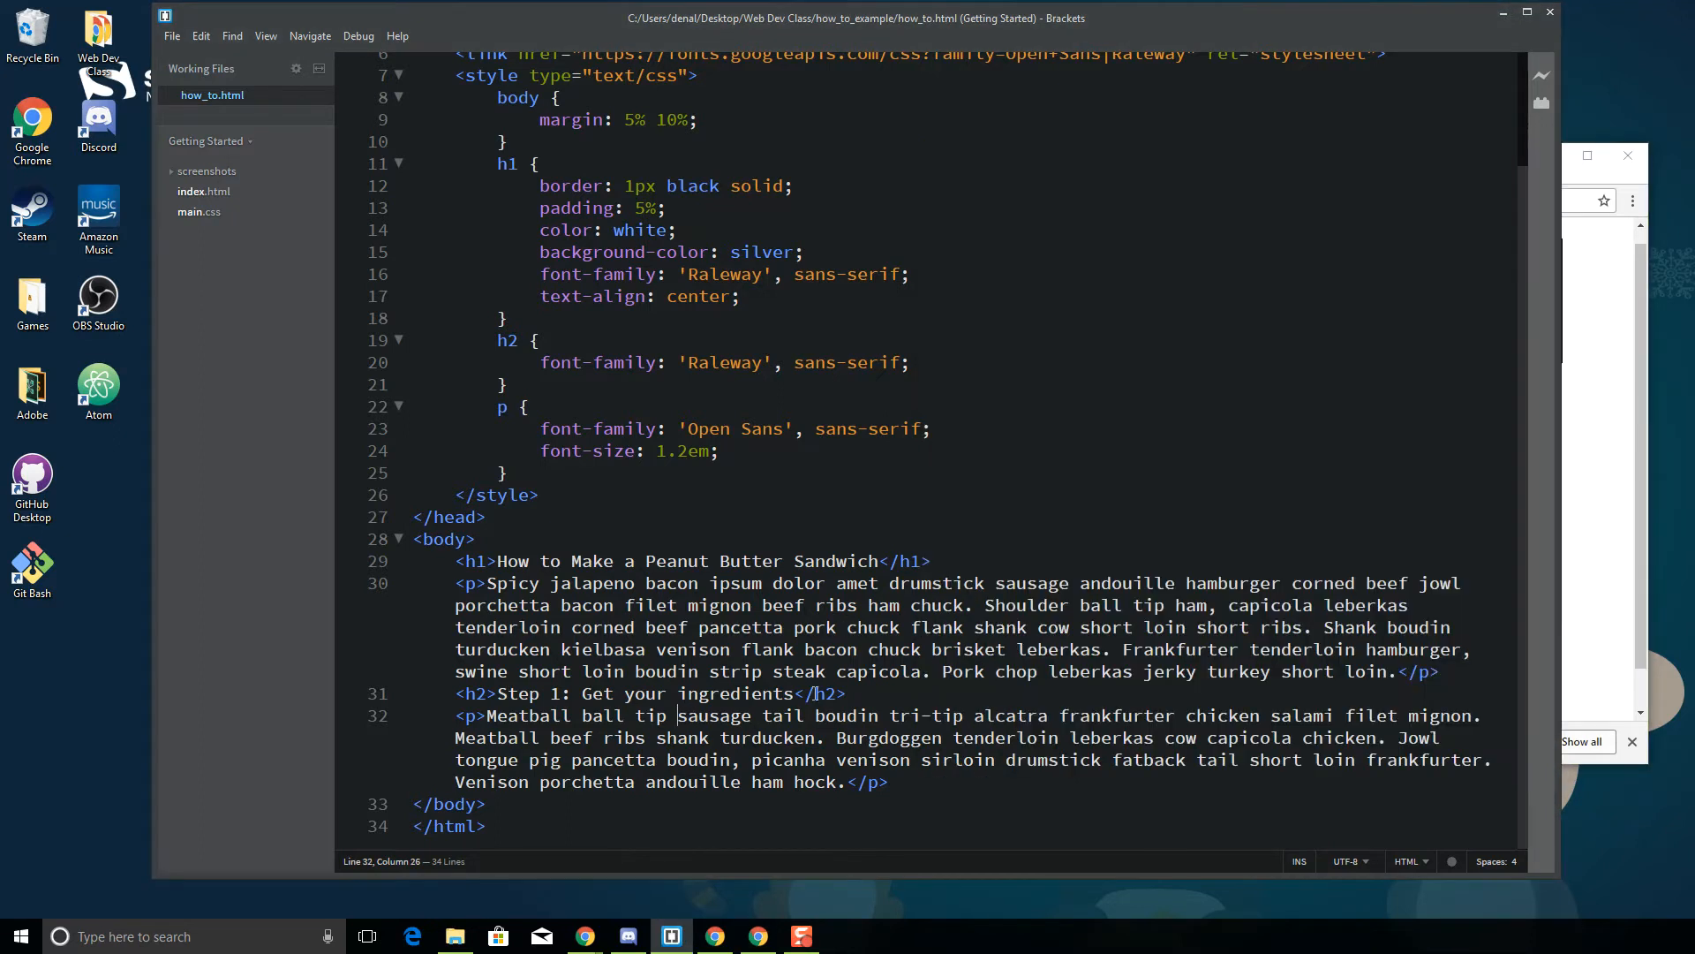
pyautogui.press('Return')
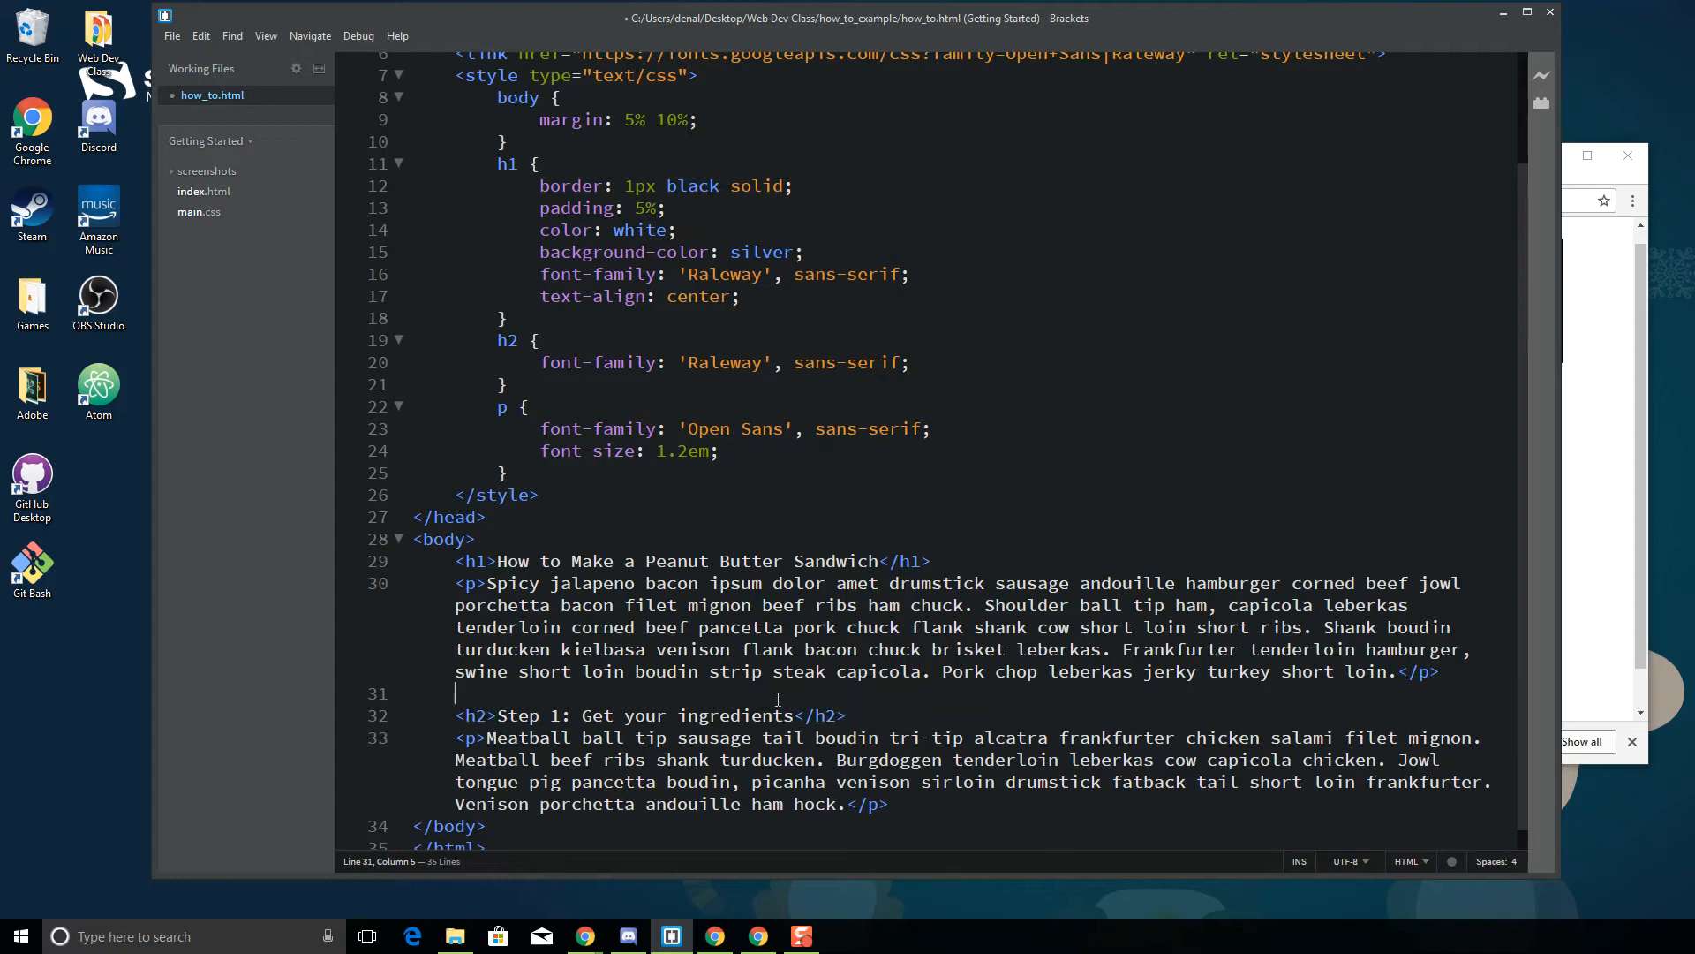
# Insert <img src="peanutbutter_sandwich.jpg" alt="Picture of a peanut butter sandwich">
pyautogui.write('<img')
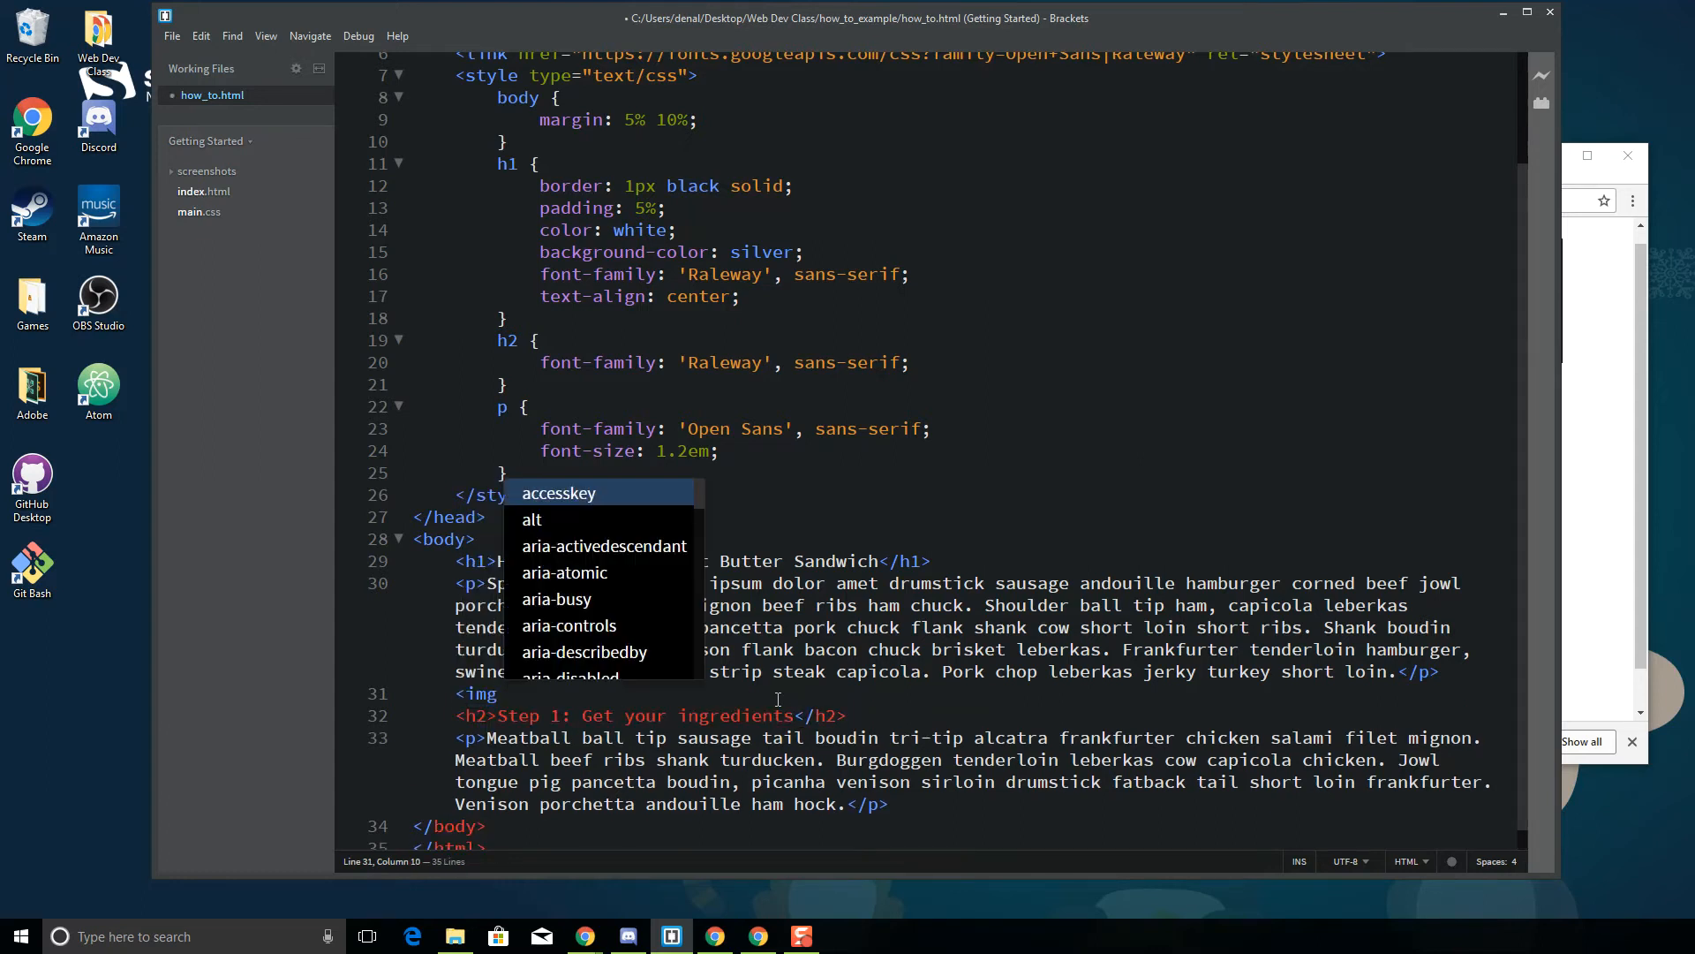
pyautogui.write('s')
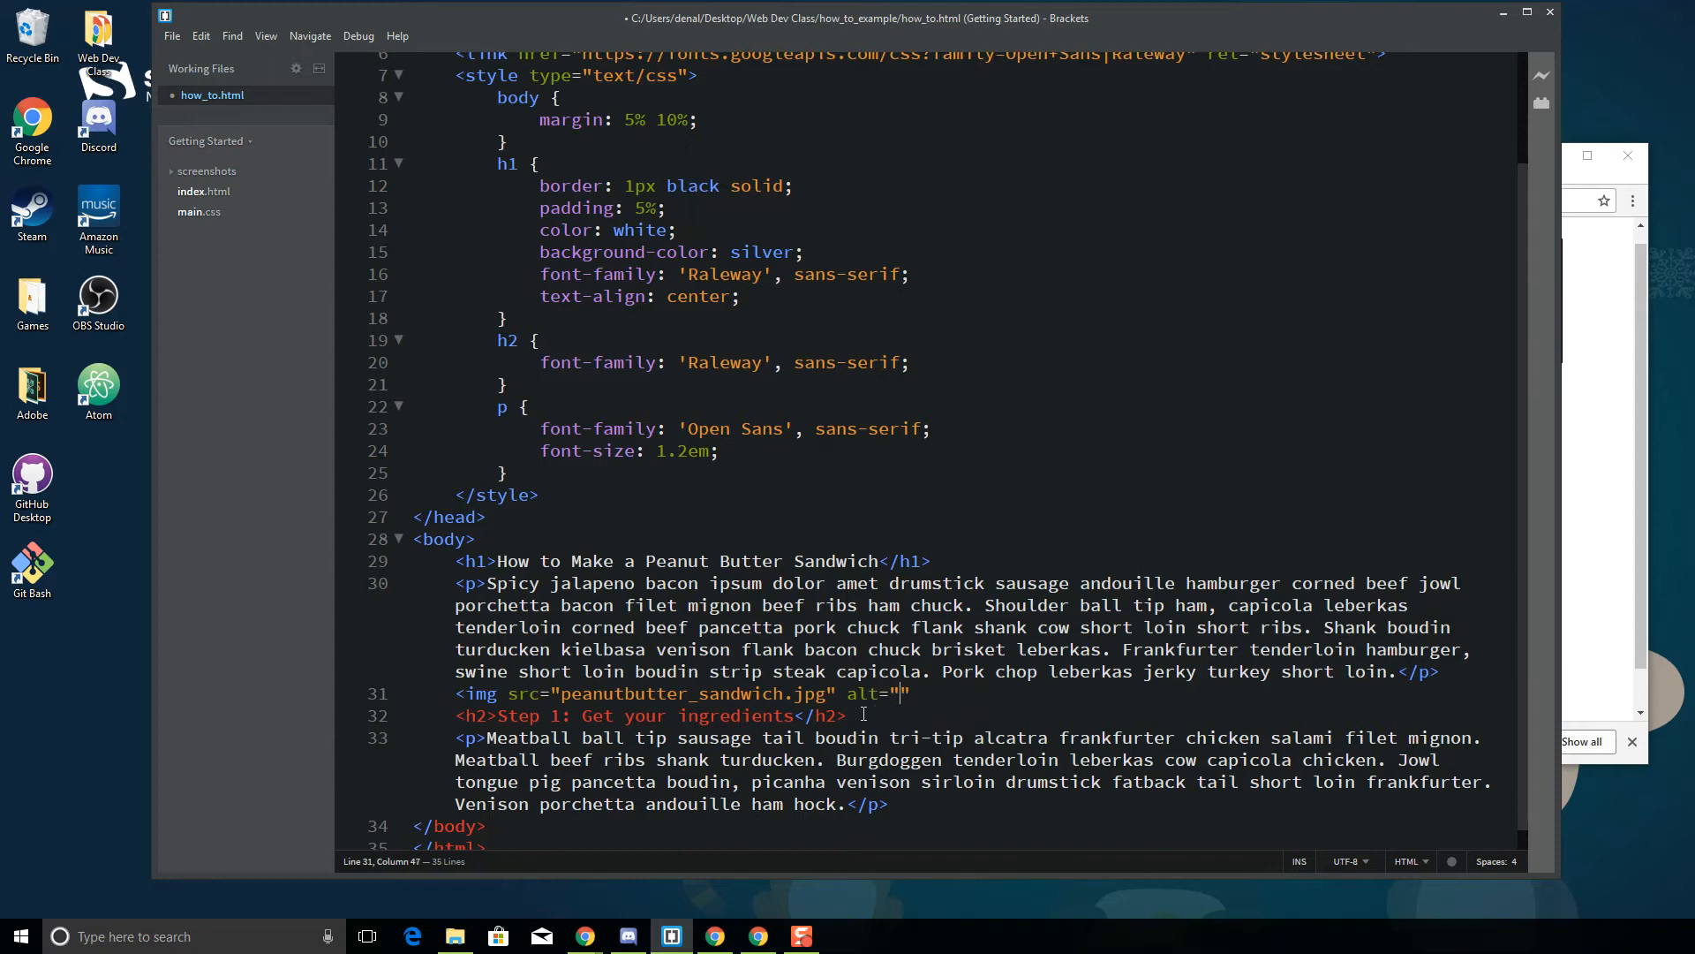
pyautogui.write('Picture of a')
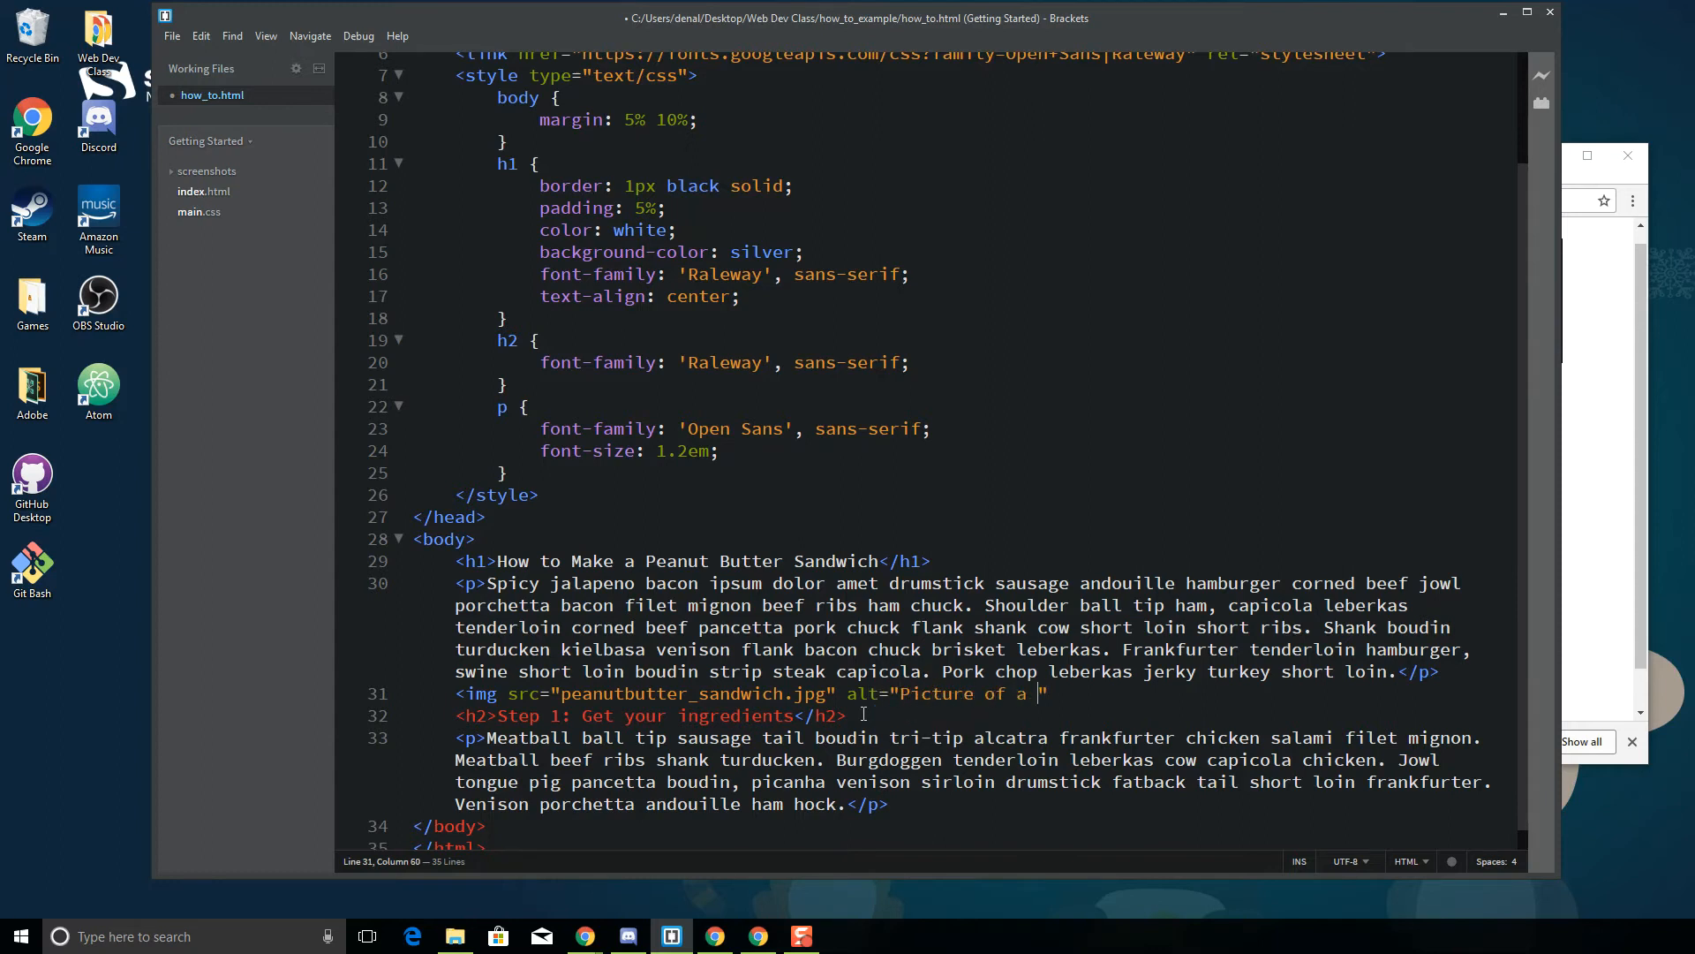
pyautogui.write('peanut butte')
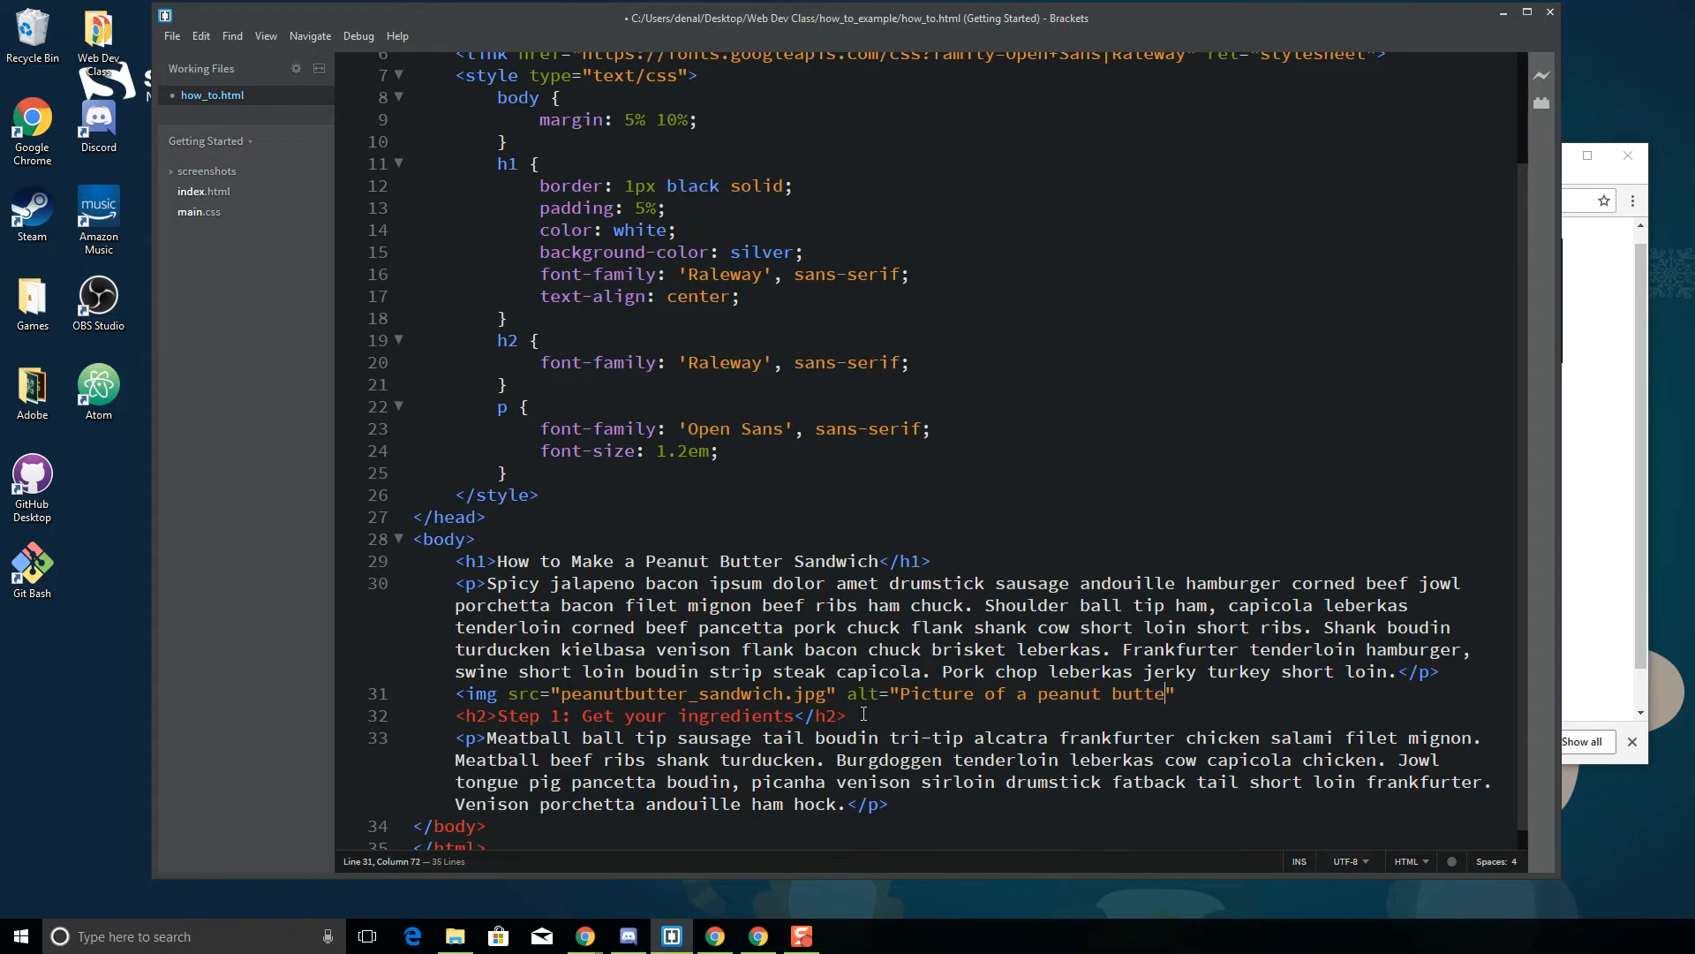
pyautogui.write('sandwich')
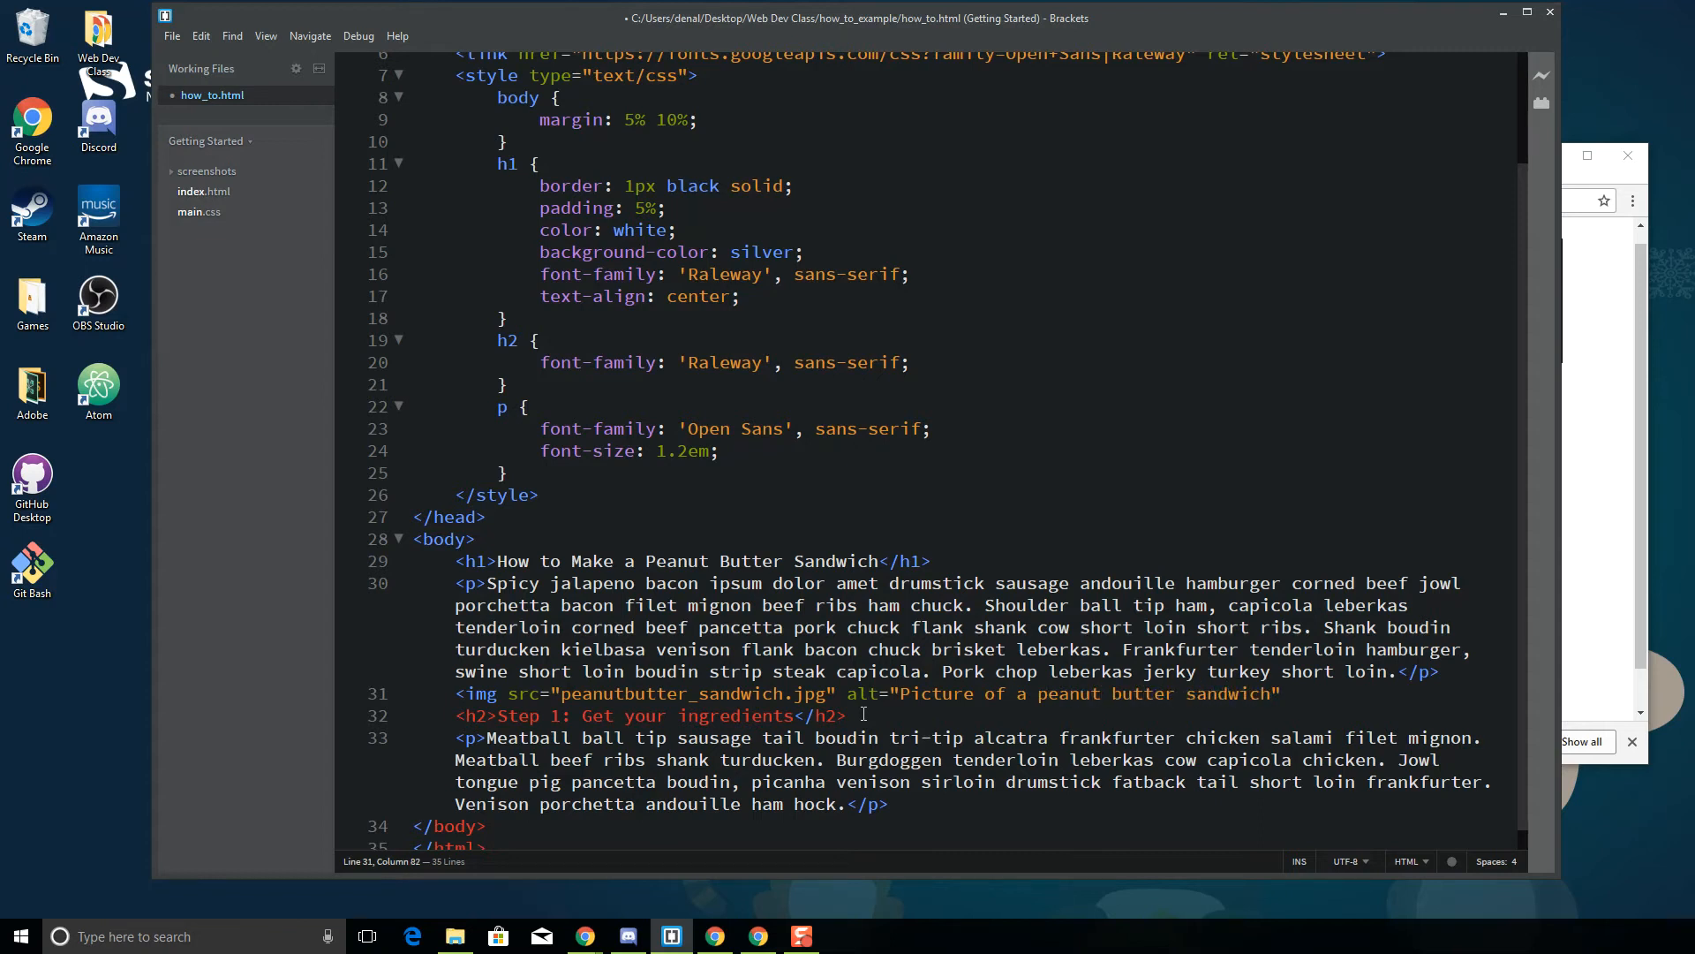
pyautogui.click(1288, 692)
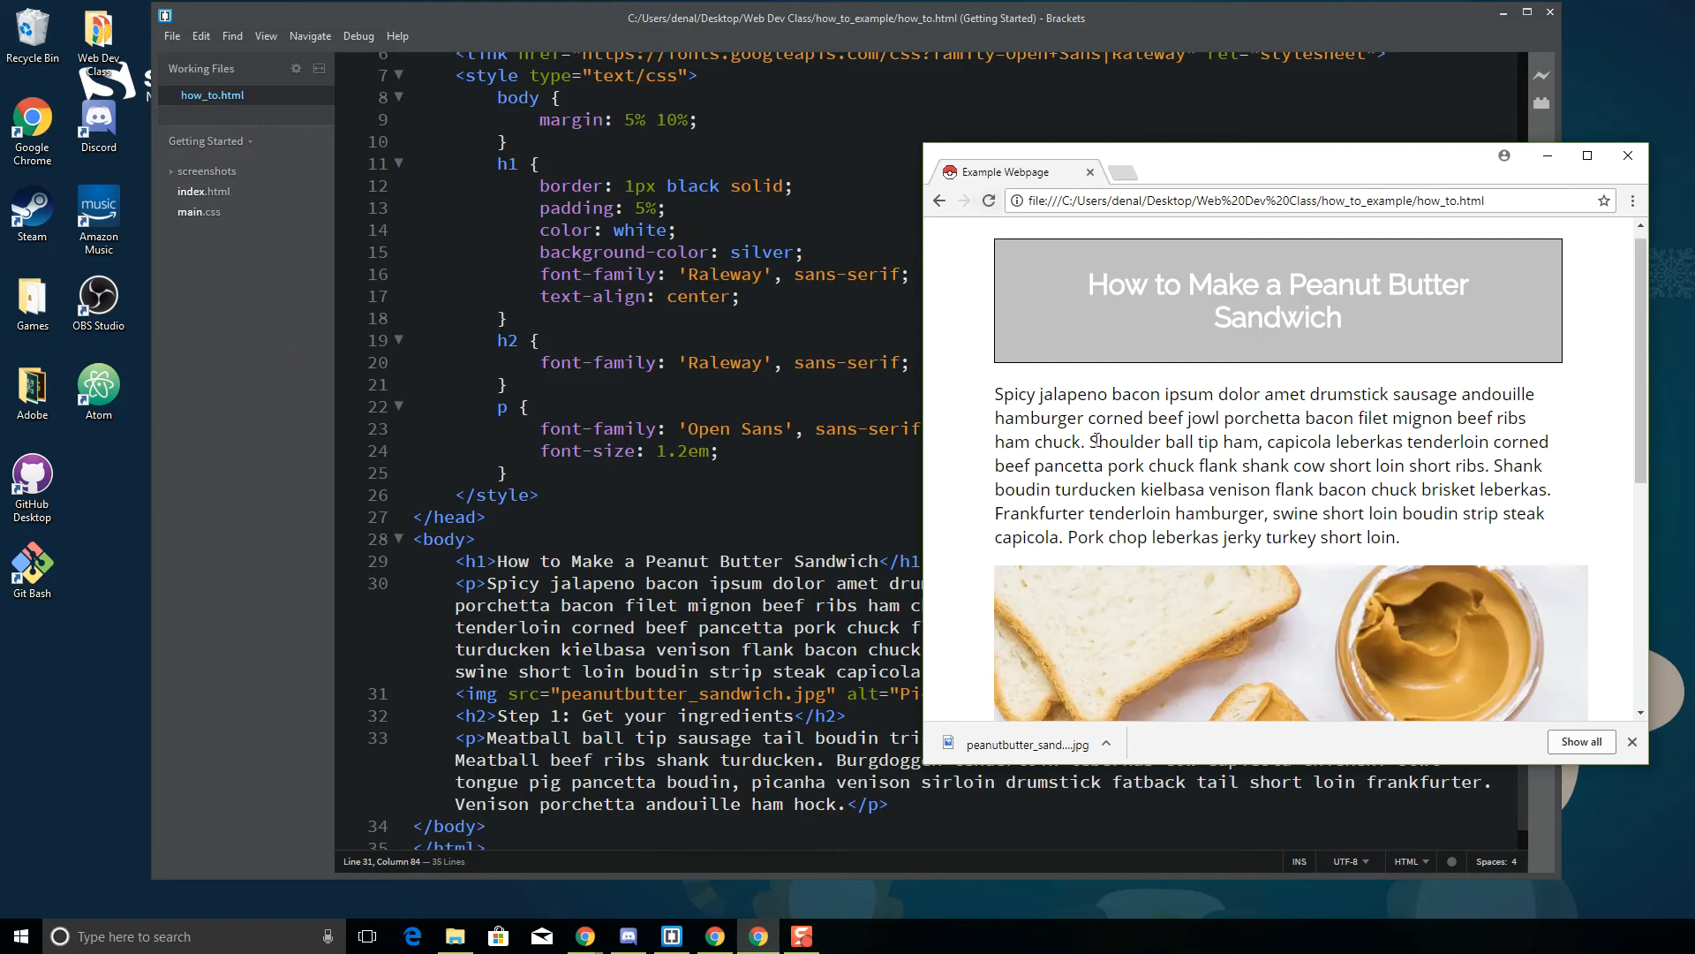
# Scroll the reloaded Chrome page to view the sandwich photo below the first paragraph
pyautogui.scroll(-3)
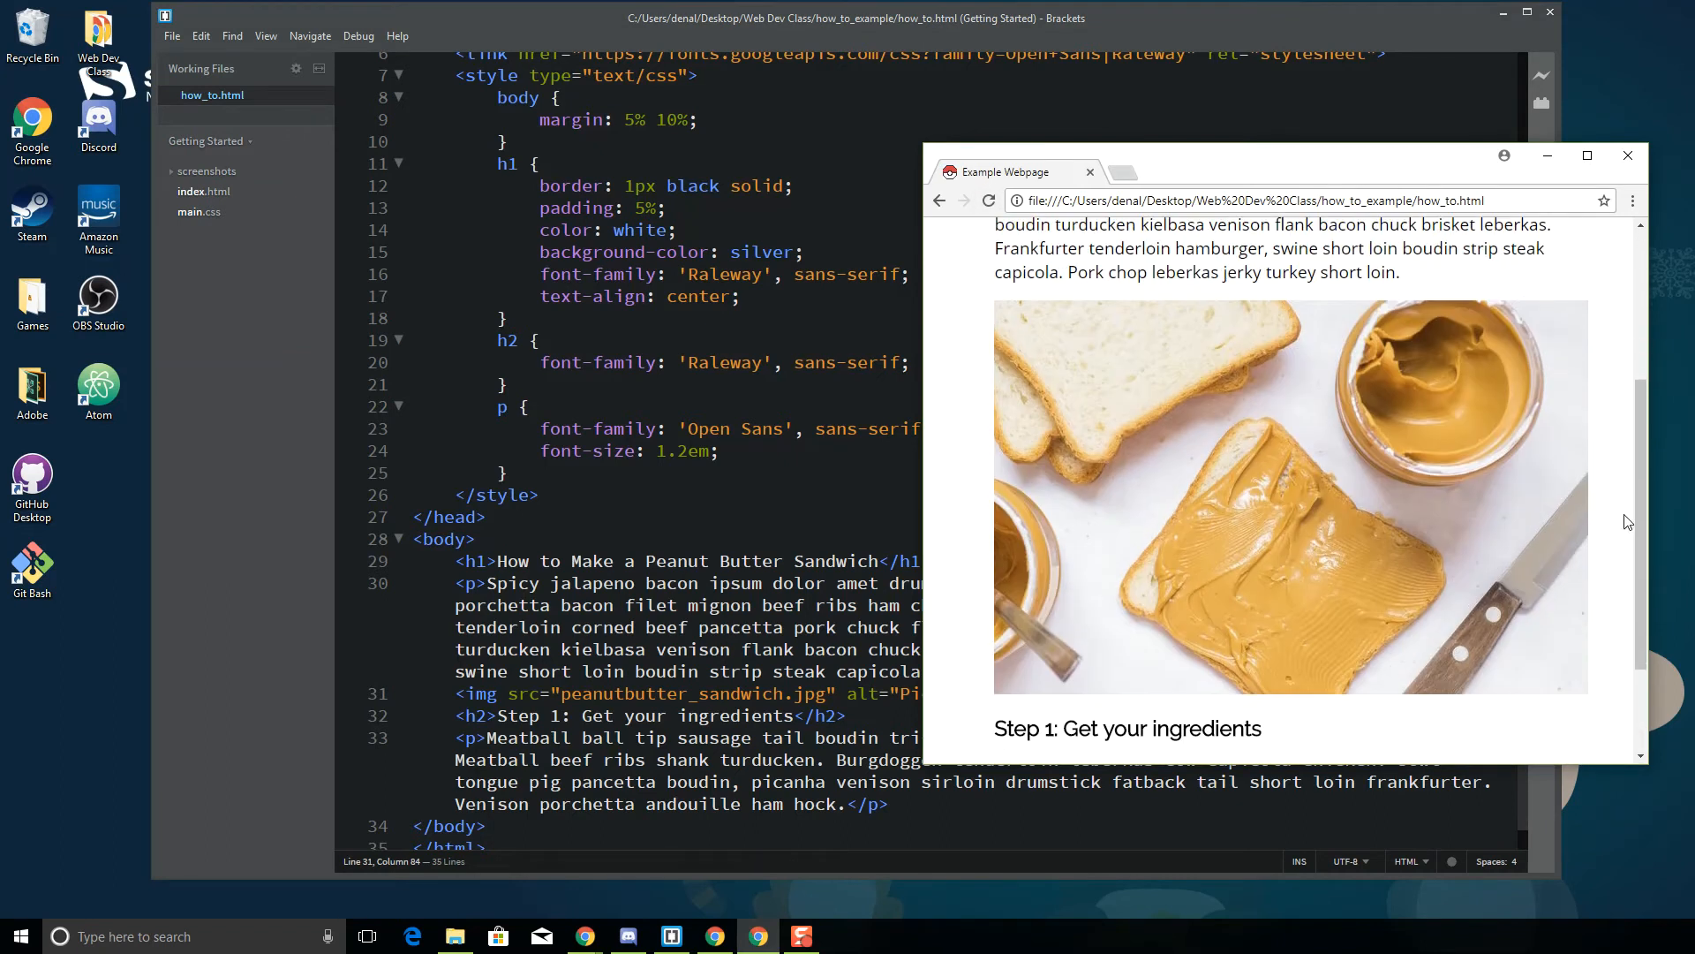
pyautogui.scroll(-3)
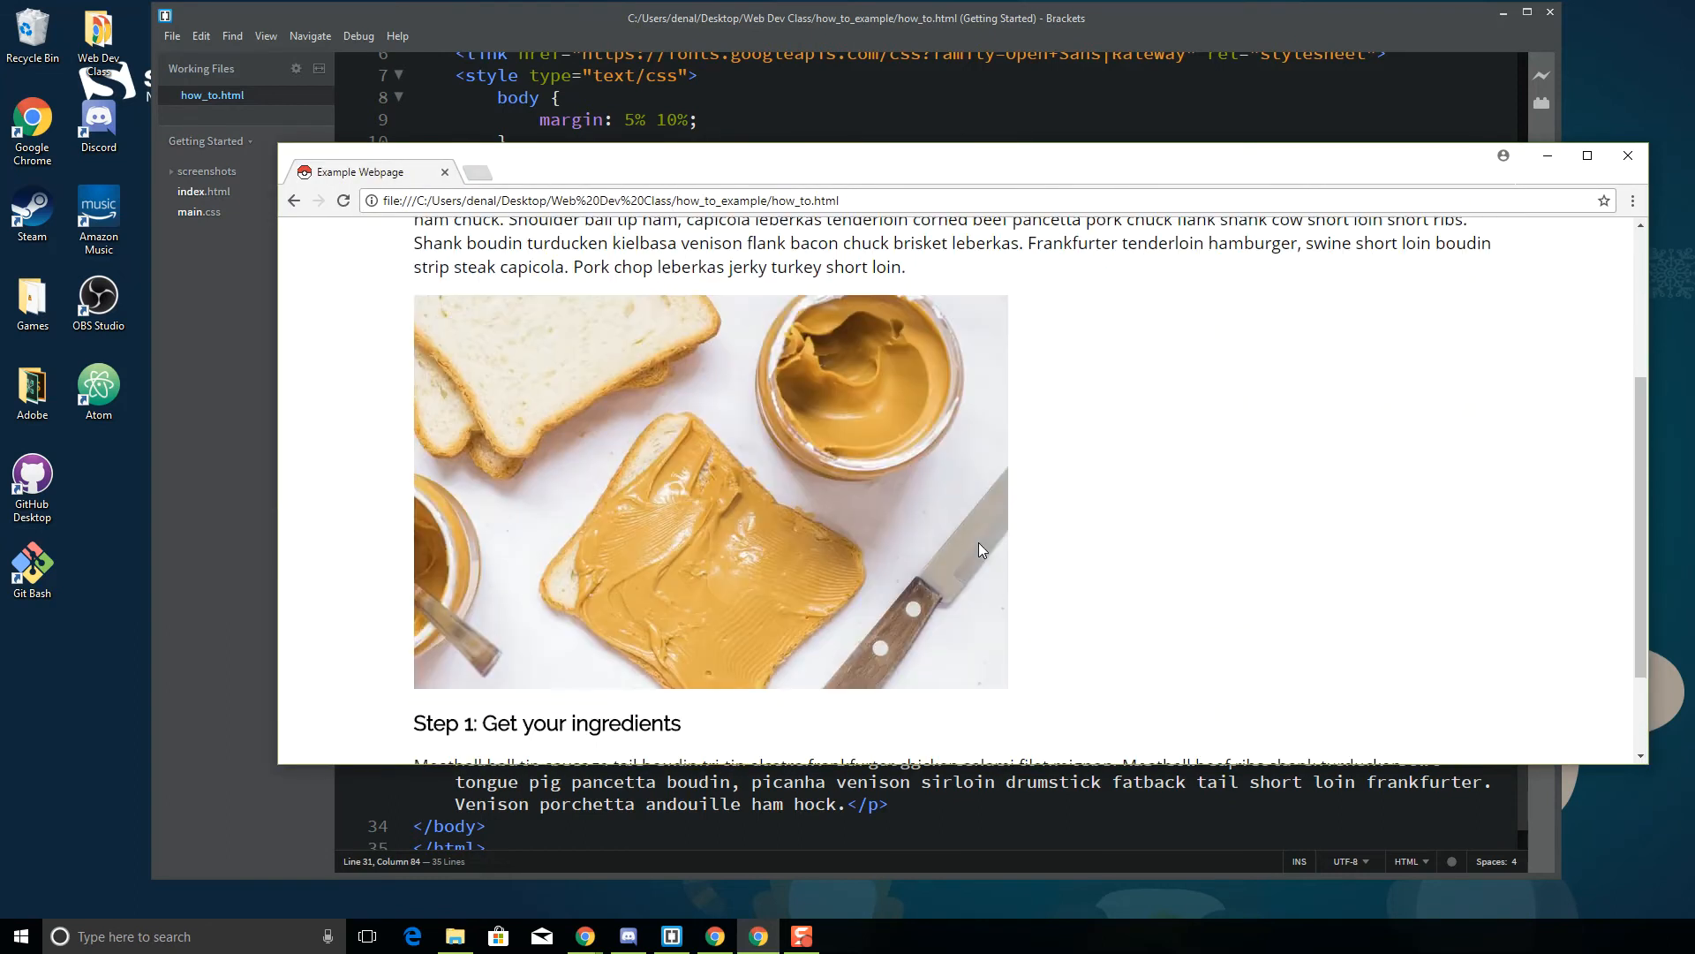
pyautogui.scroll(3)
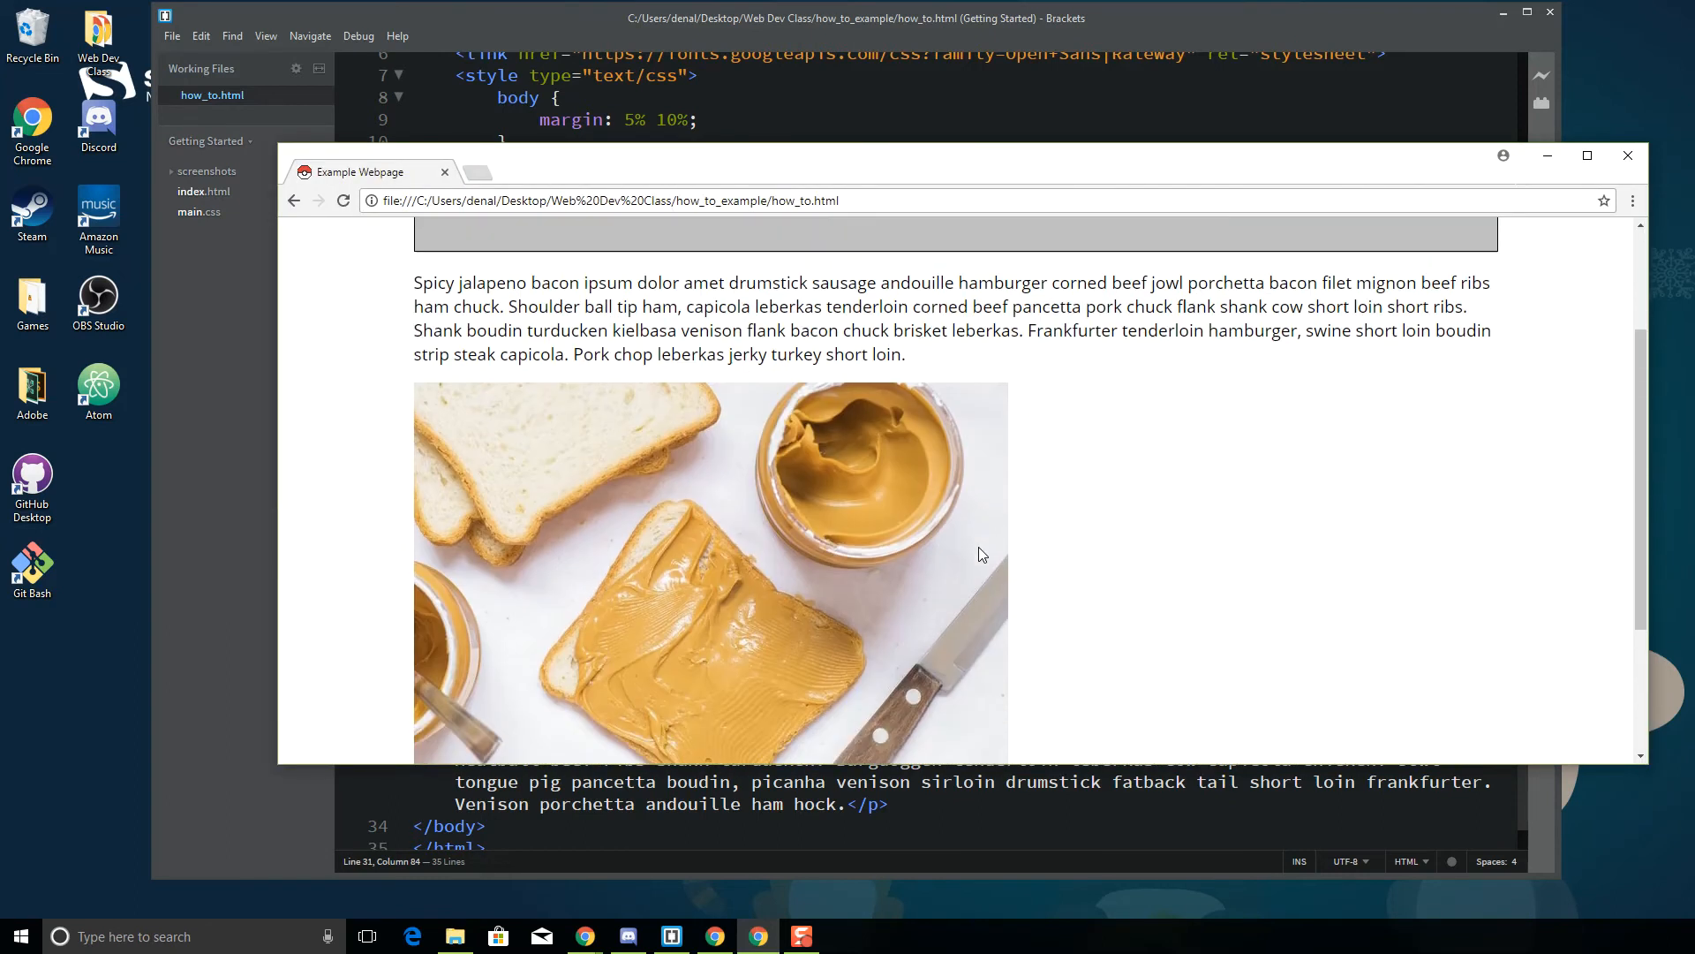
pyautogui.scroll(-3)
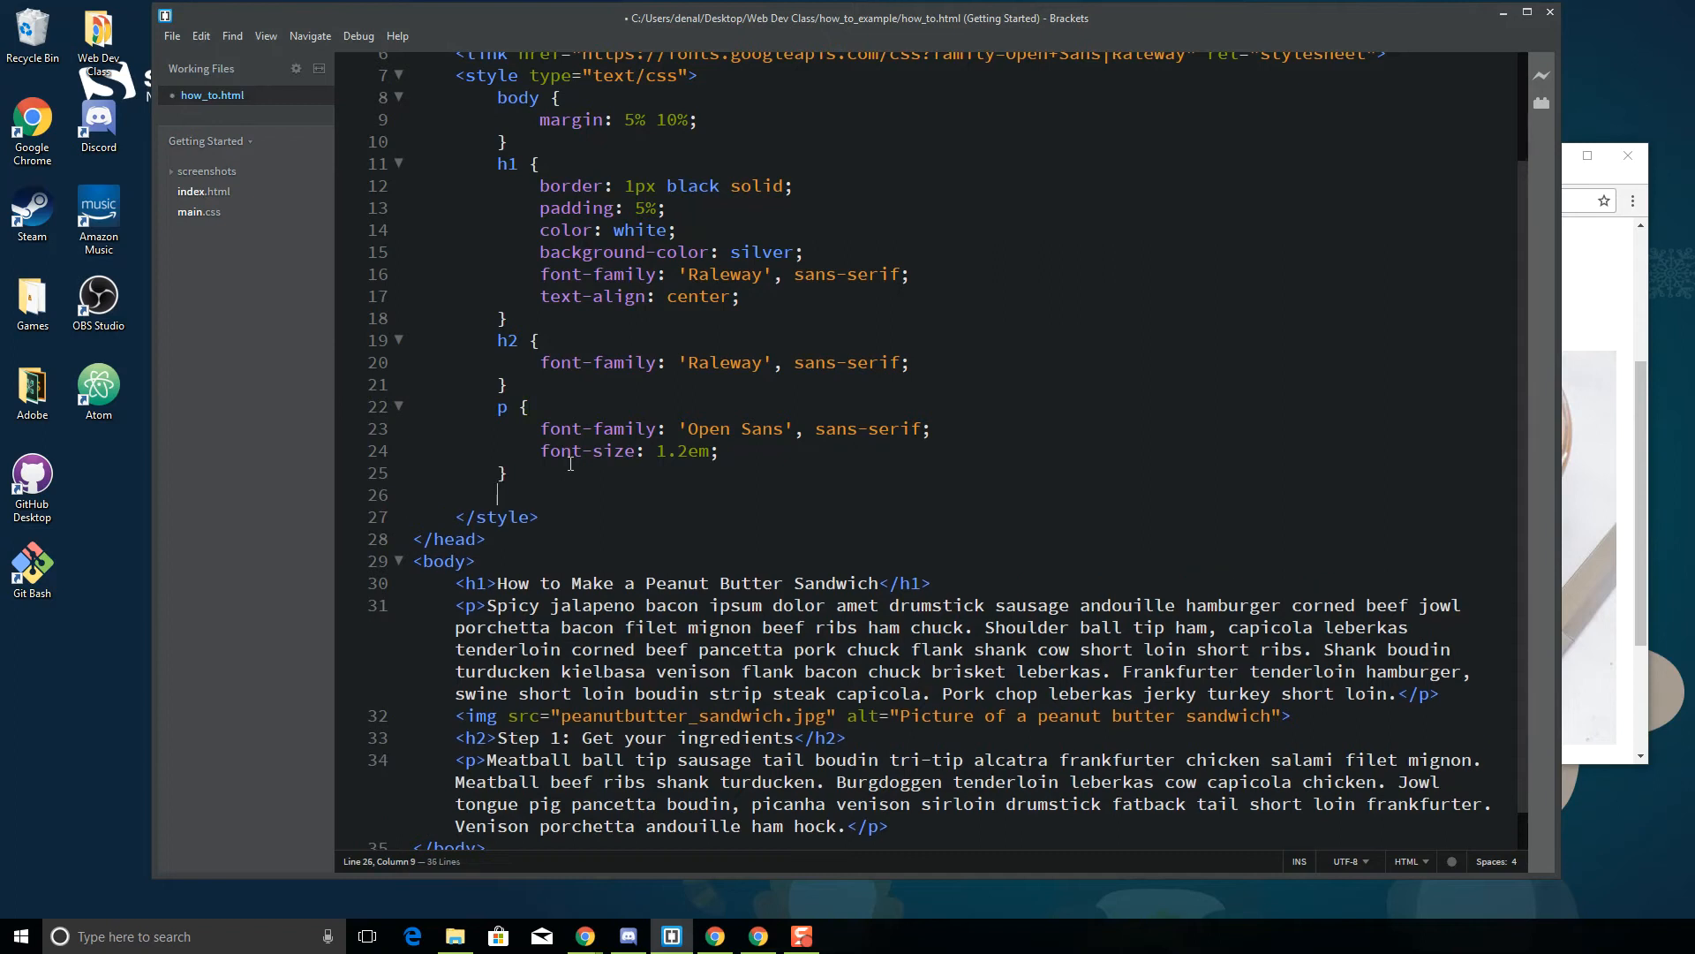
# Add an img { } rule after the p rule with text-align: center
pyautogui.write('img {')
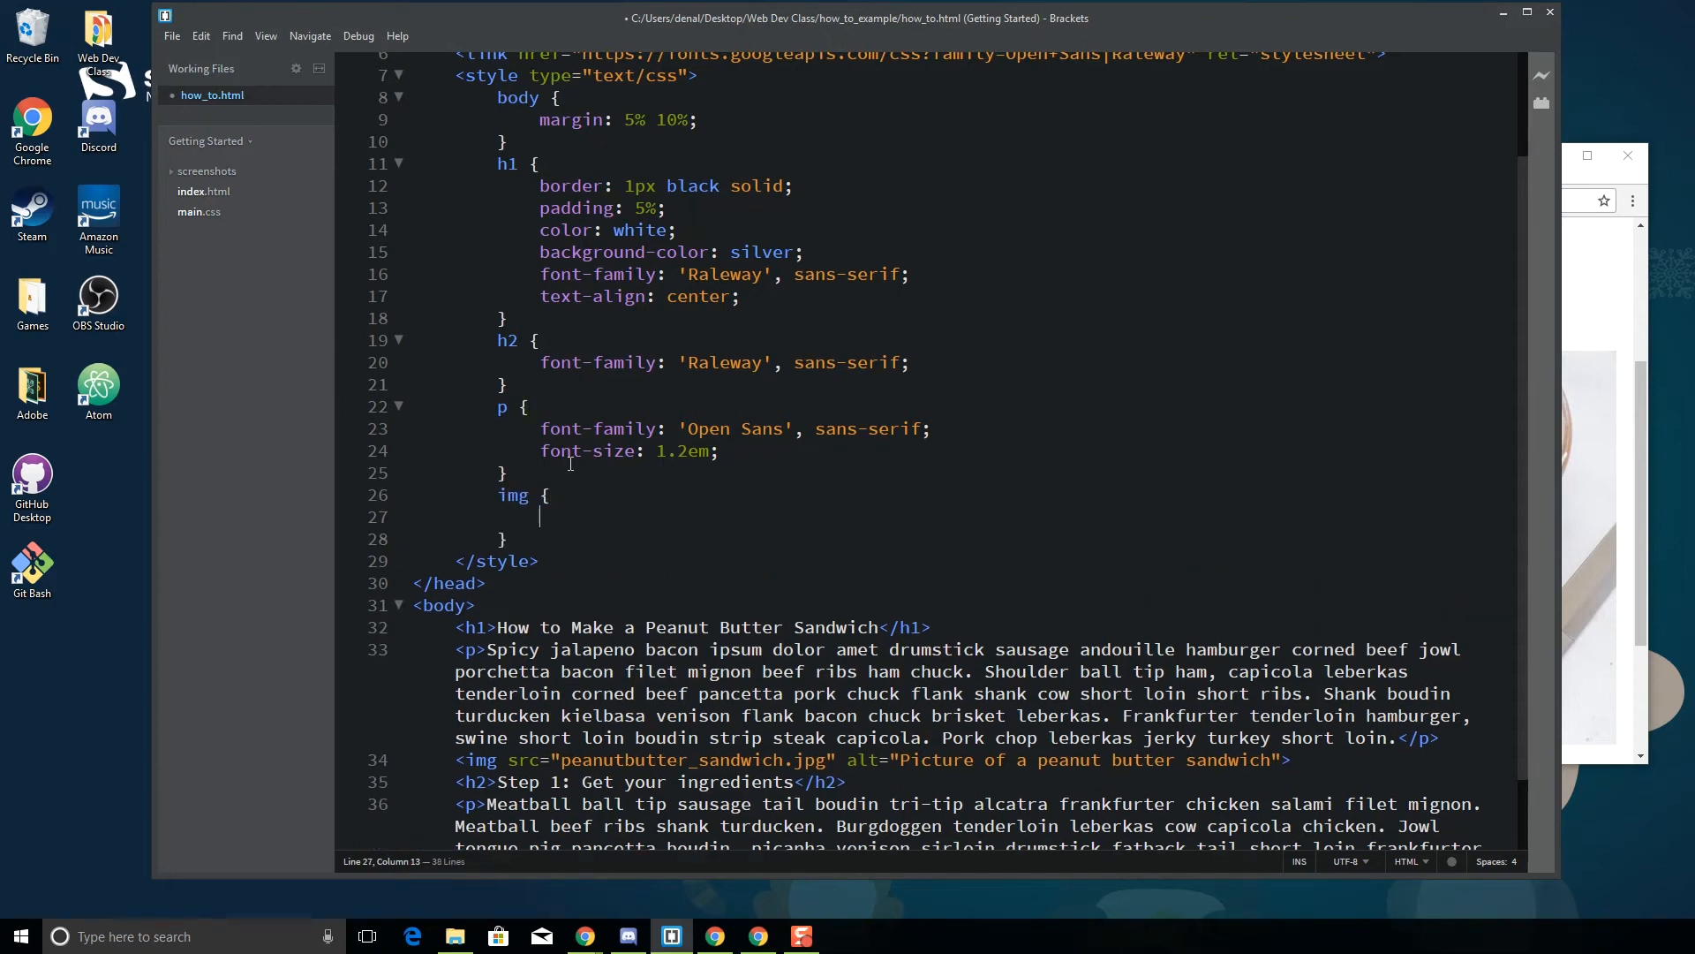
pyautogui.write('text-align:')
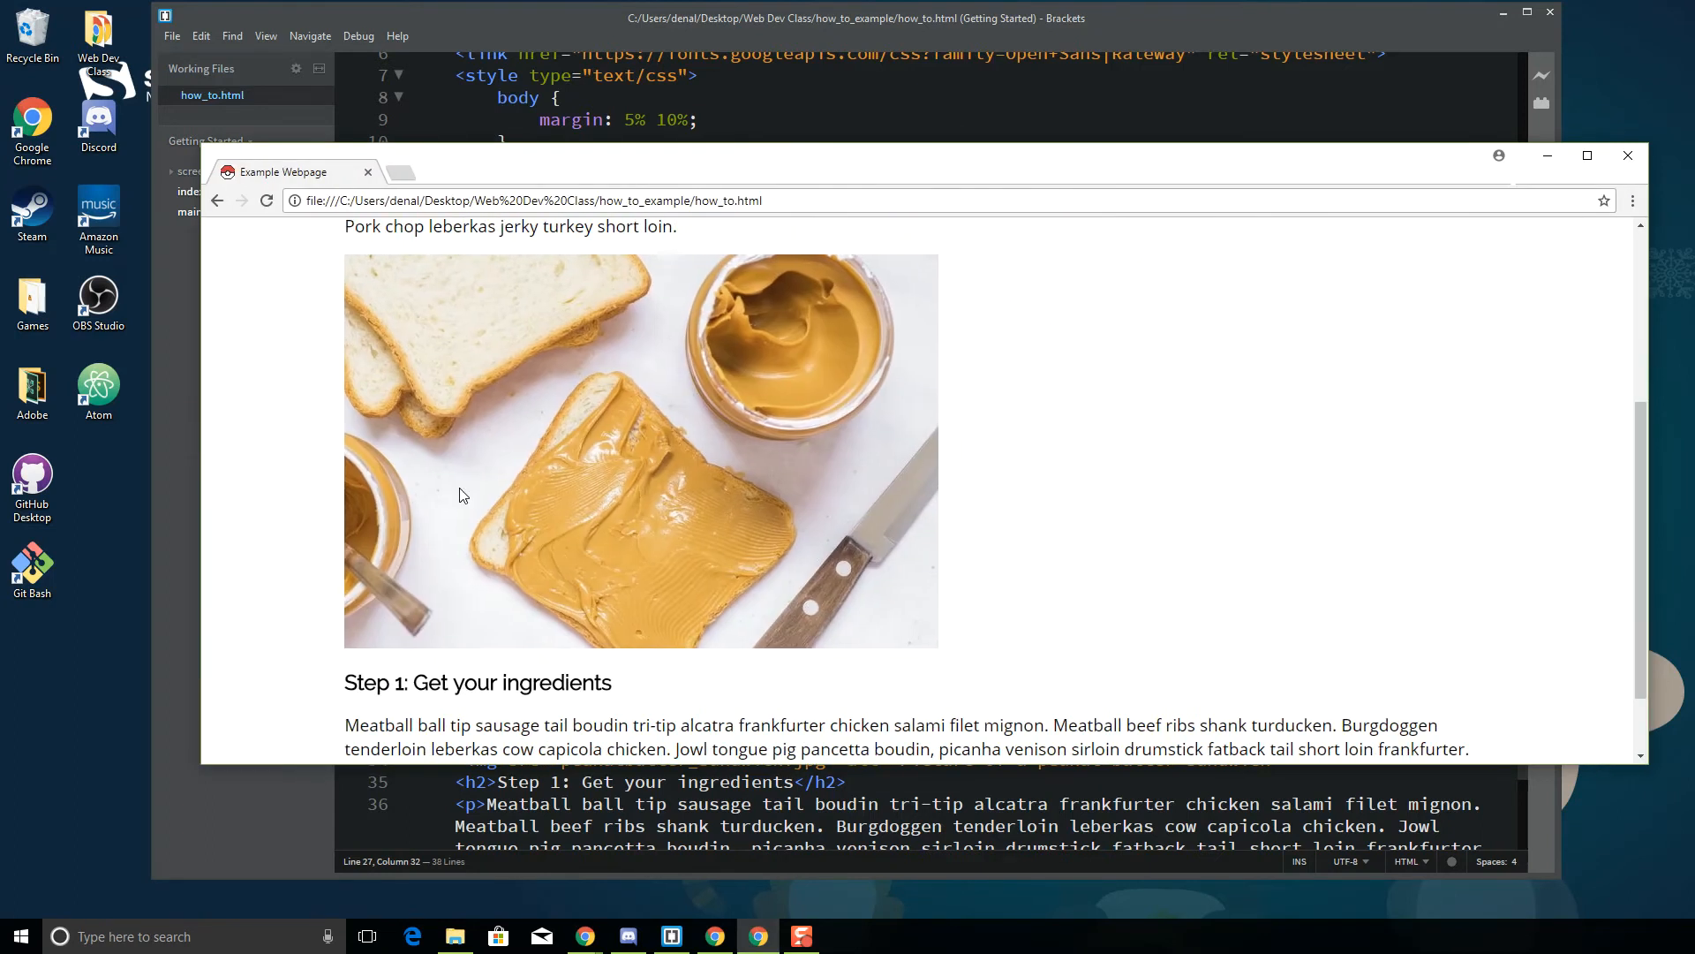
# Scroll the refreshed Chrome page to check the image still sits at the left
pyautogui.scroll(3)
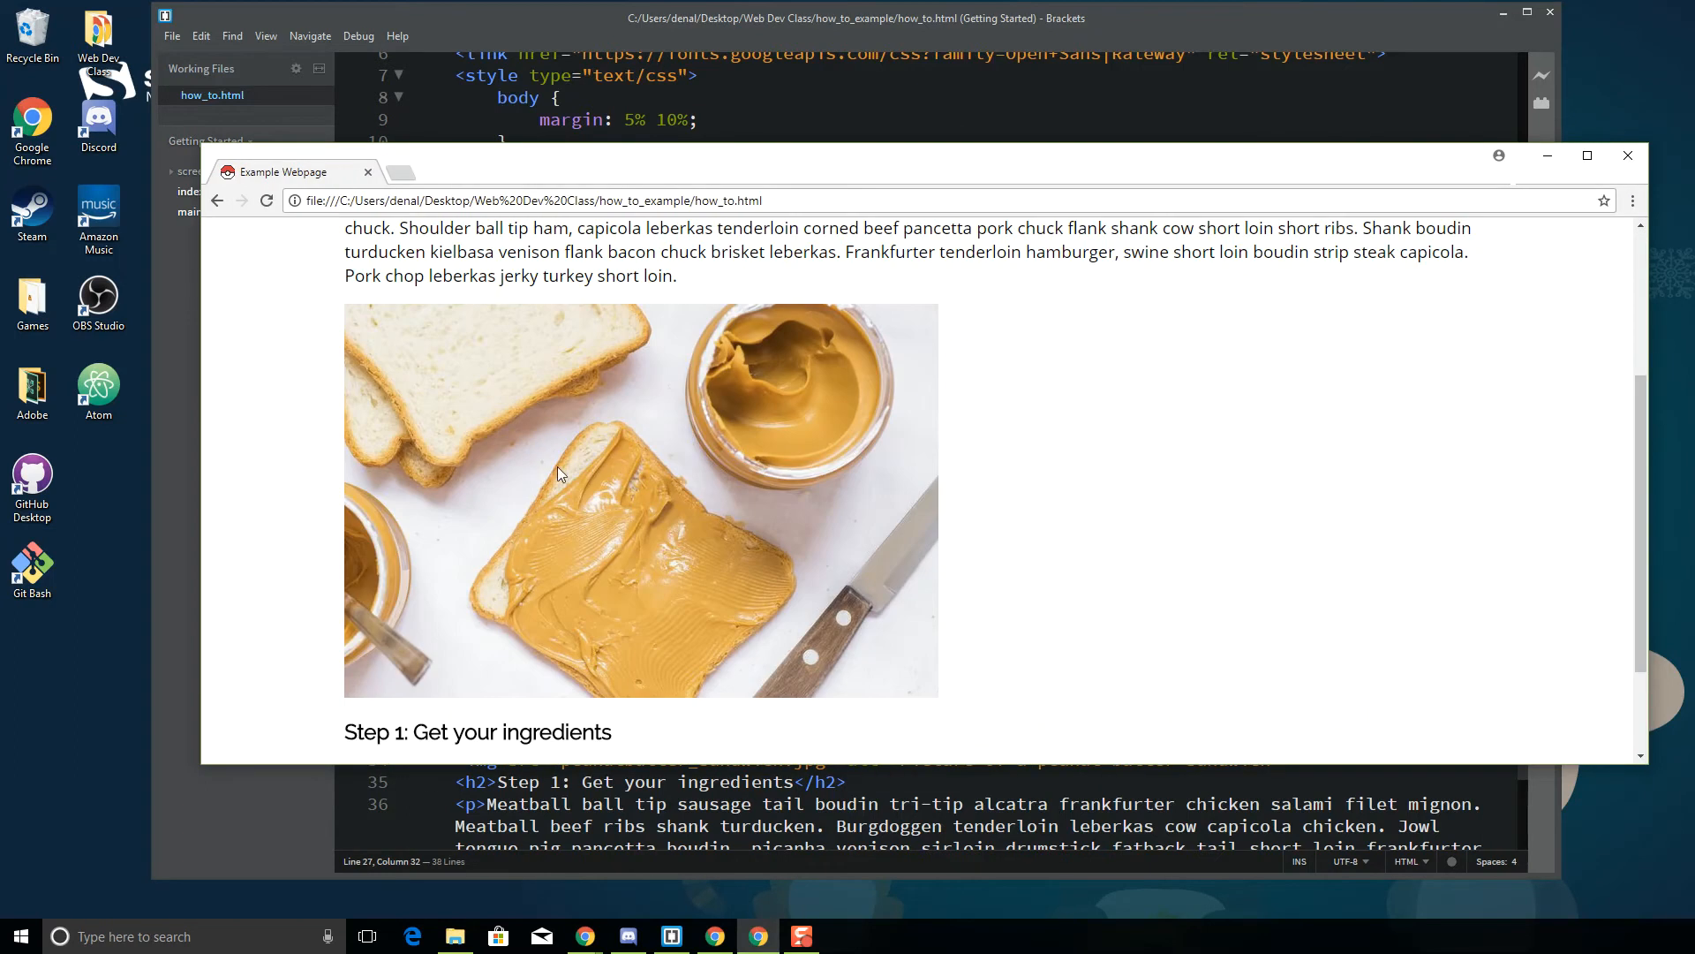
pyautogui.moveTo(526, 404)
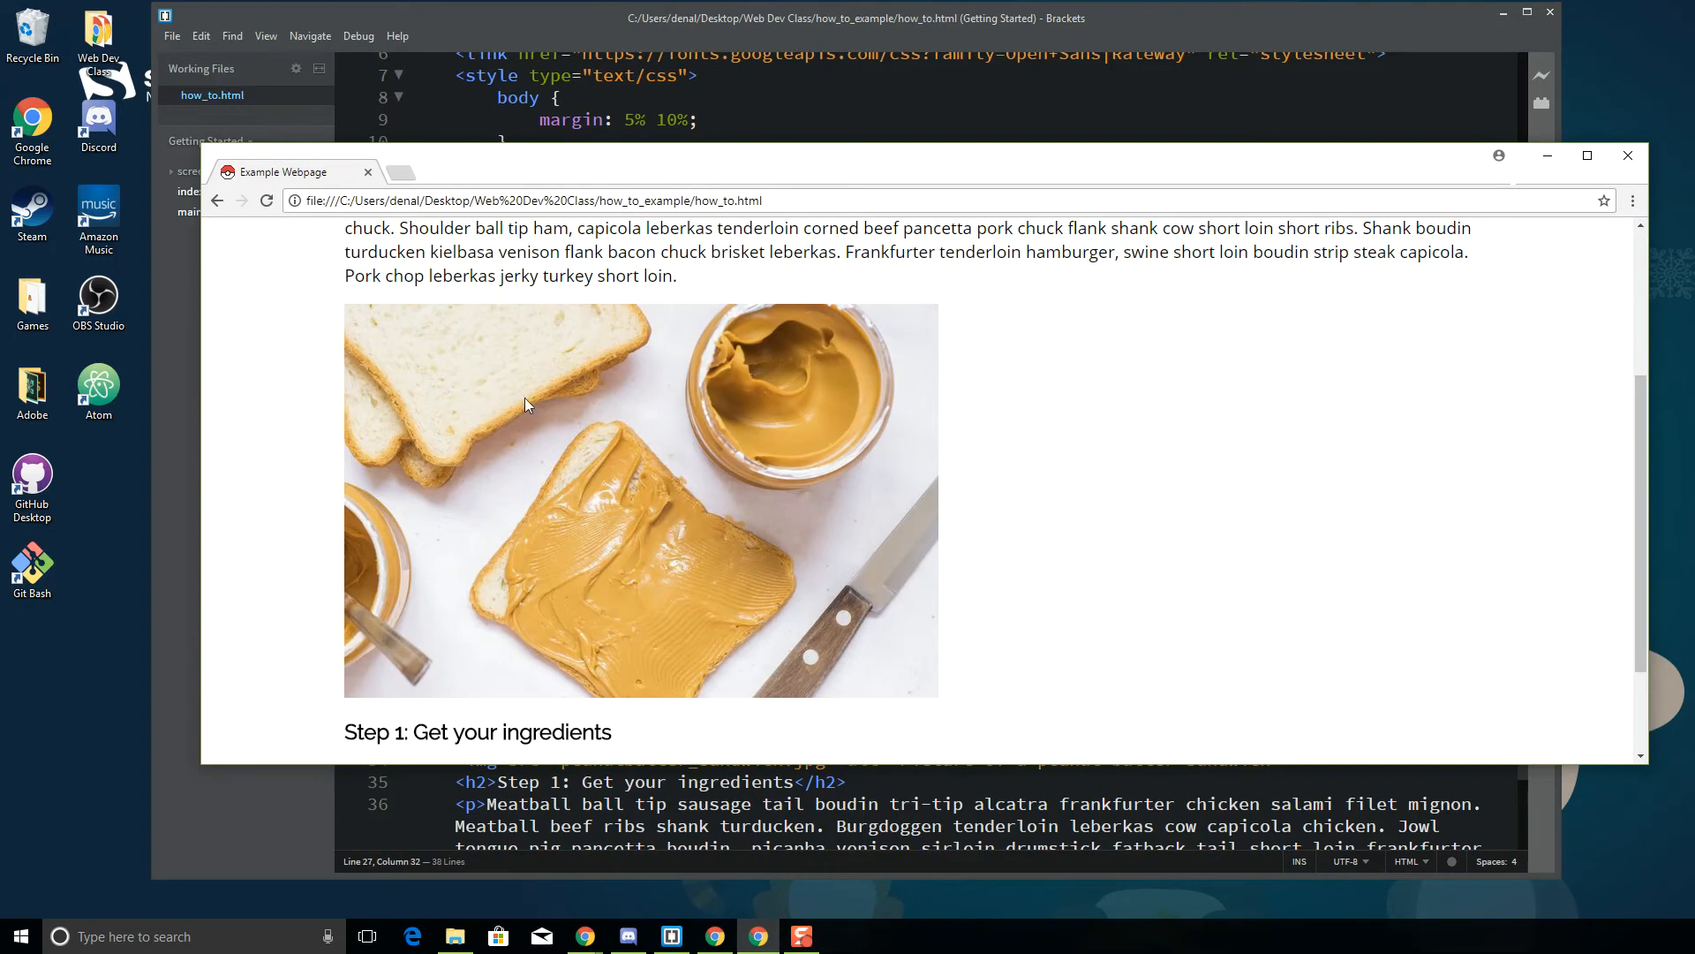
pyautogui.moveTo(939, 564)
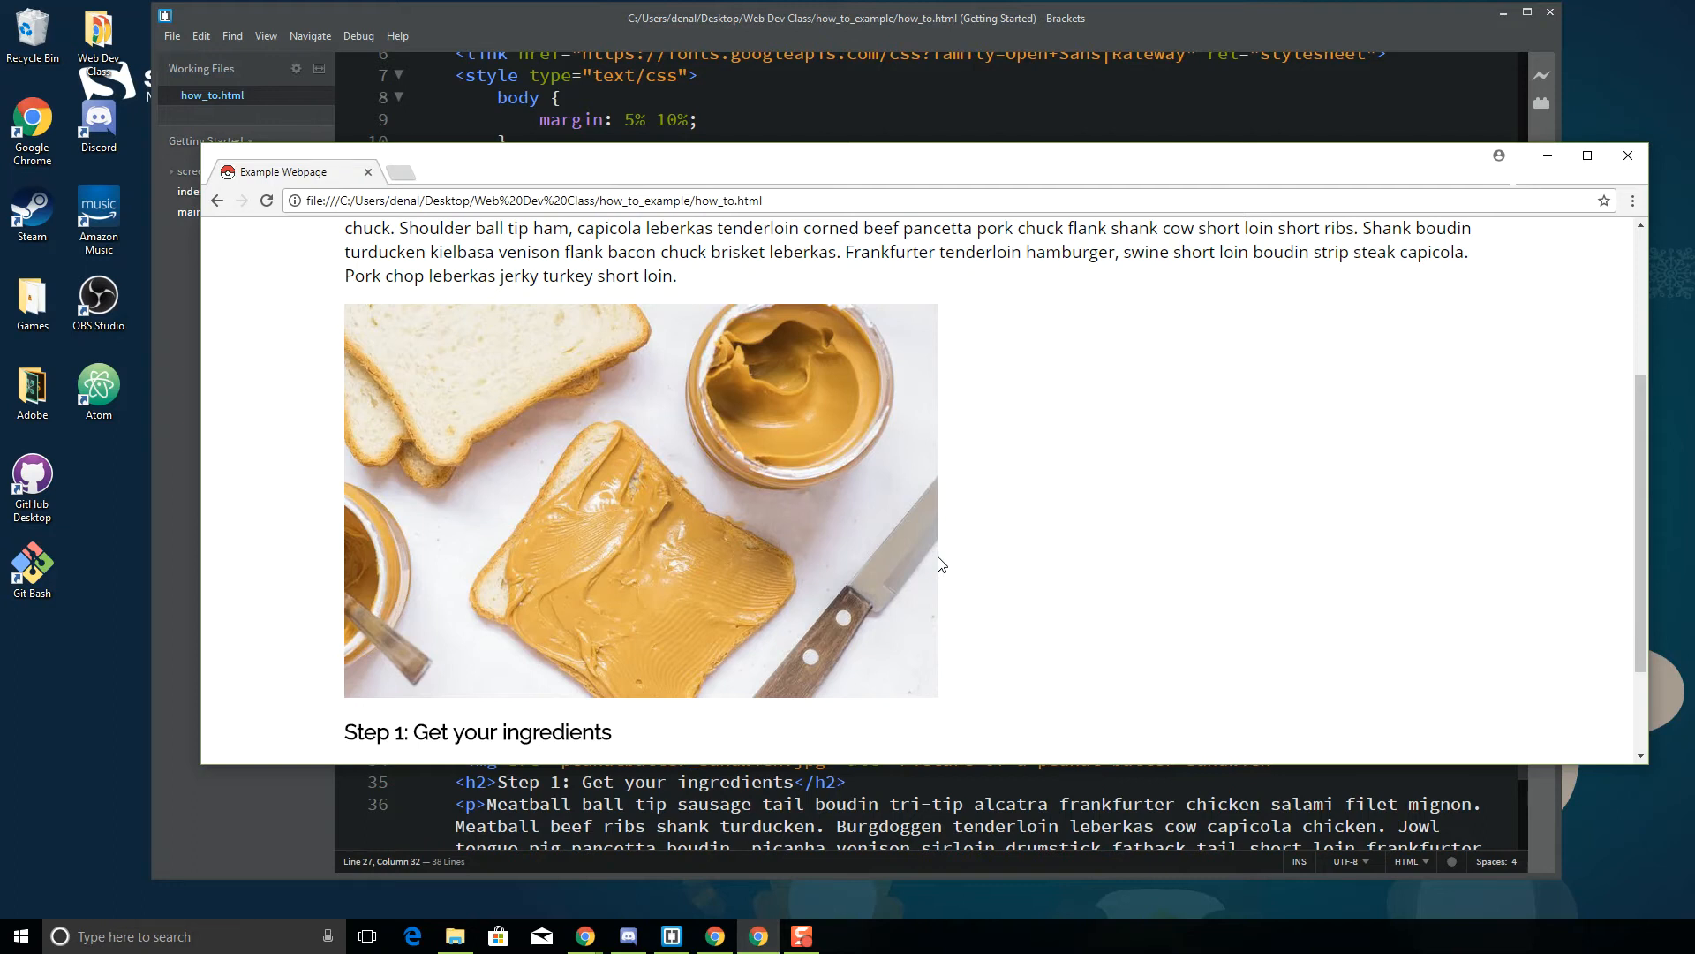
pyautogui.moveTo(1547, 156)
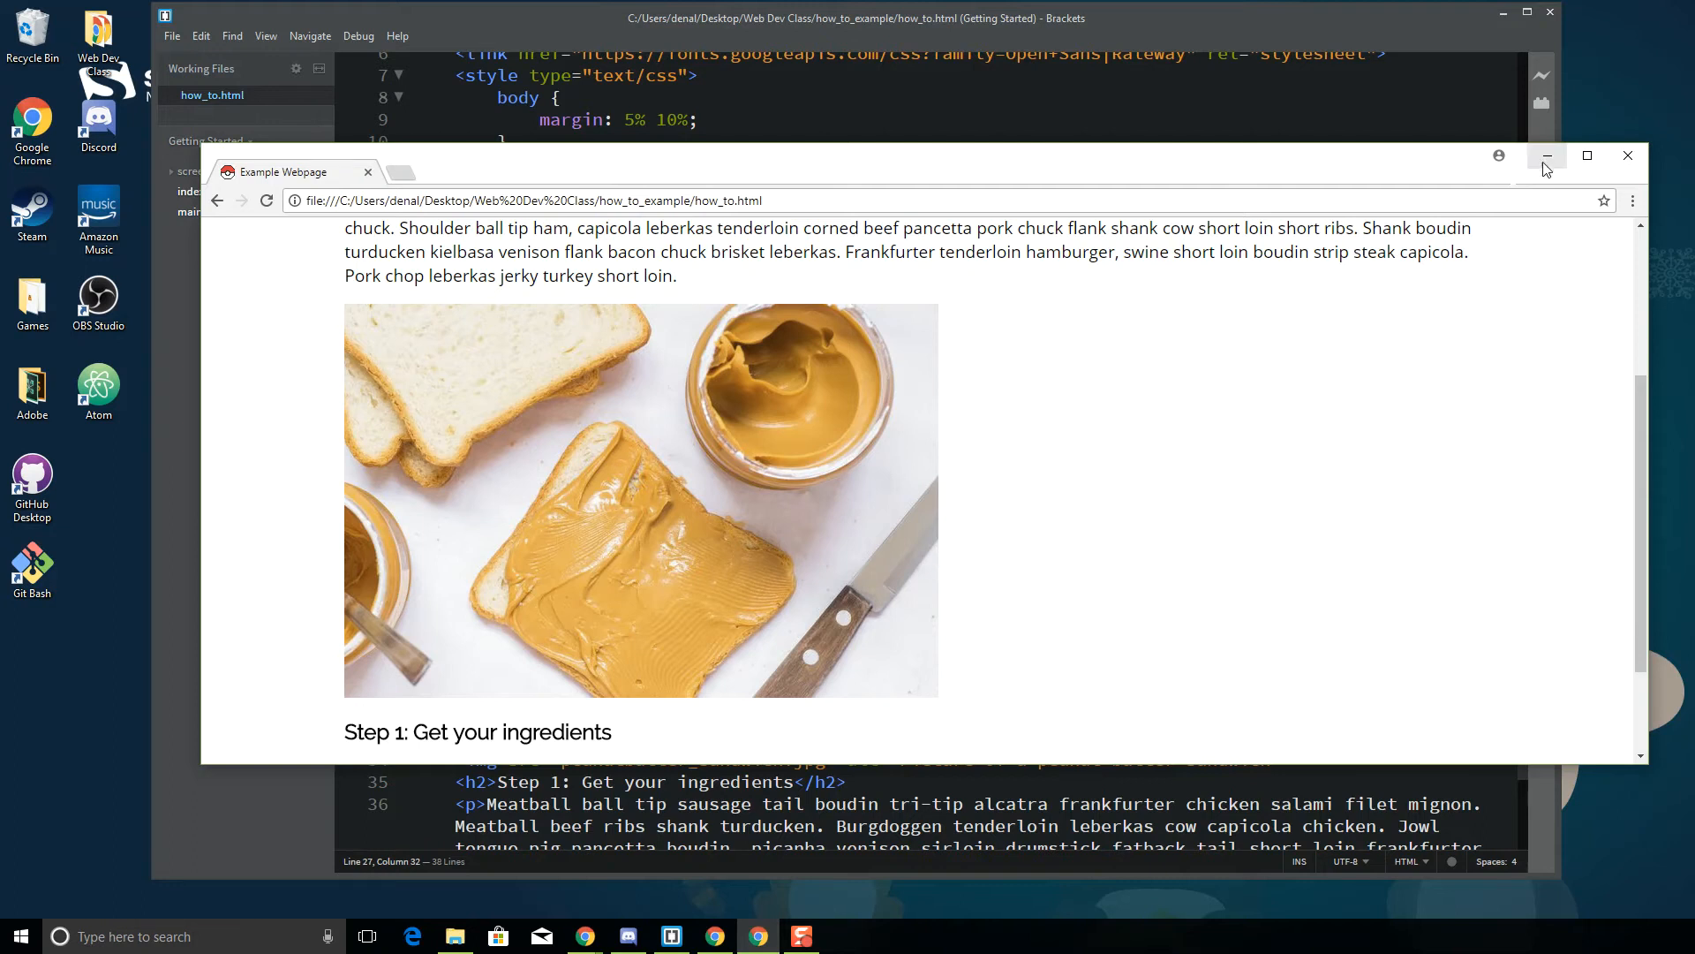
pyautogui.moveTo(1370, 224)
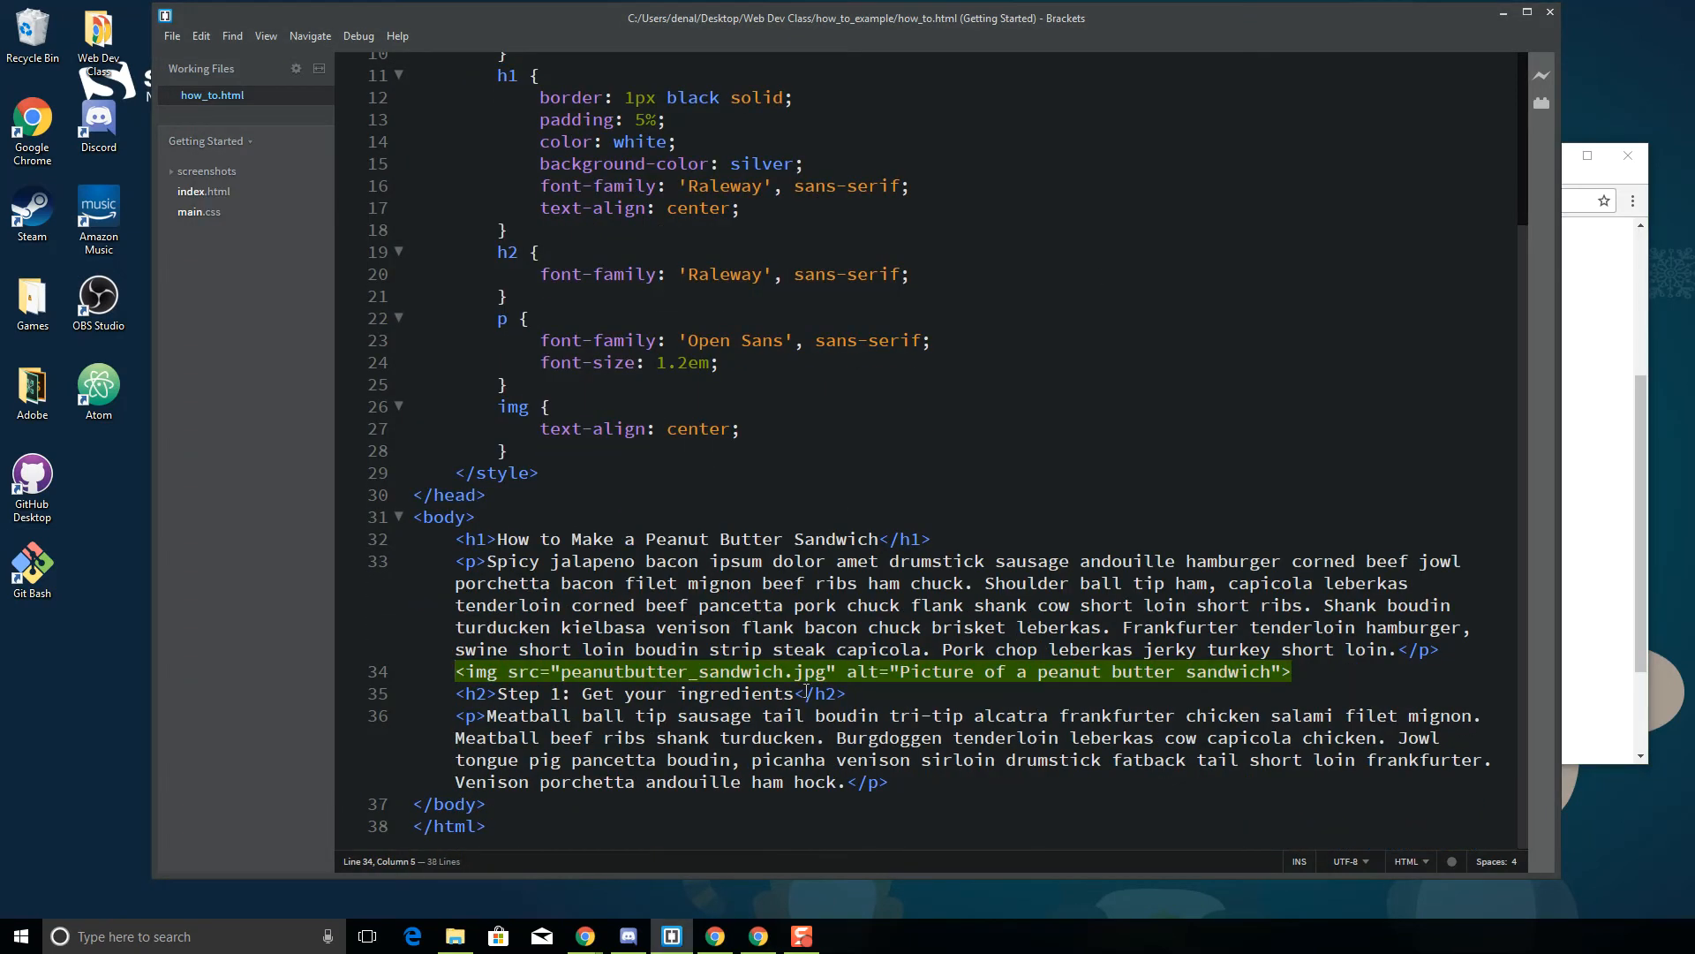
# Wrap the img tag in <div class="img1">...</div> and return to the style rules
pyautogui.write('<div class="')
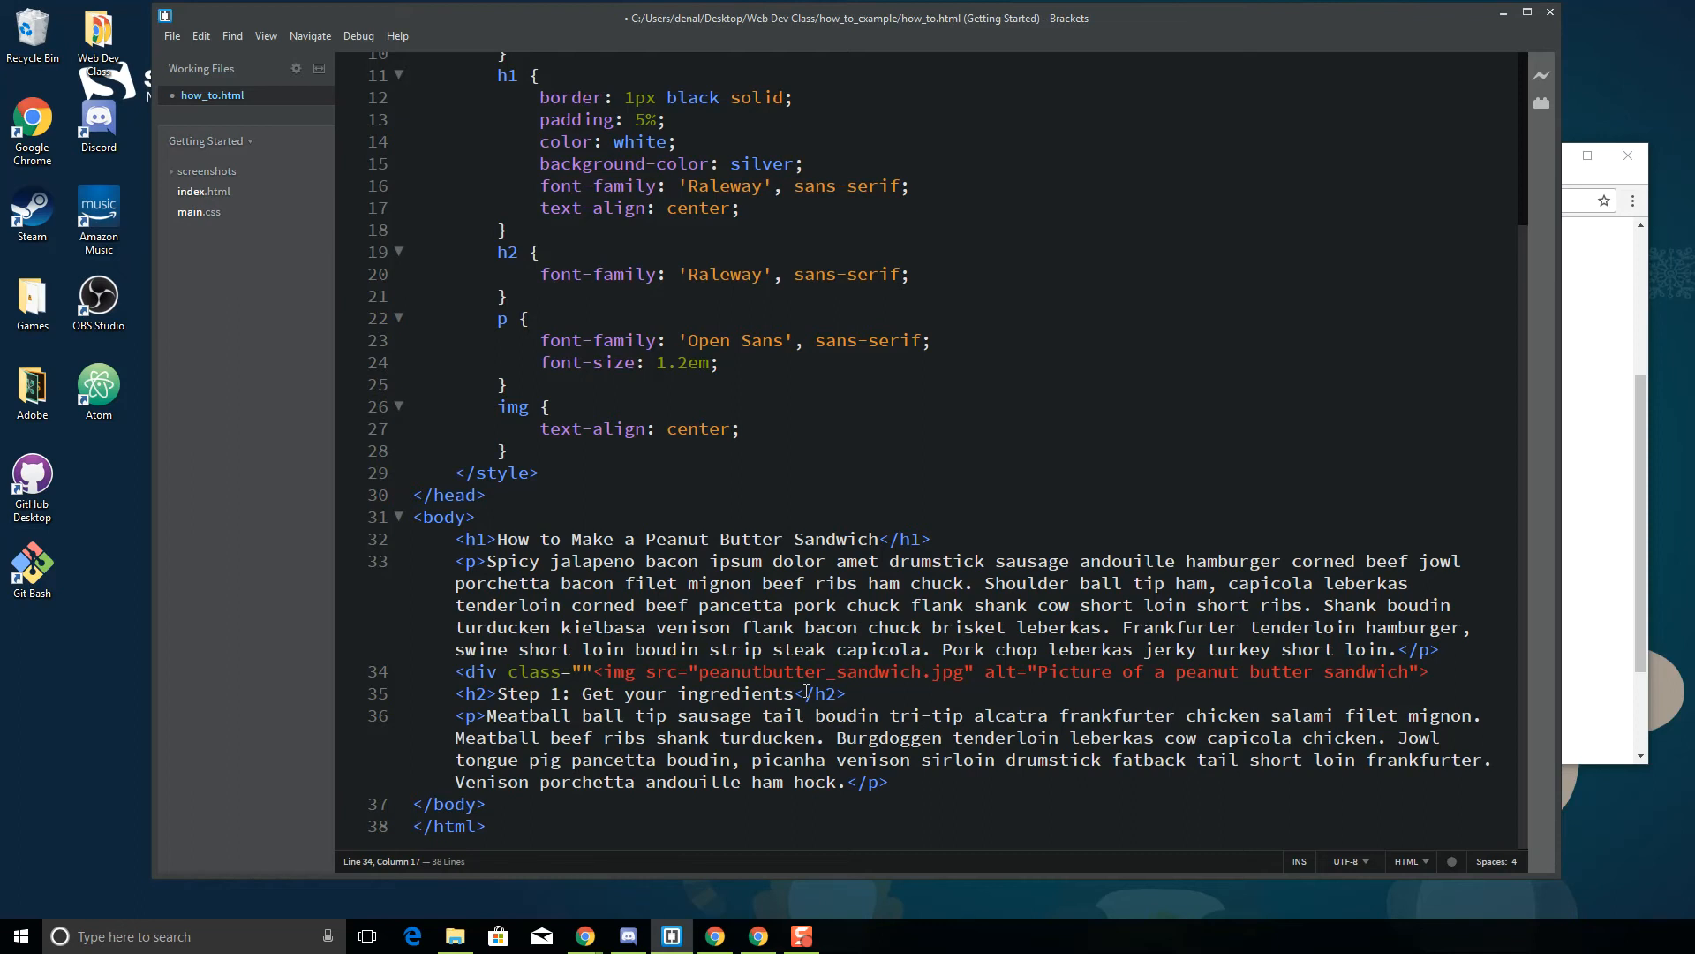
pyautogui.write('img1')
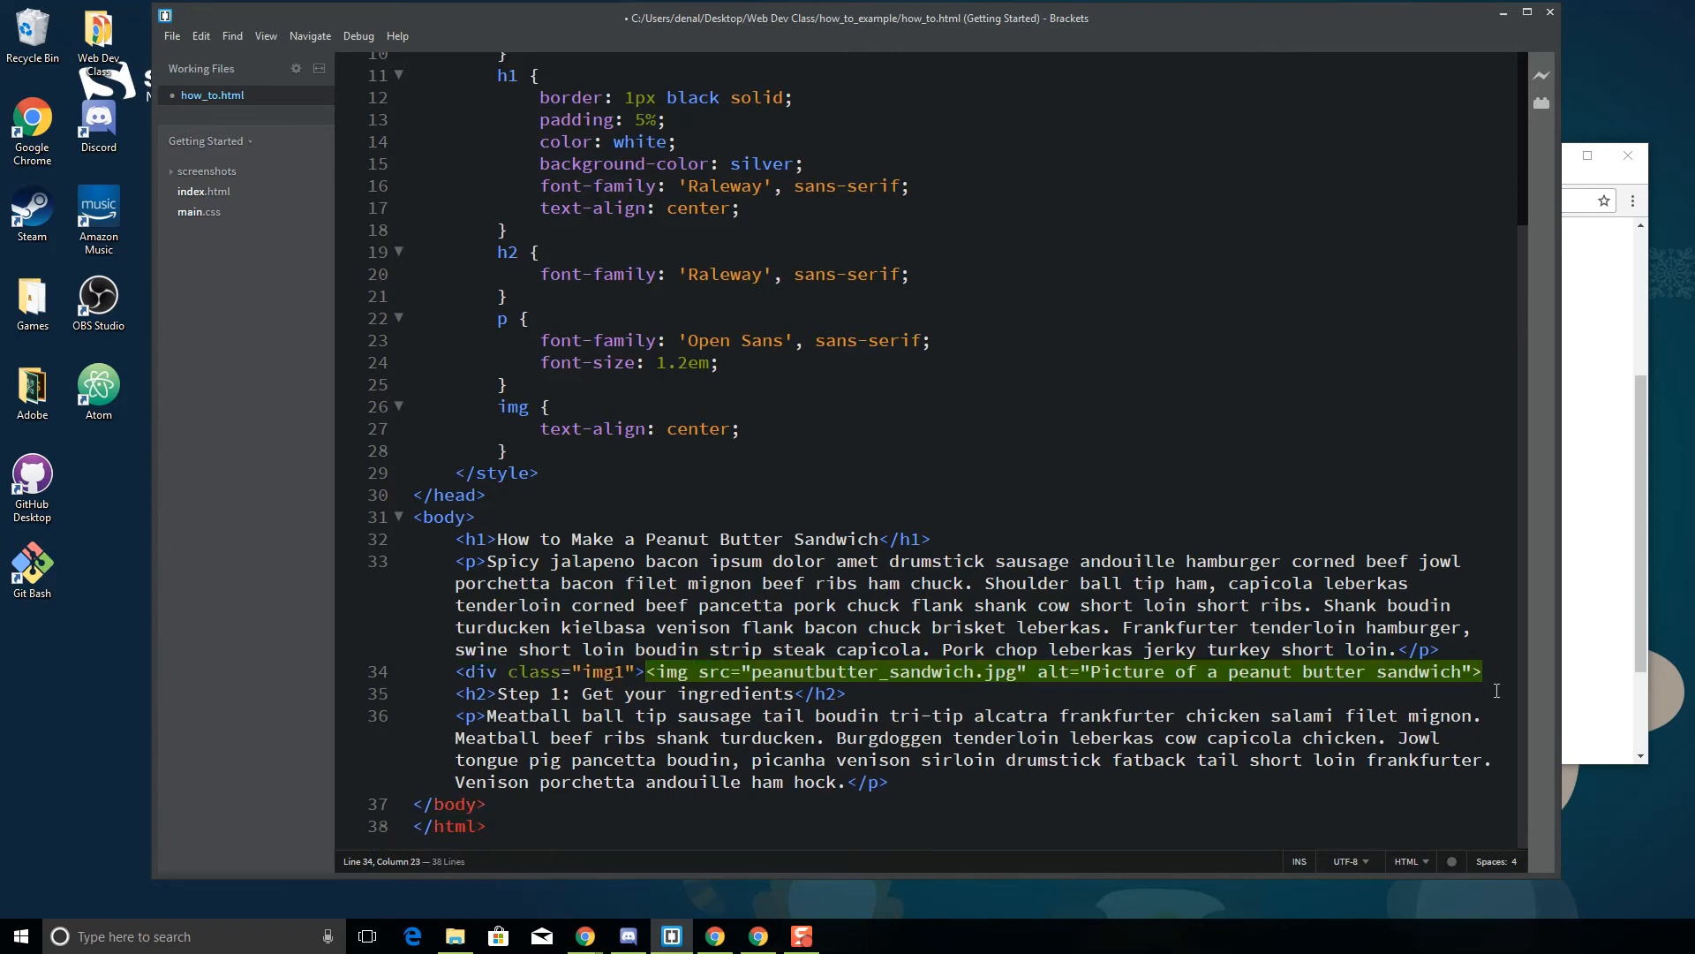
pyautogui.write('</div>')
pyautogui.press('Enter')
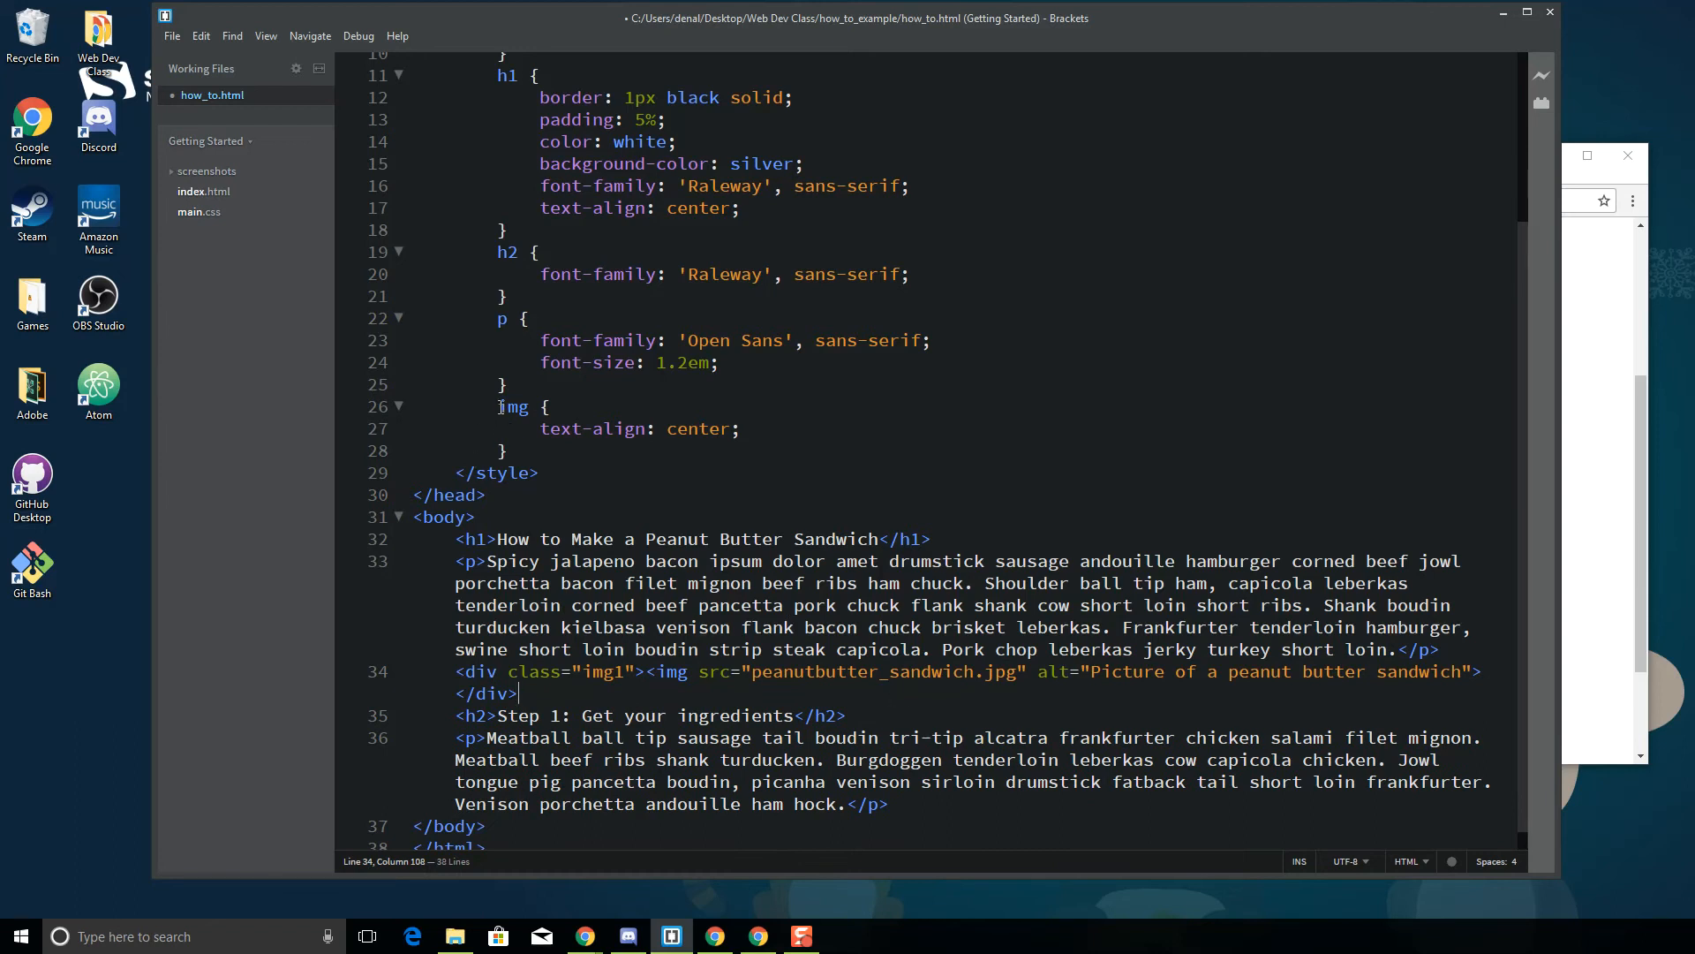
pyautogui.doubleClick(512, 406)
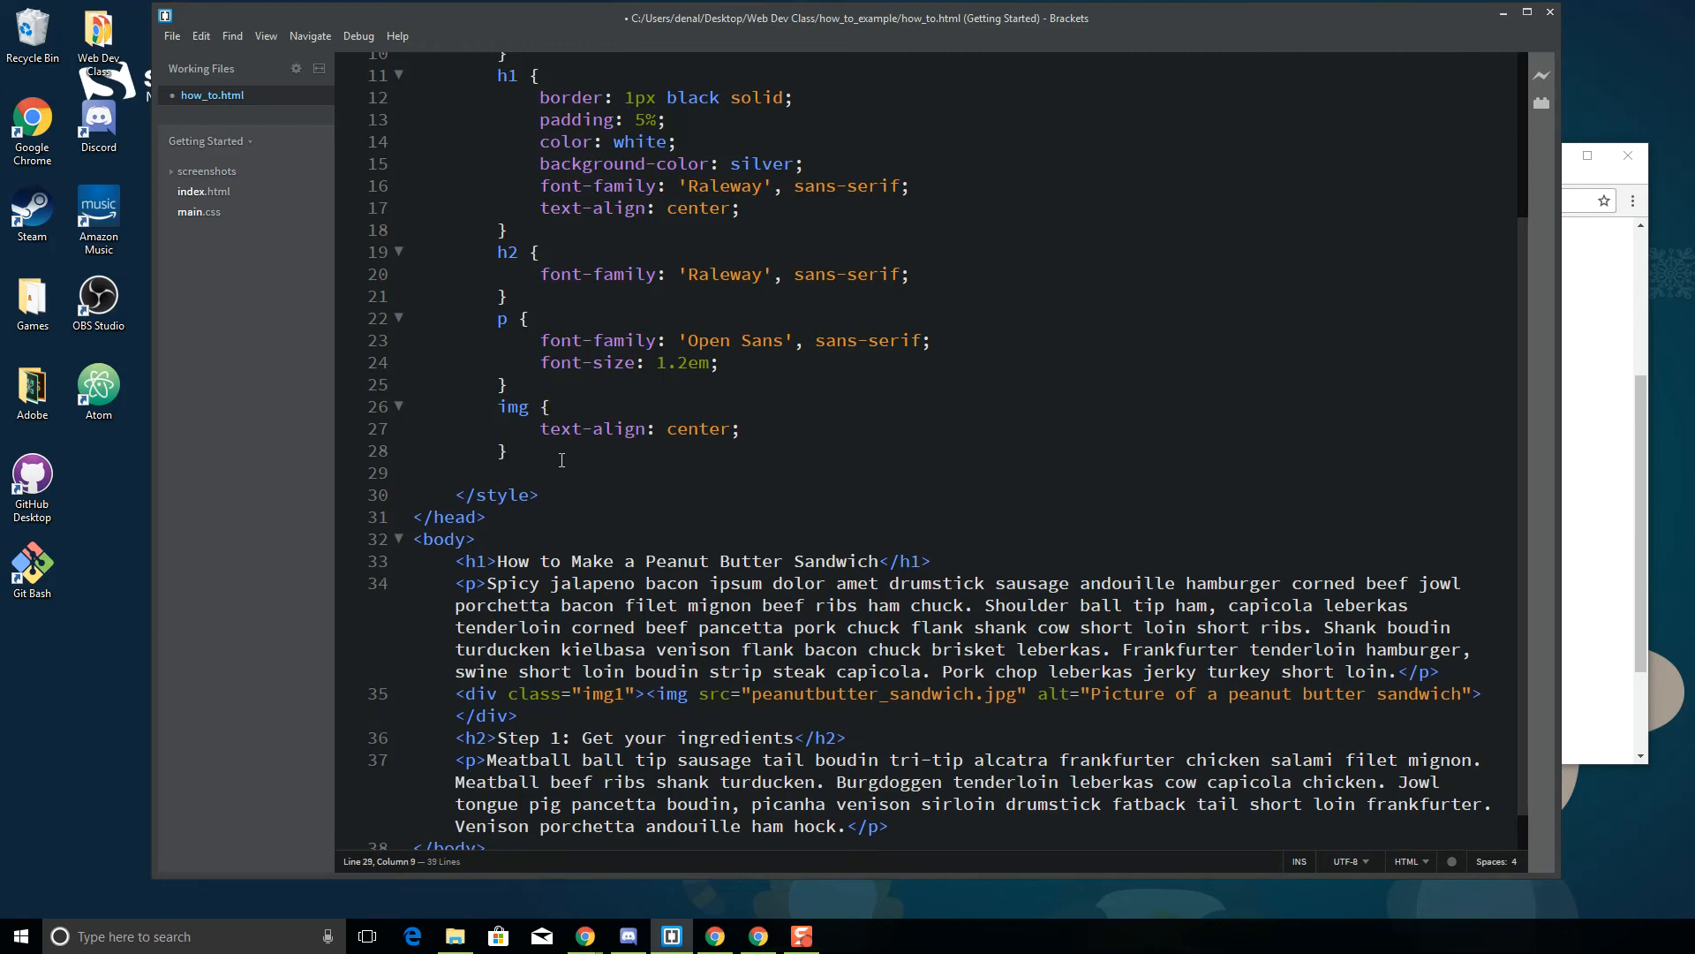
# Add a .img1 rule with text-align: center and check the centered photo in Chrome
pyautogui.write('.')
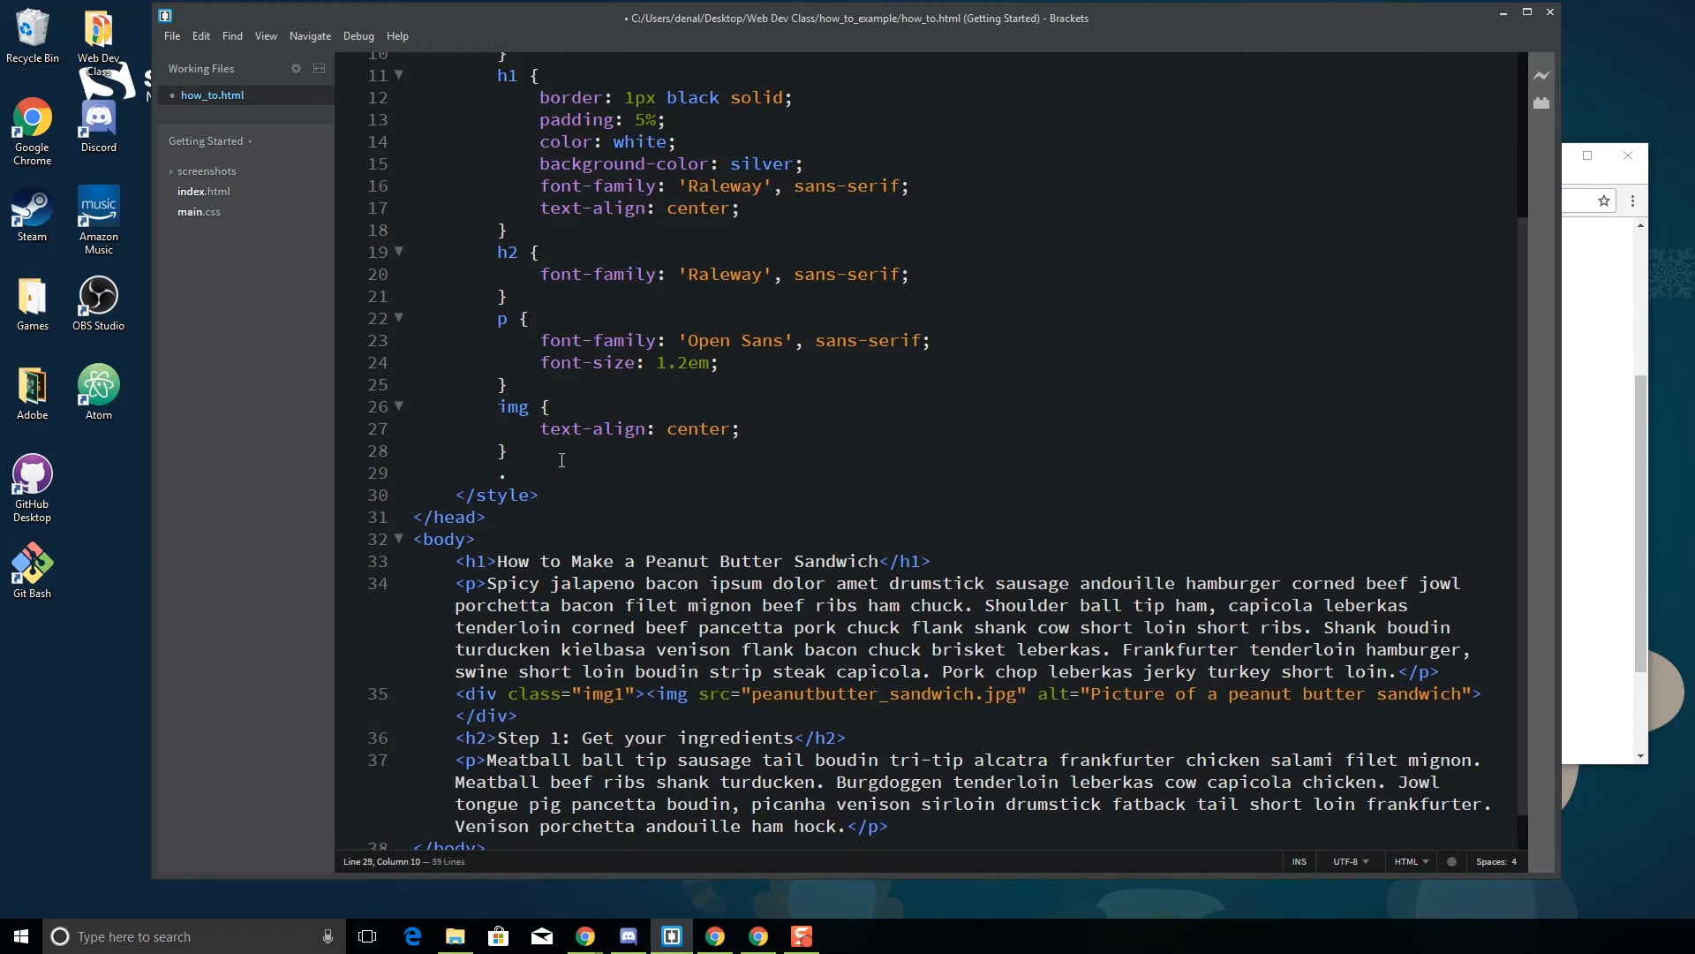
pyautogui.write('img1 {')
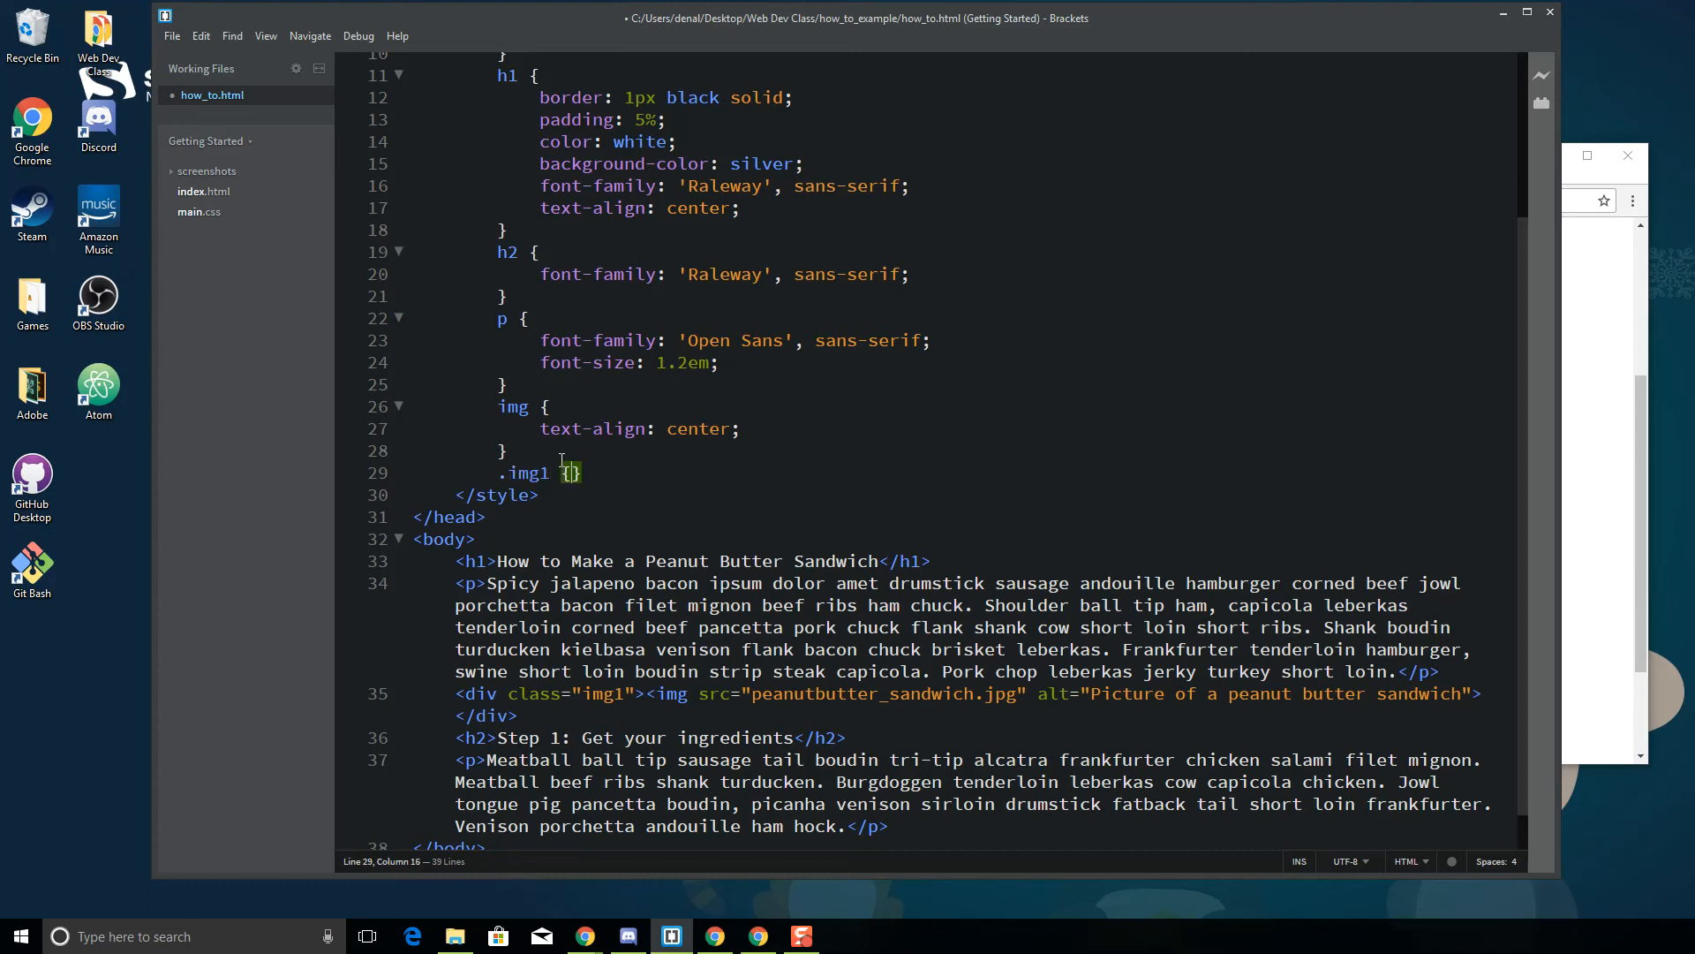
pyautogui.write('text')
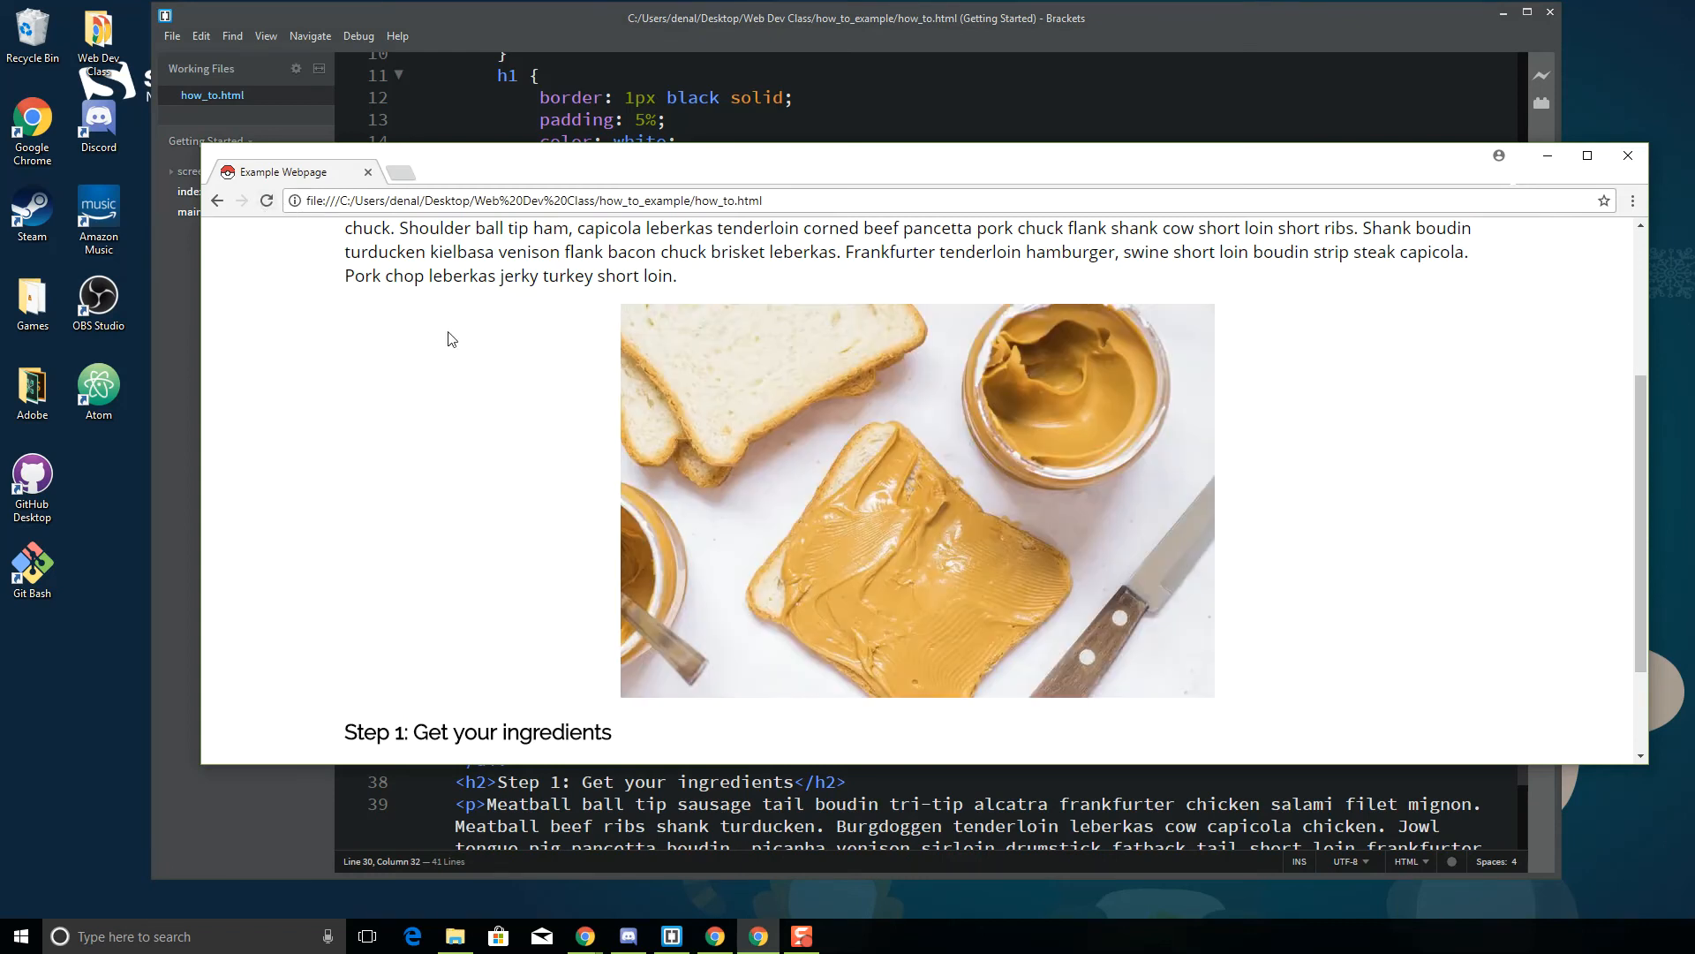
pyautogui.scroll(-3)
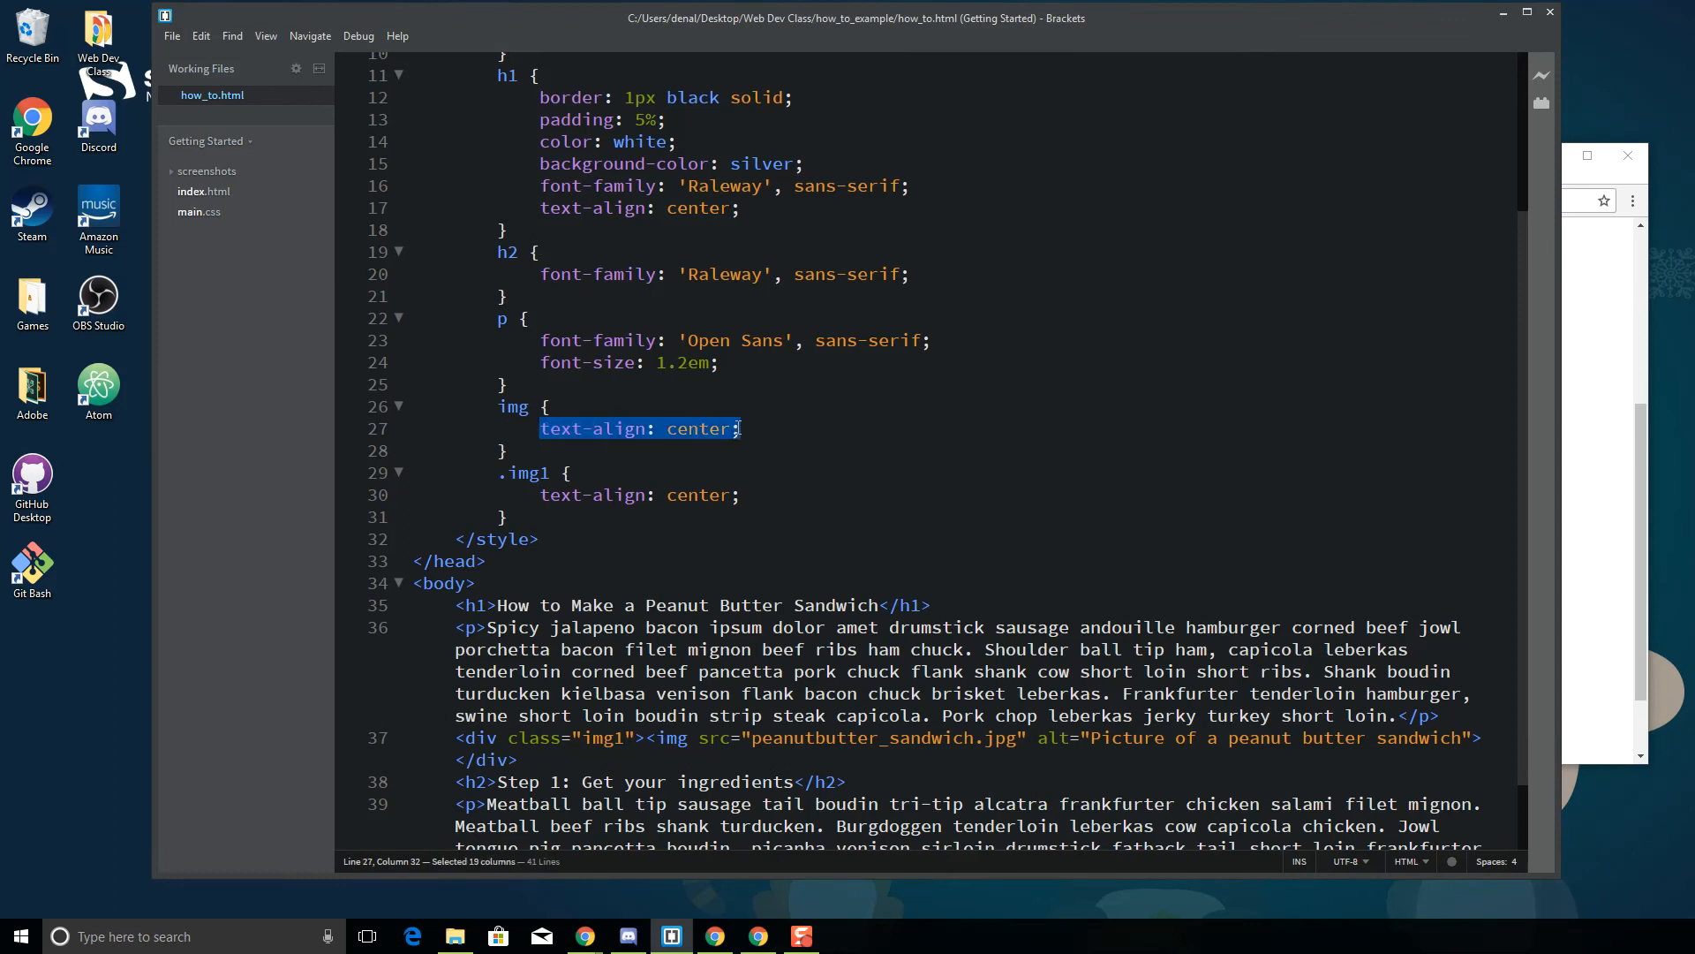
# Give the img rule padding: 5px and border: 1px silver solid, fixing the colour typo
pyautogui.write('padid')
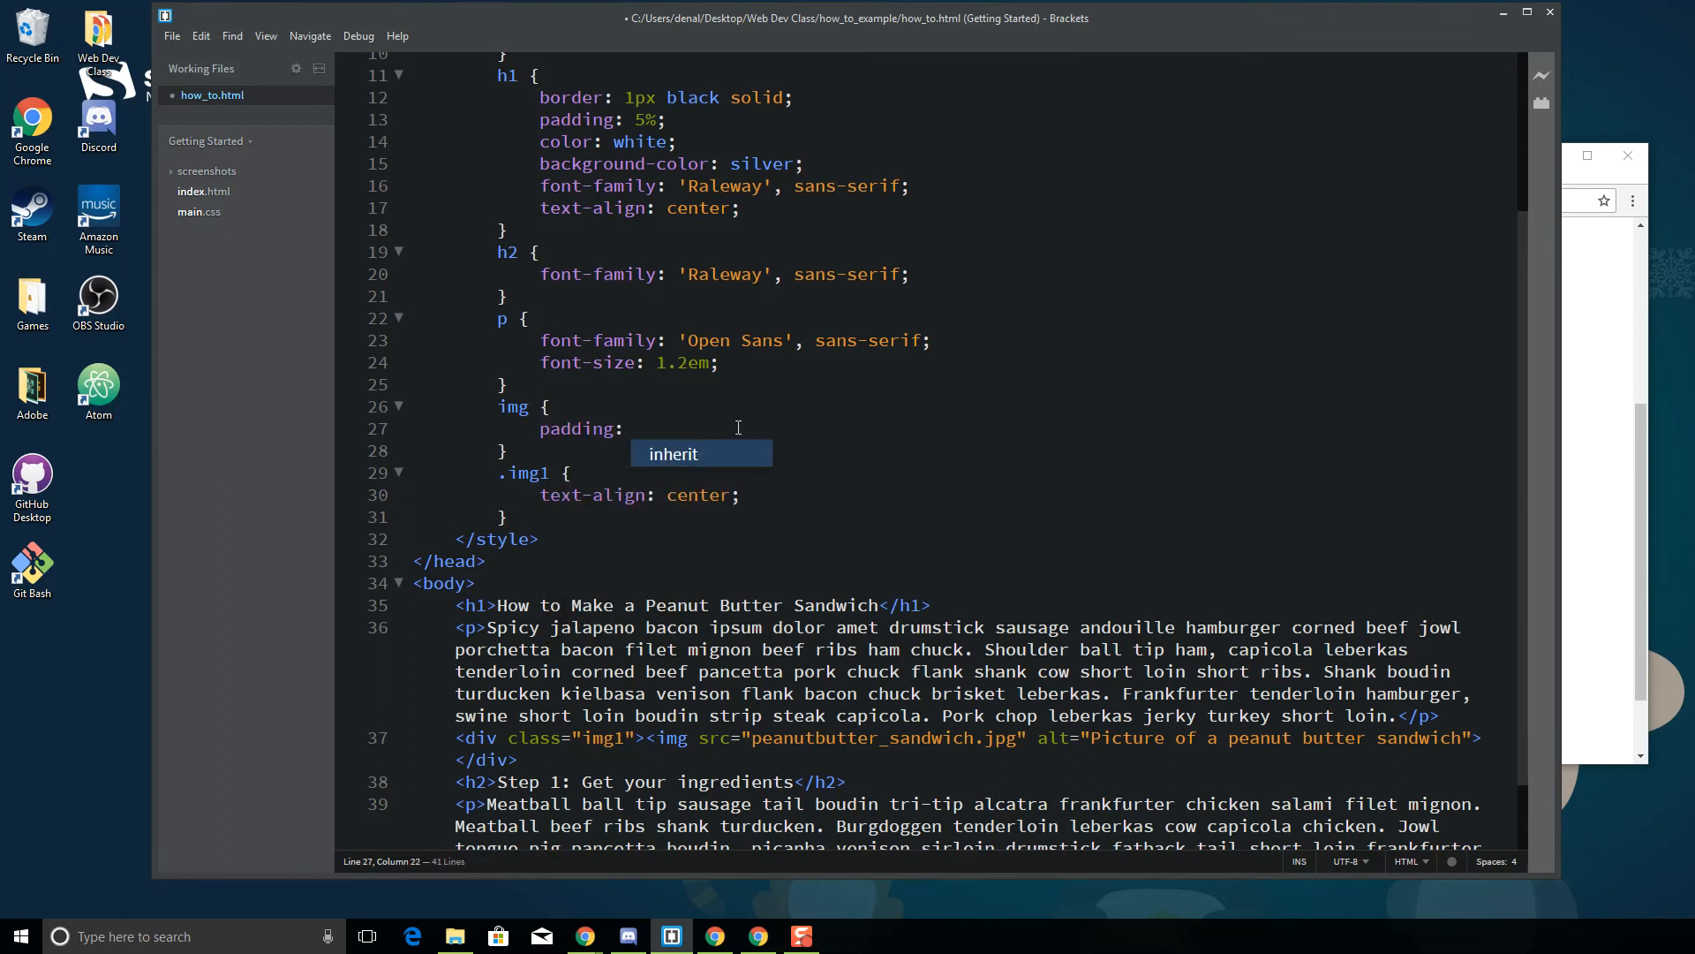
pyautogui.write('5px;')
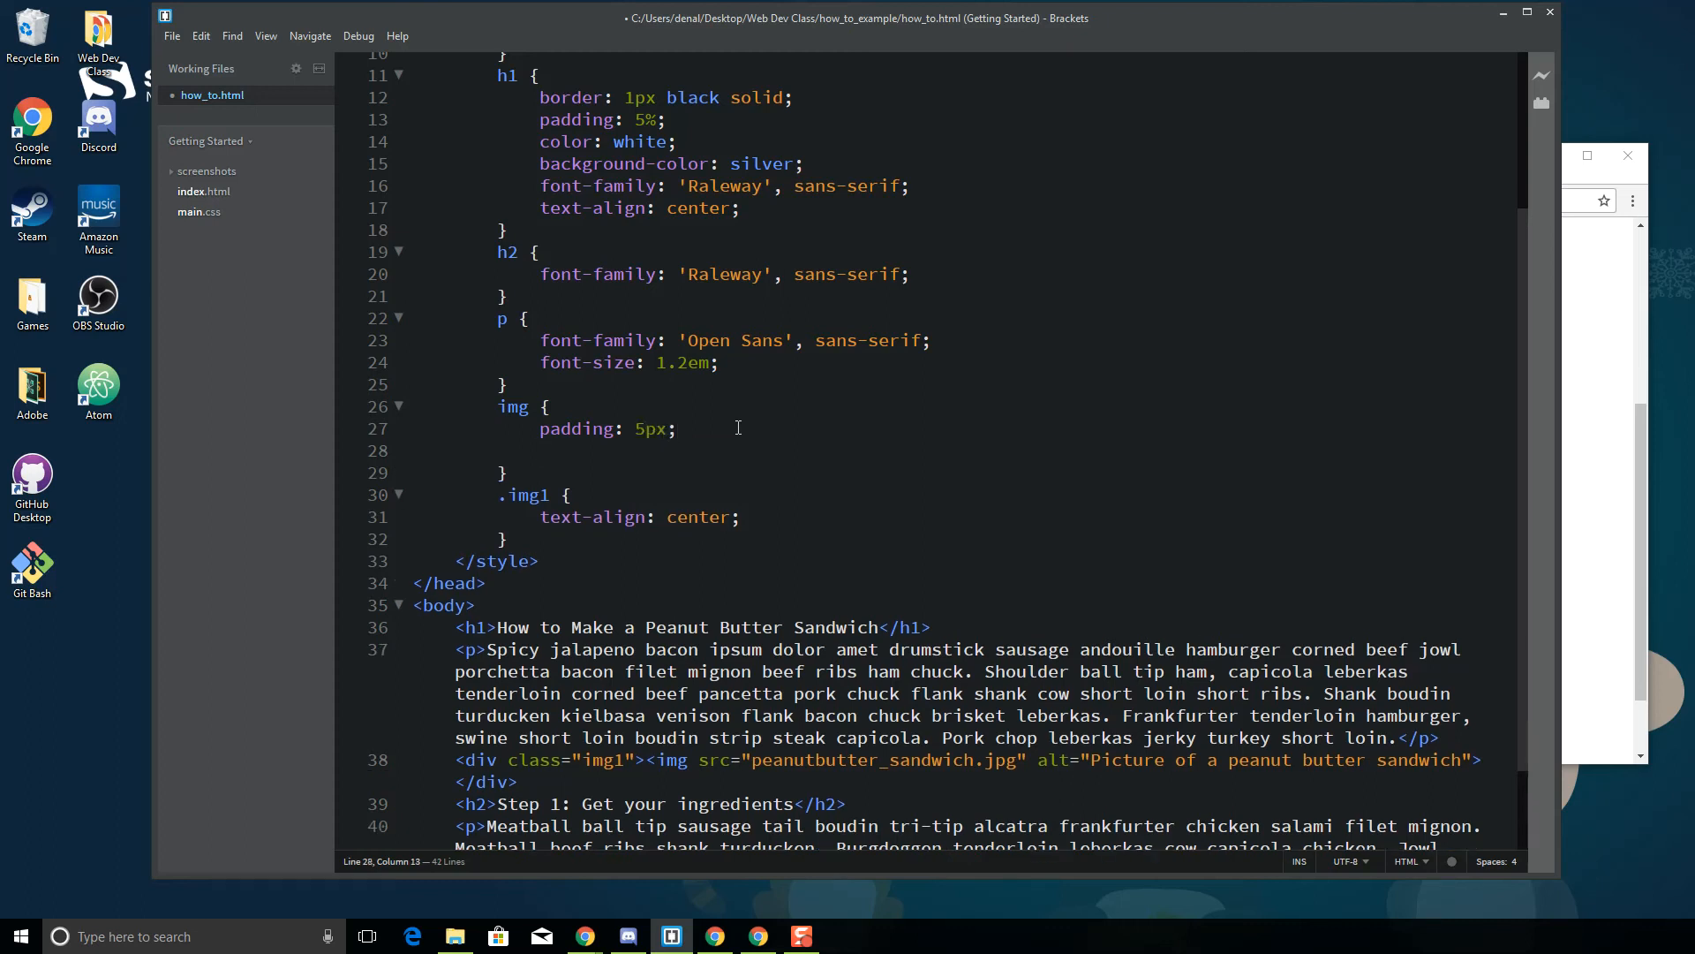
pyautogui.write('border:')
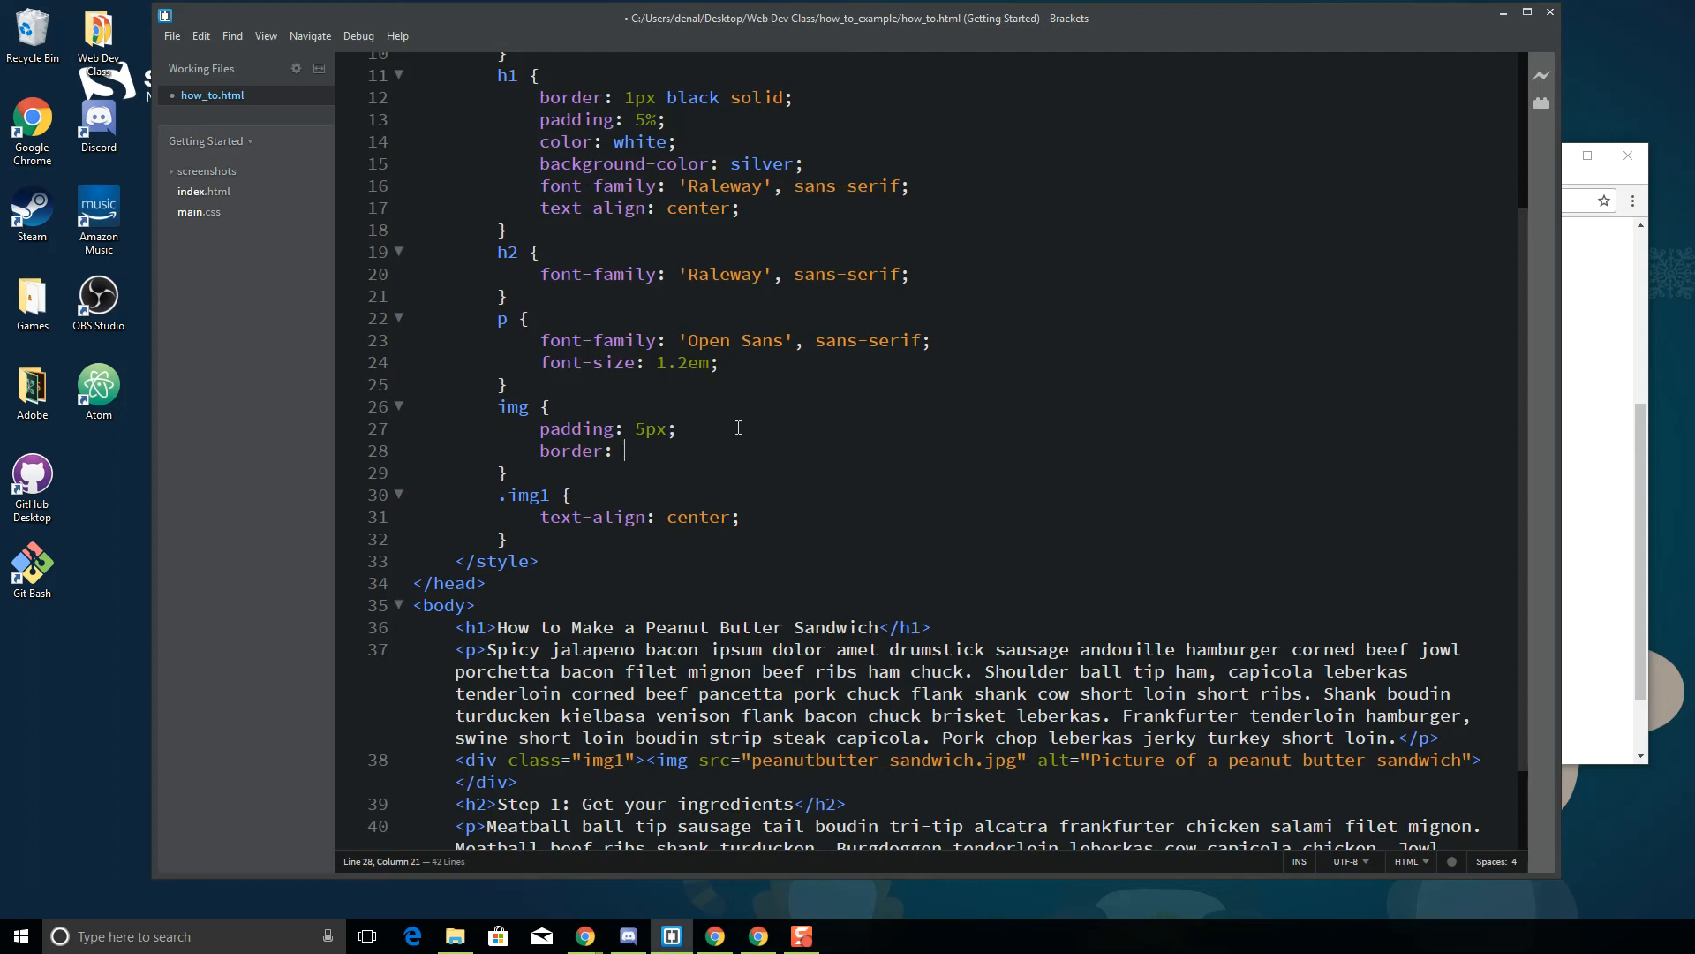
pyautogui.write('1px sliv')
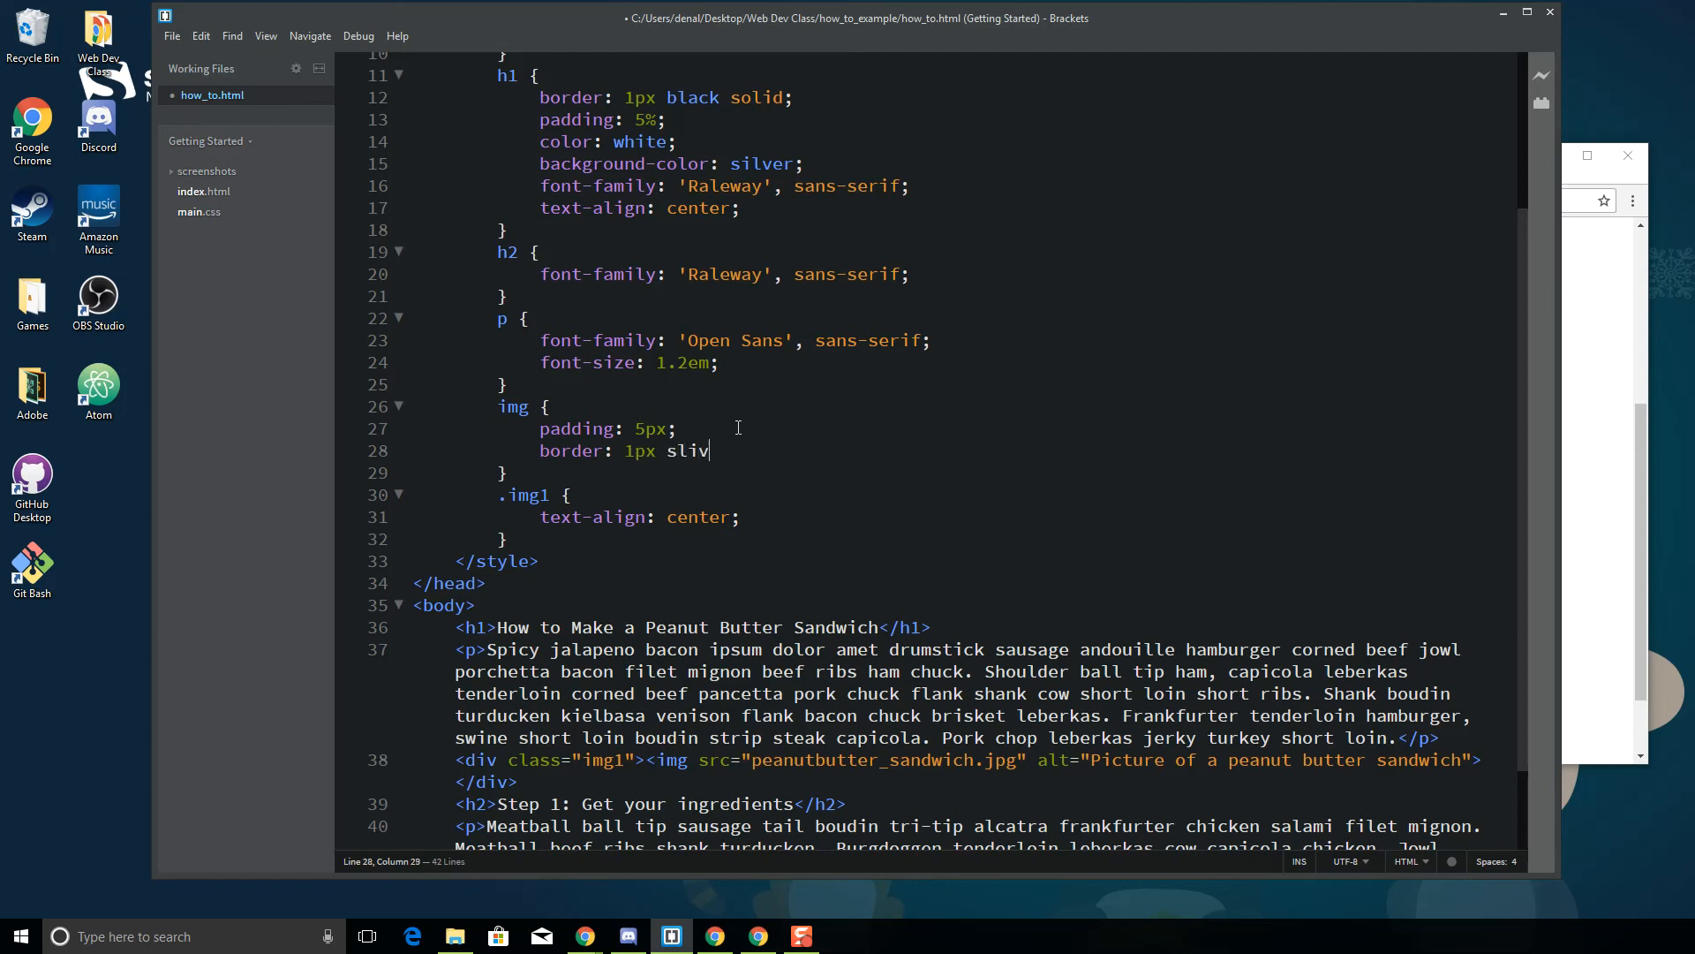
pyautogui.press('BackSpace')
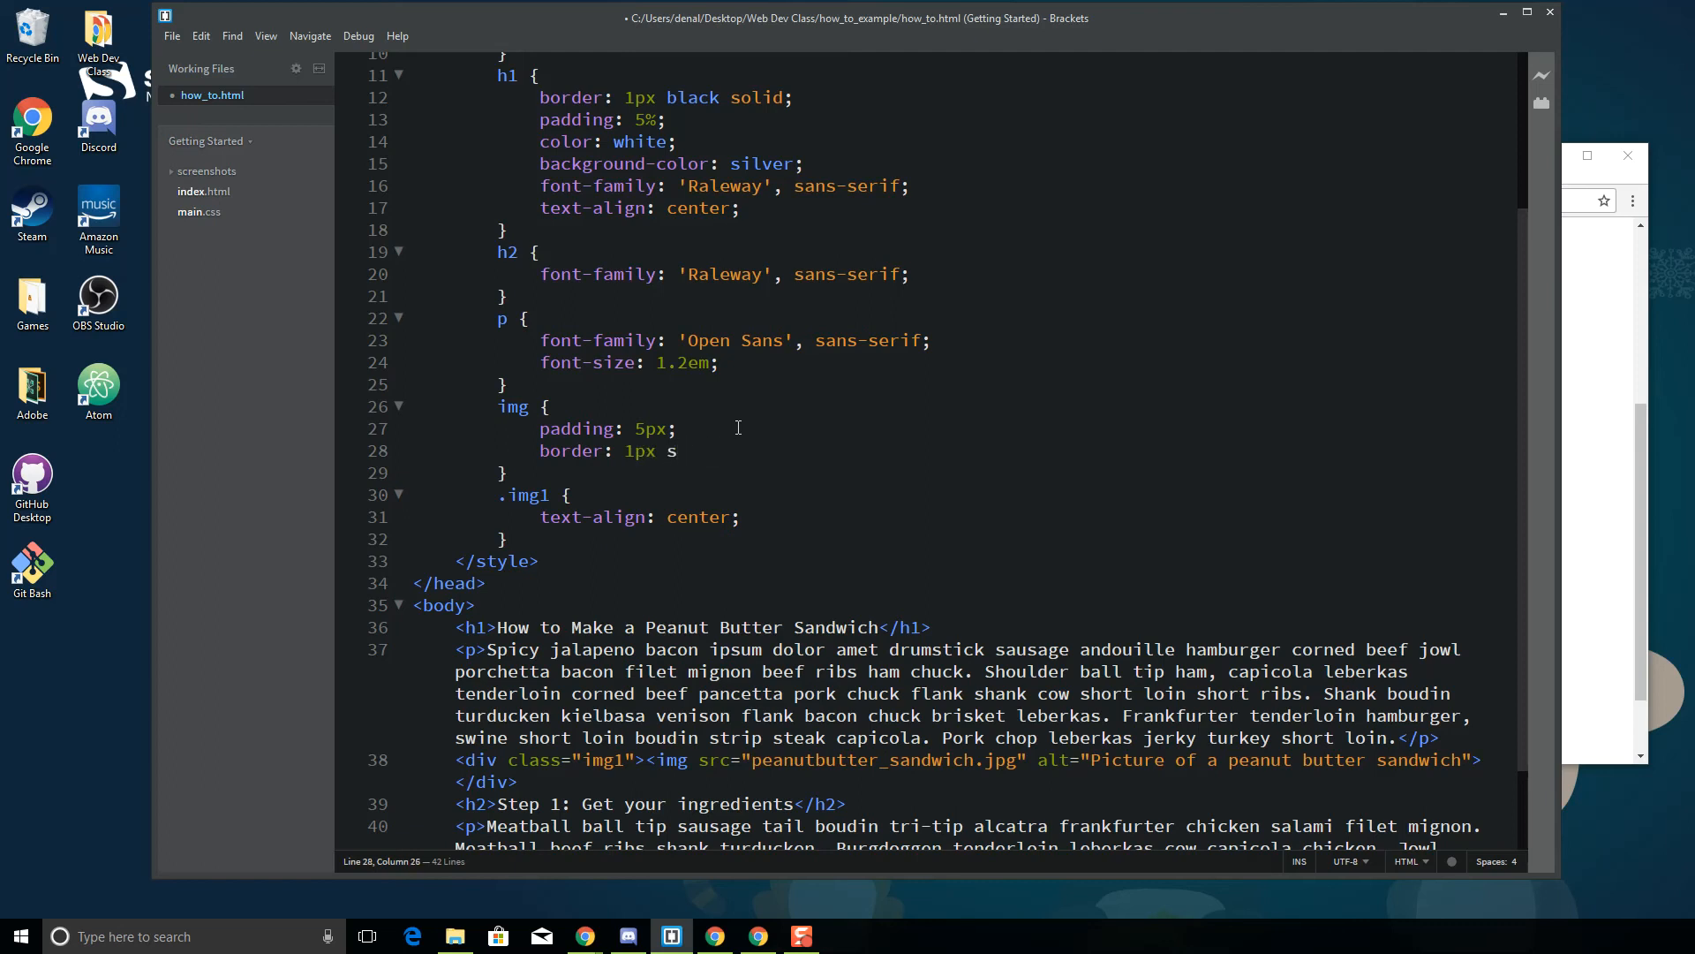
pyautogui.write('ilver solid')
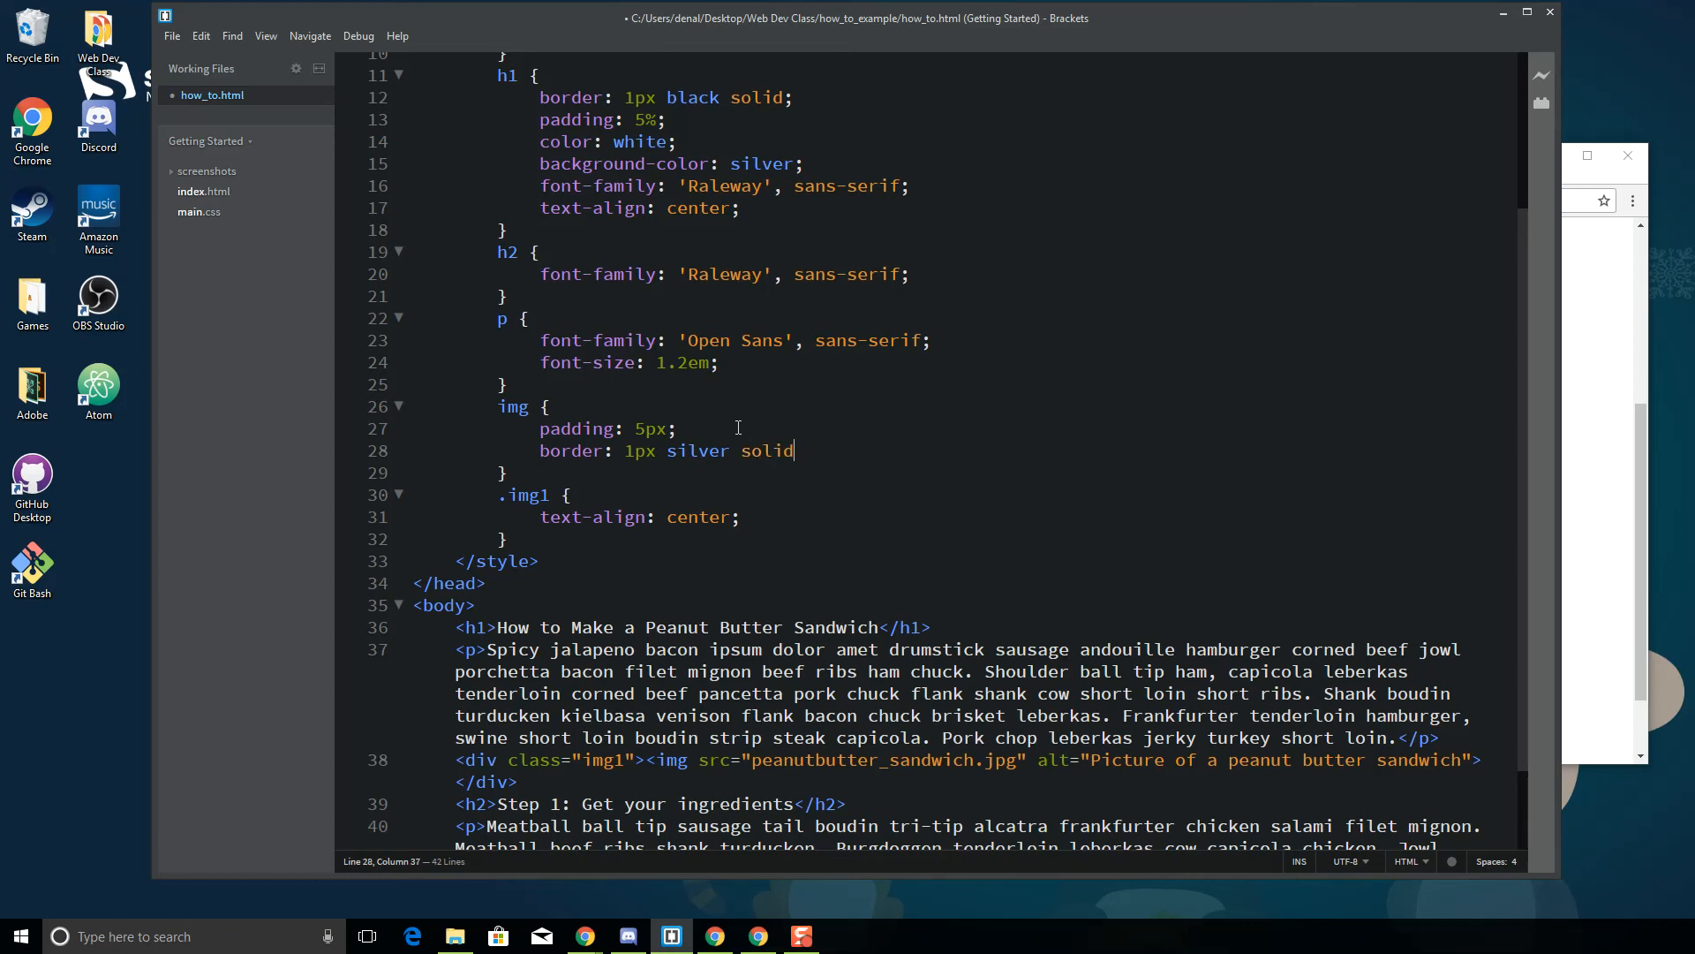
pyautogui.press('Enter')
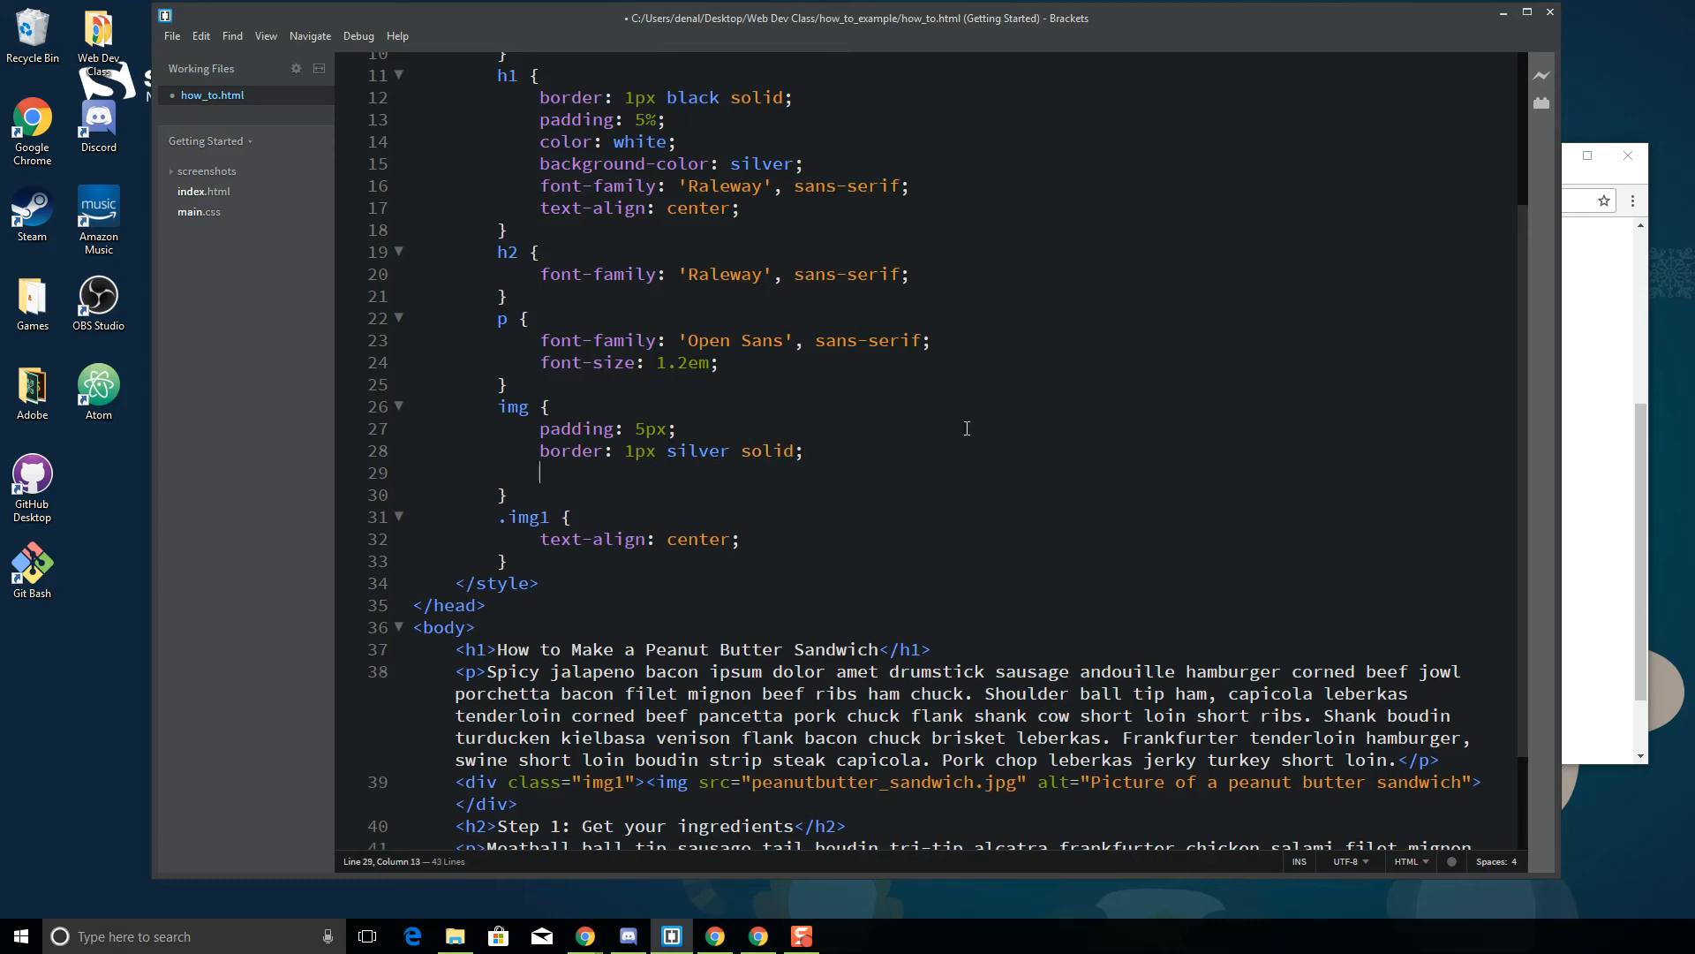
# Add margin: 5px to the img rule
pyautogui.write('margin:')
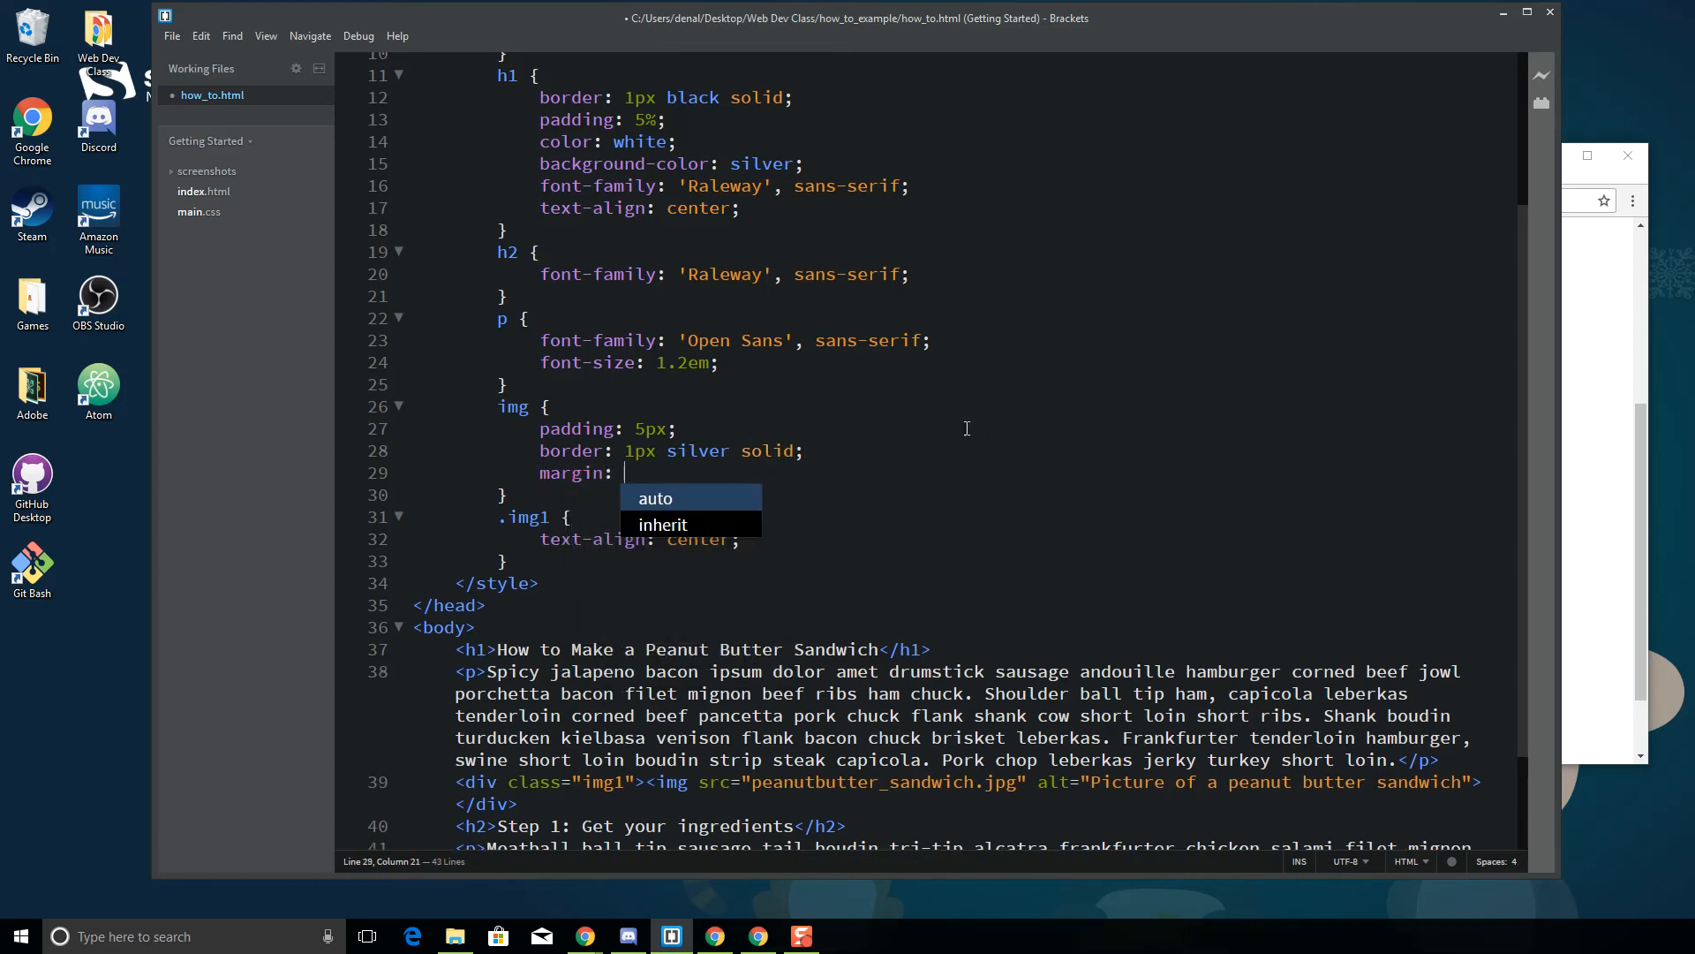
pyautogui.write('5px;')
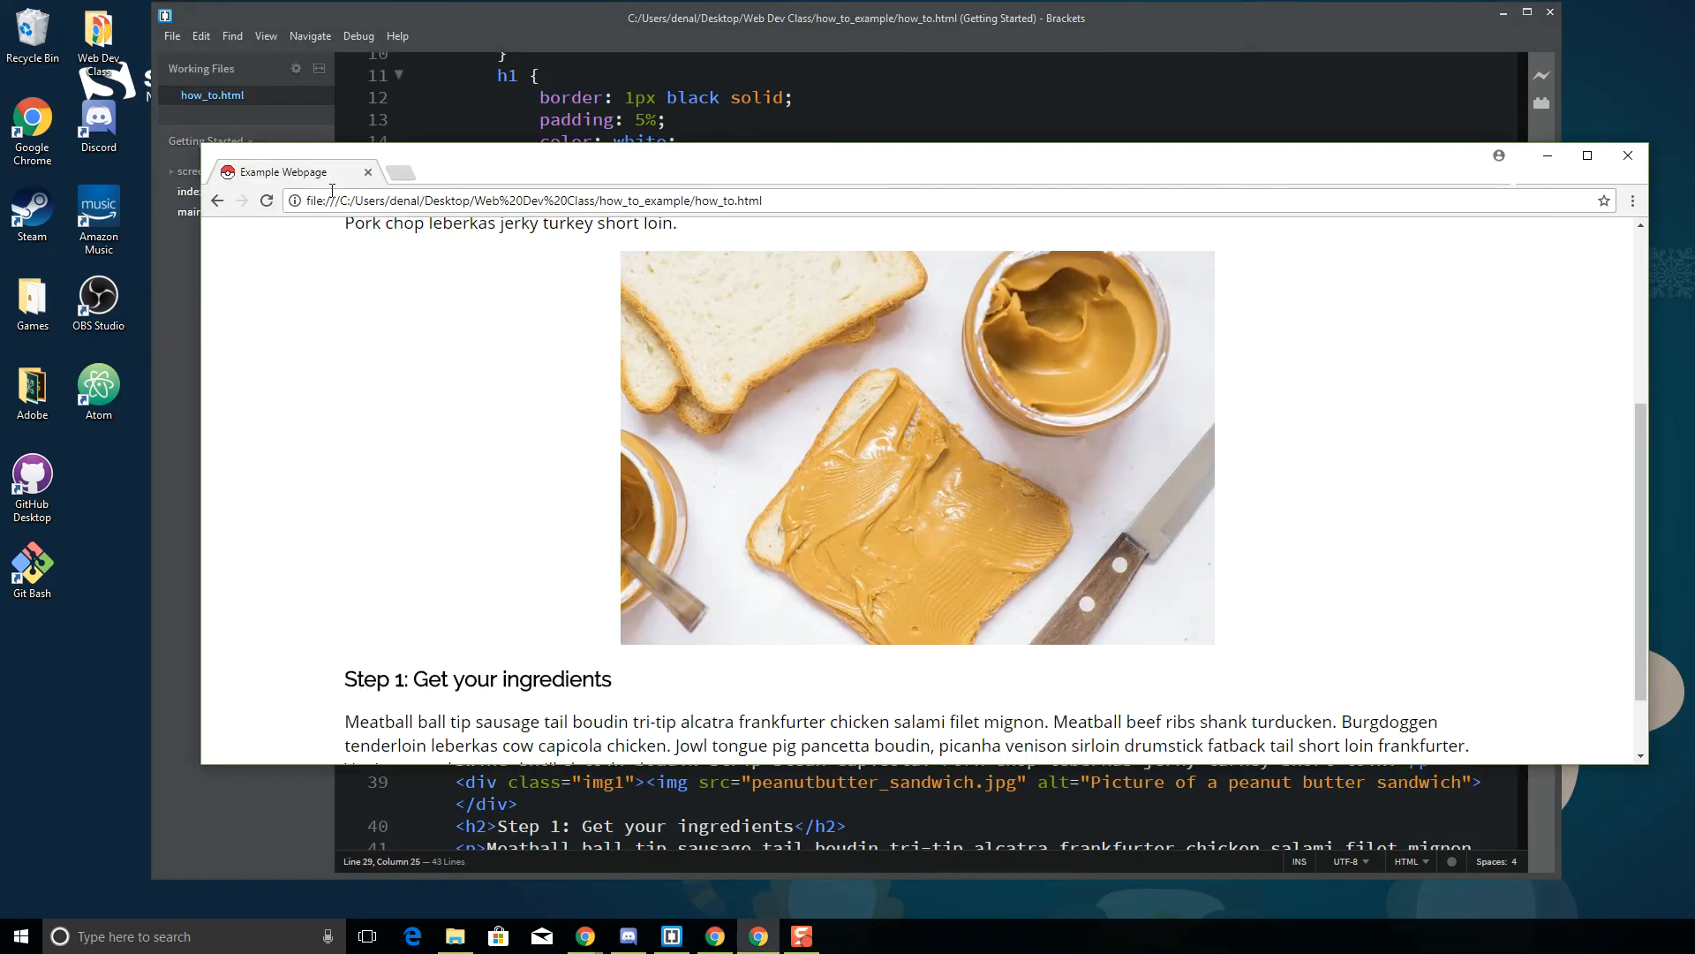
# Scroll the reloaded Chrome page to the sandwich image with its padding and silver border
pyautogui.scroll(3)
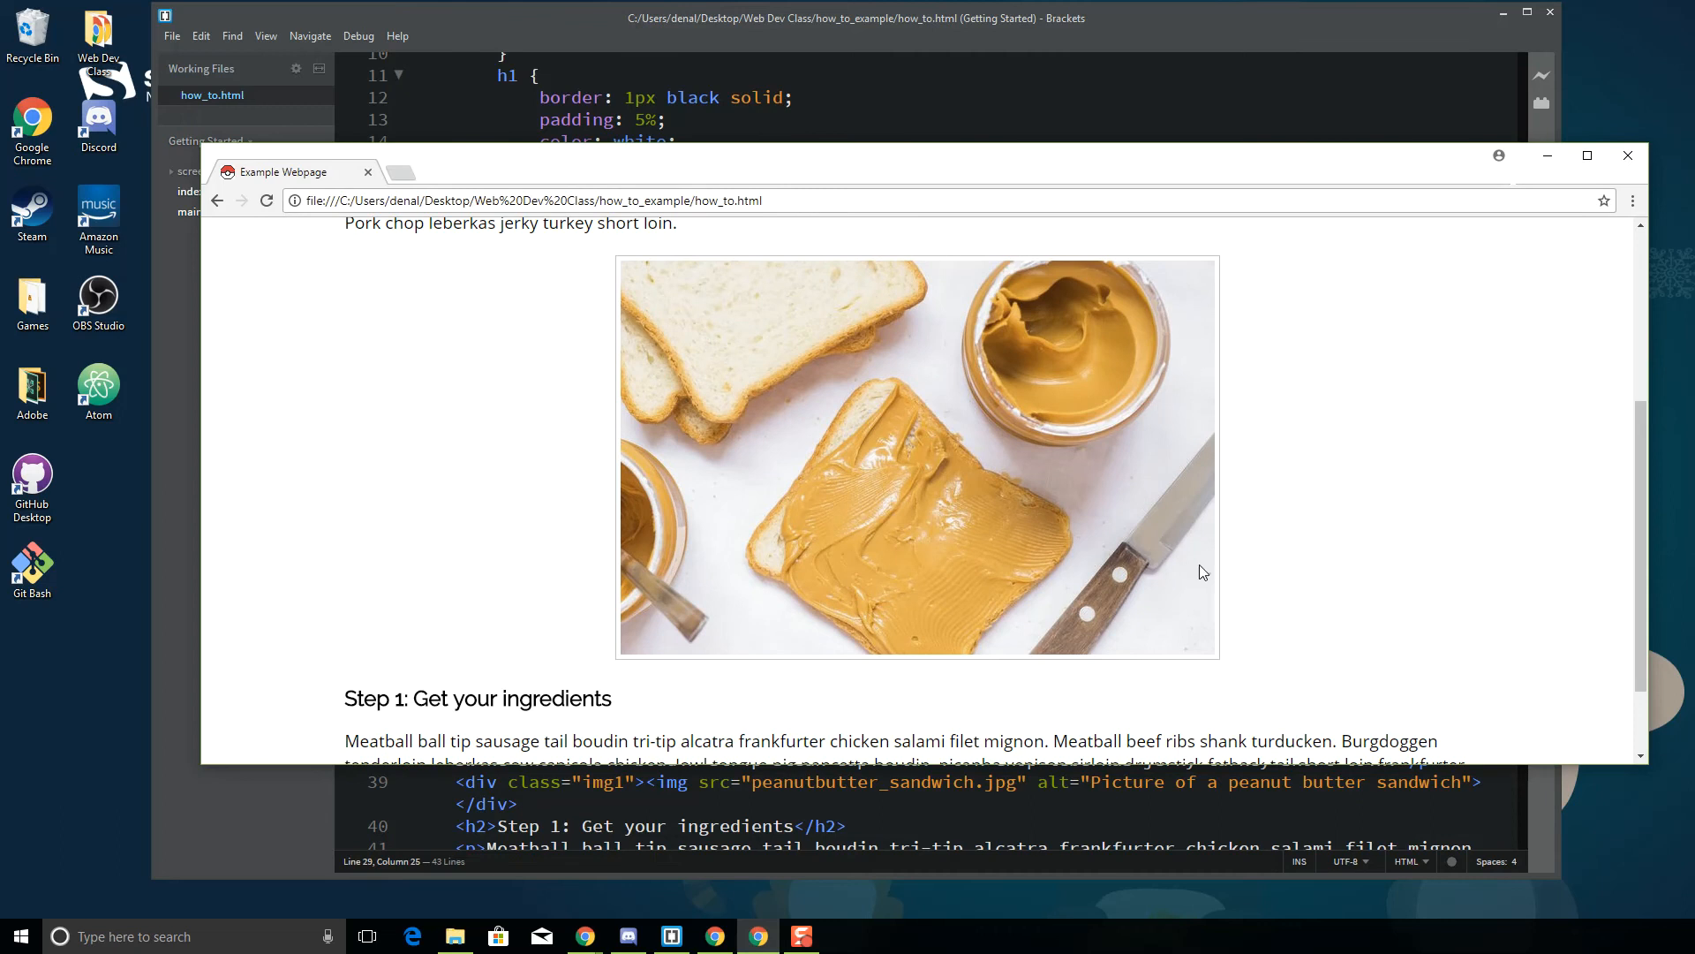
pyautogui.moveTo(1144, 496)
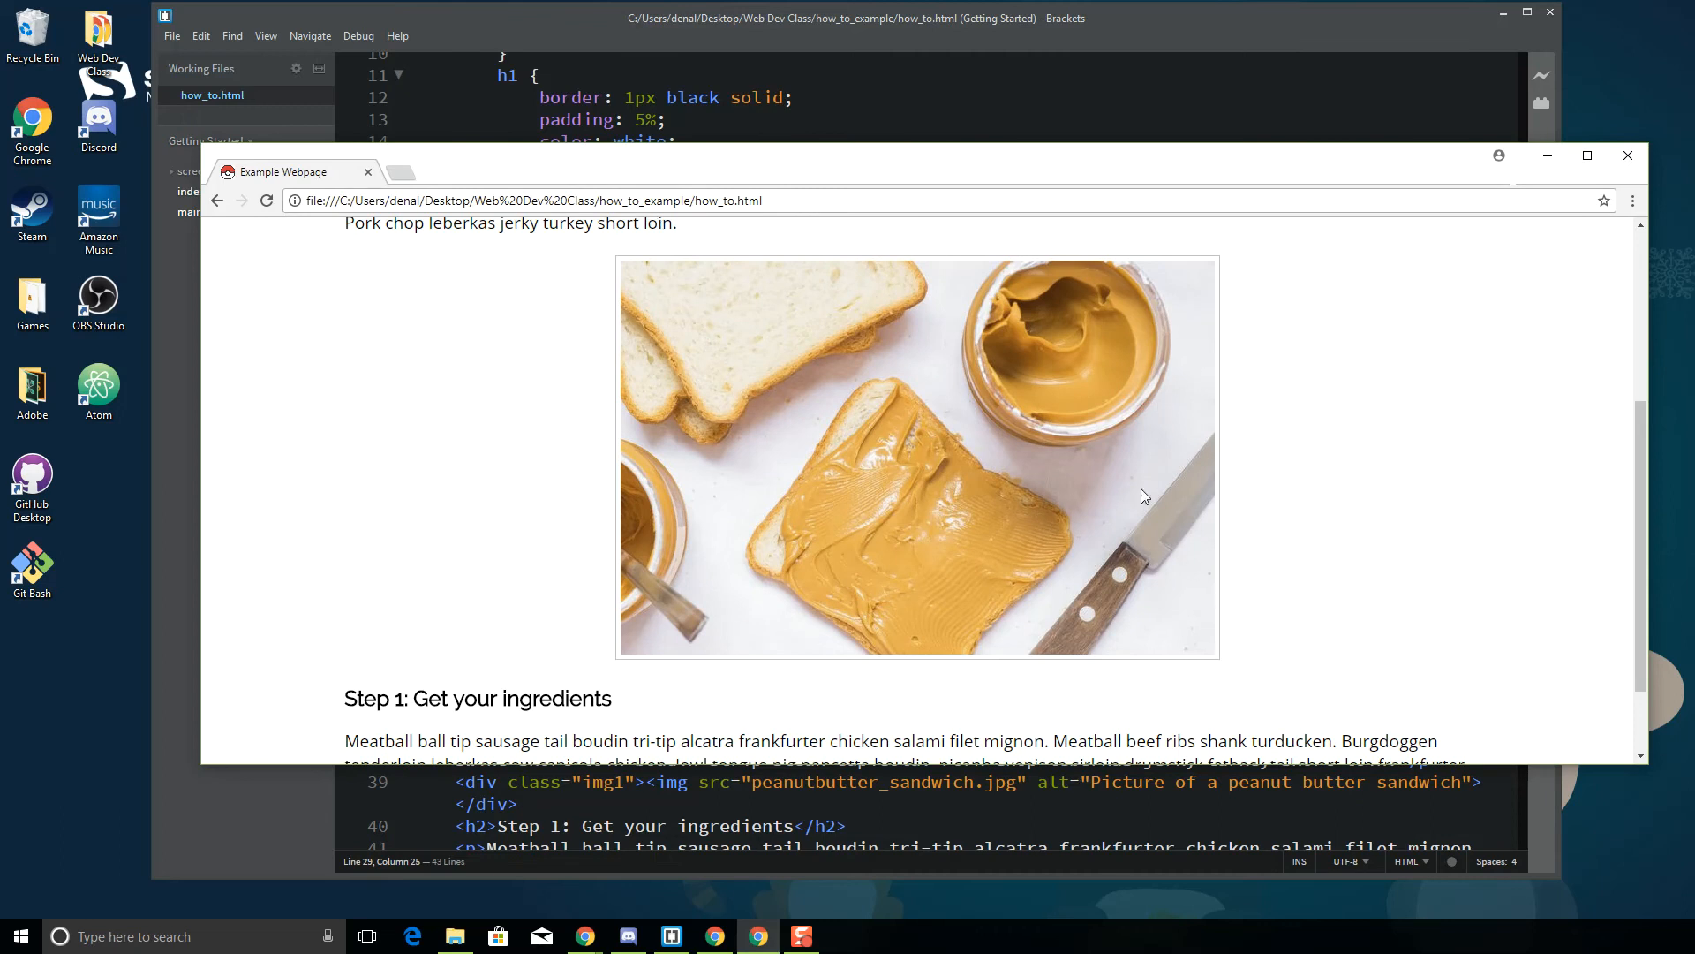
pyautogui.scroll(3)
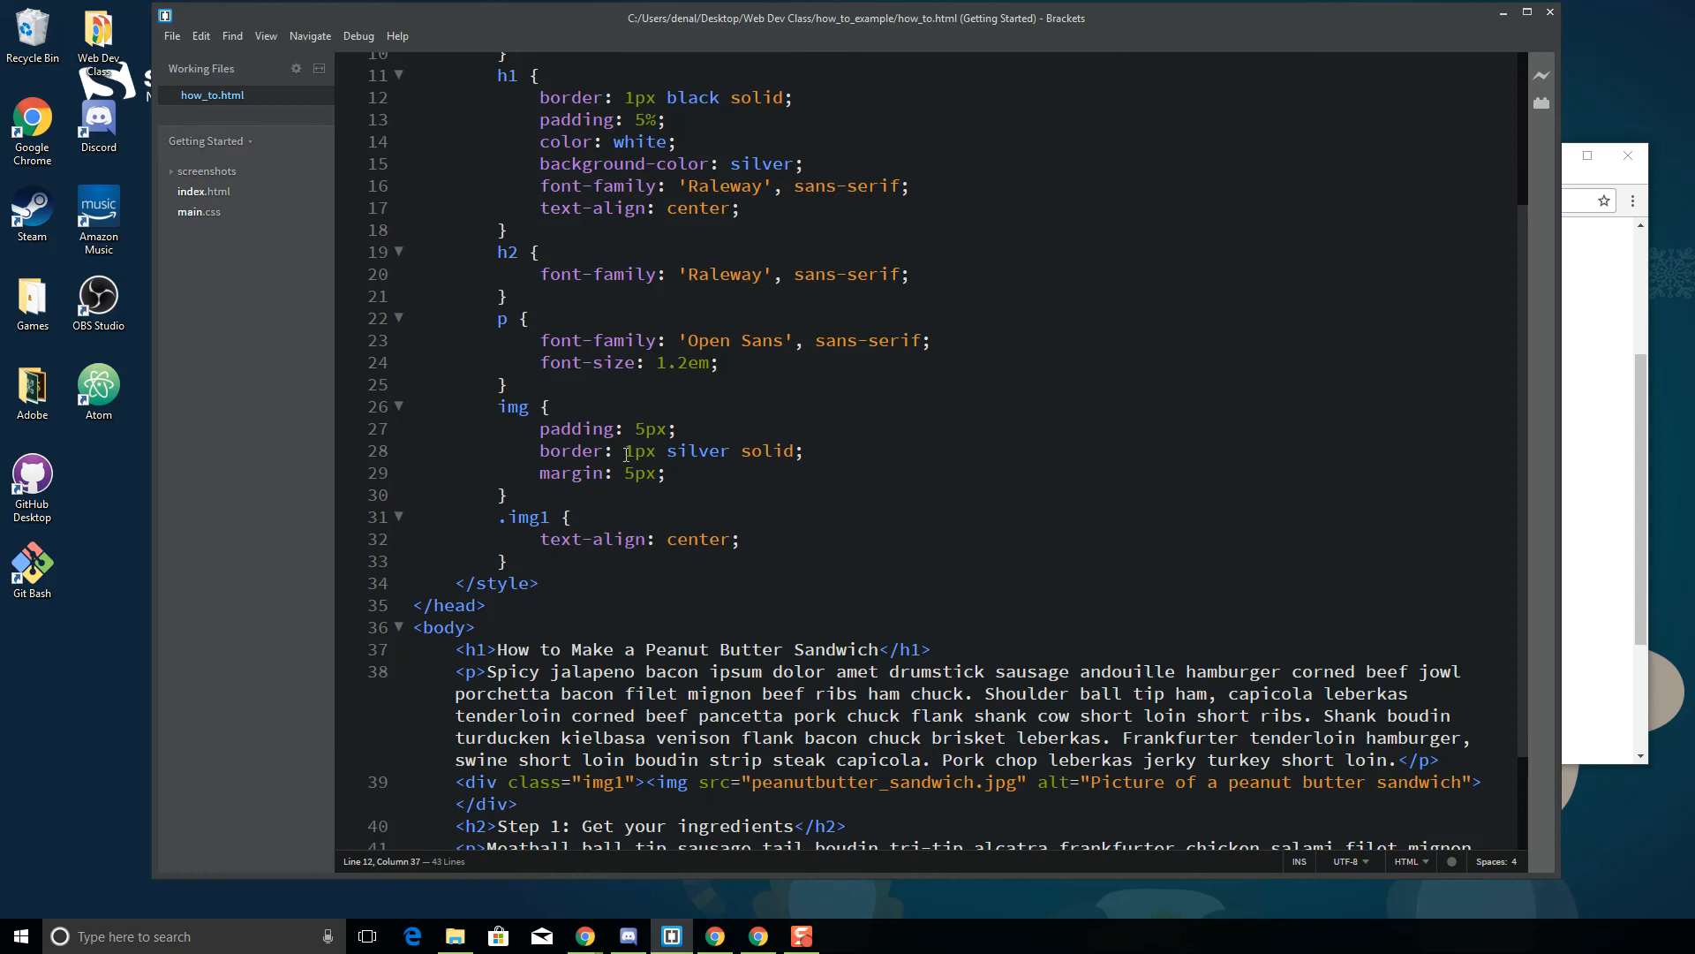
# Change the img rule to 10px padding and a 2px silver border, then save
pyautogui.click(634, 427)
pyautogui.write('10')
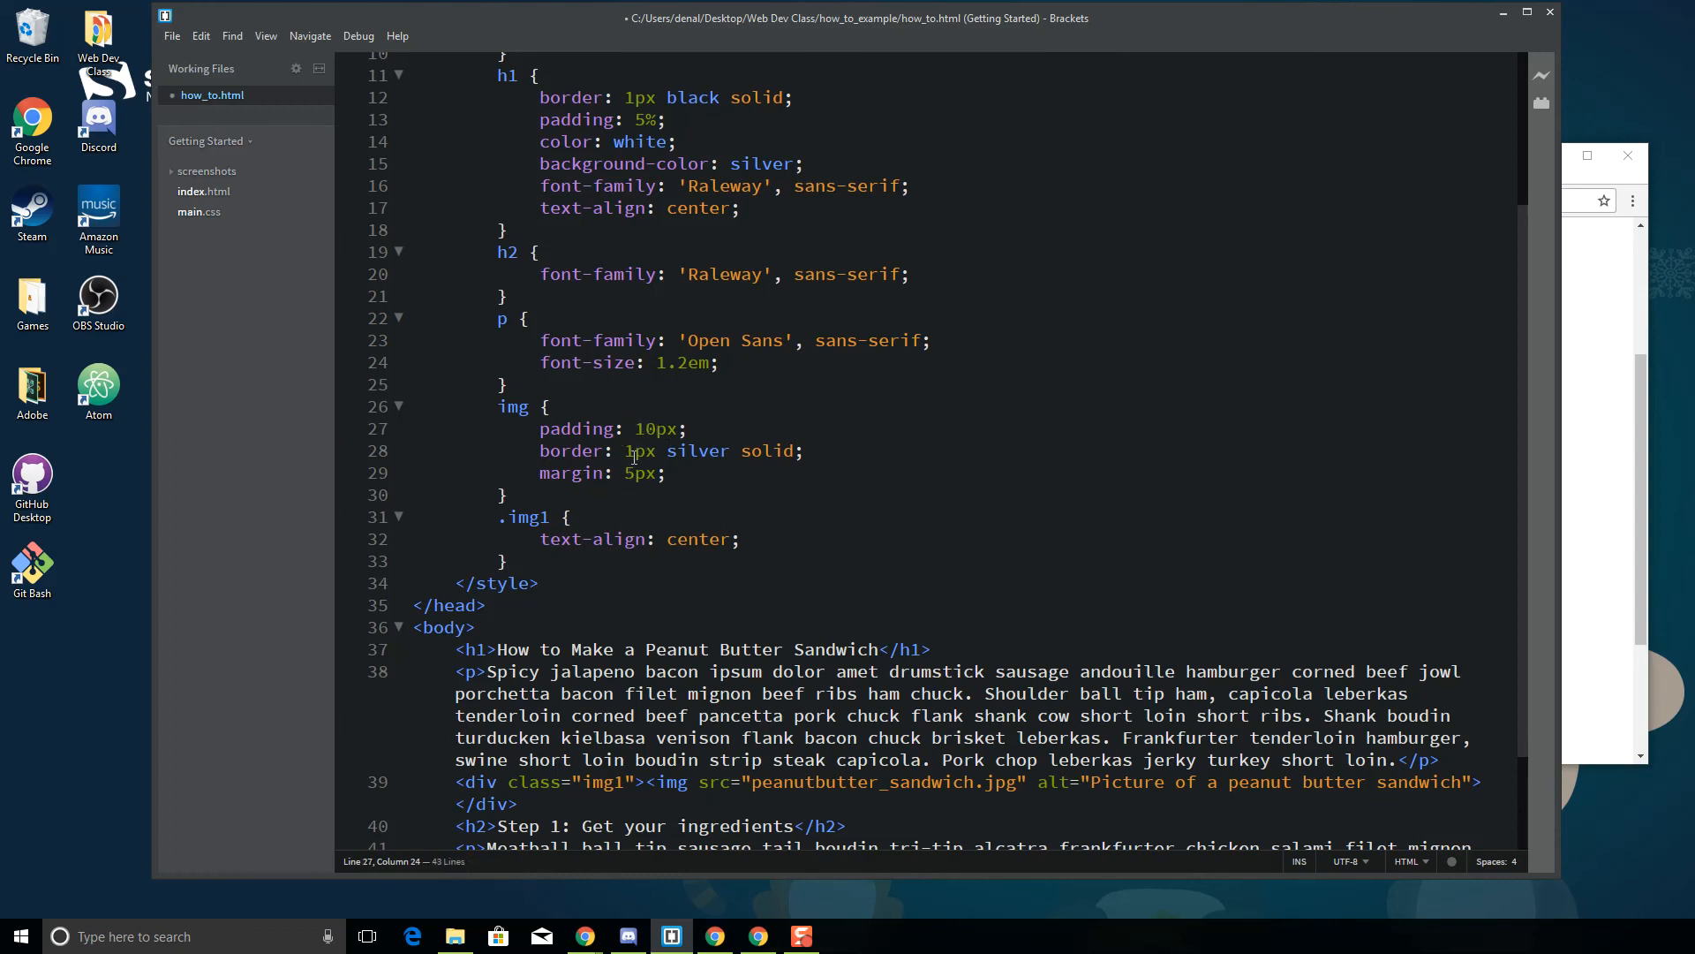
pyautogui.write('2')
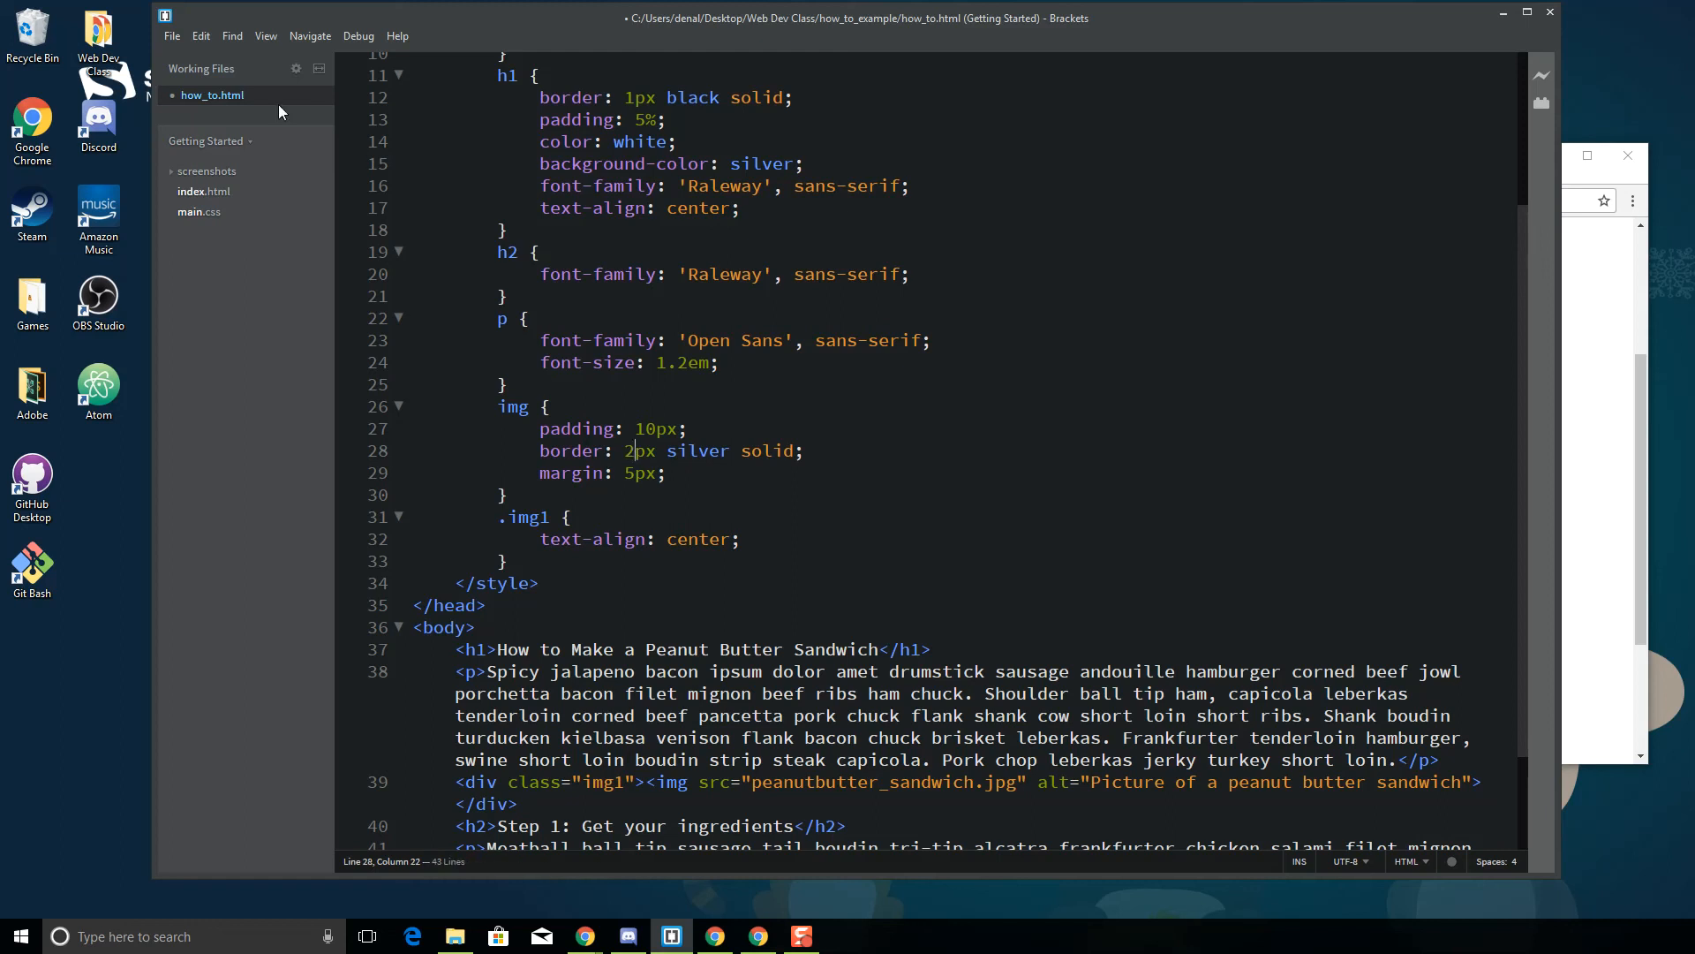
pyautogui.click(171, 35)
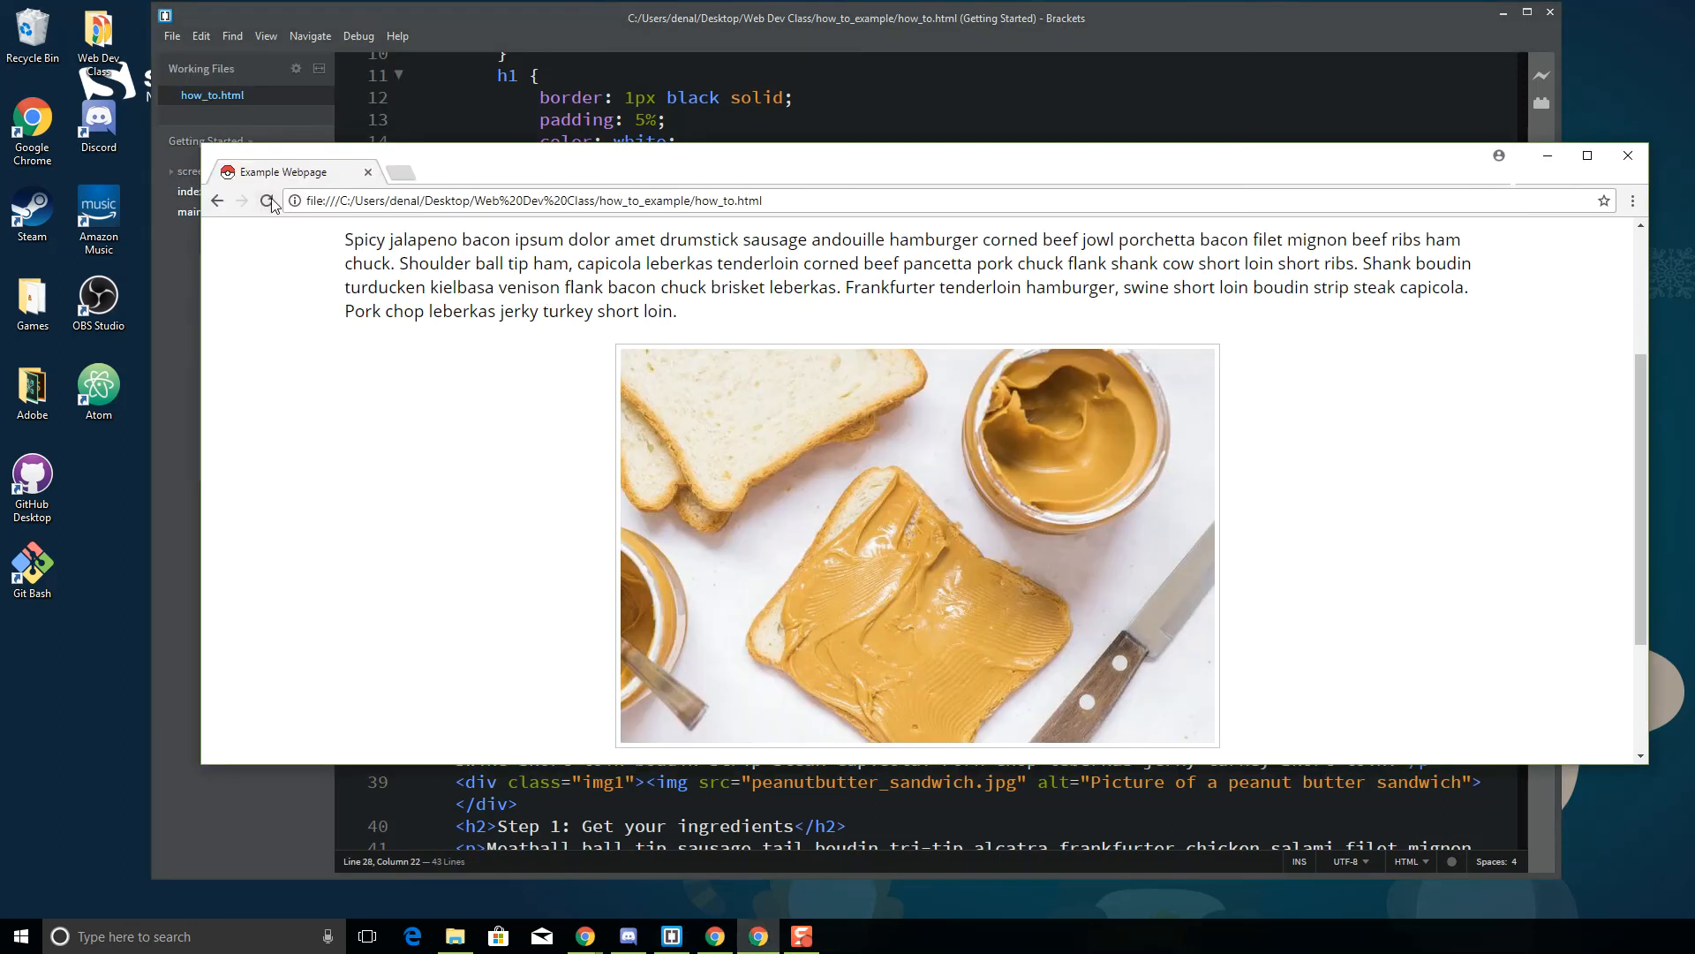
# Scroll through the reloaded page to check the heading and the framed sandwich image
pyautogui.scroll(-3)
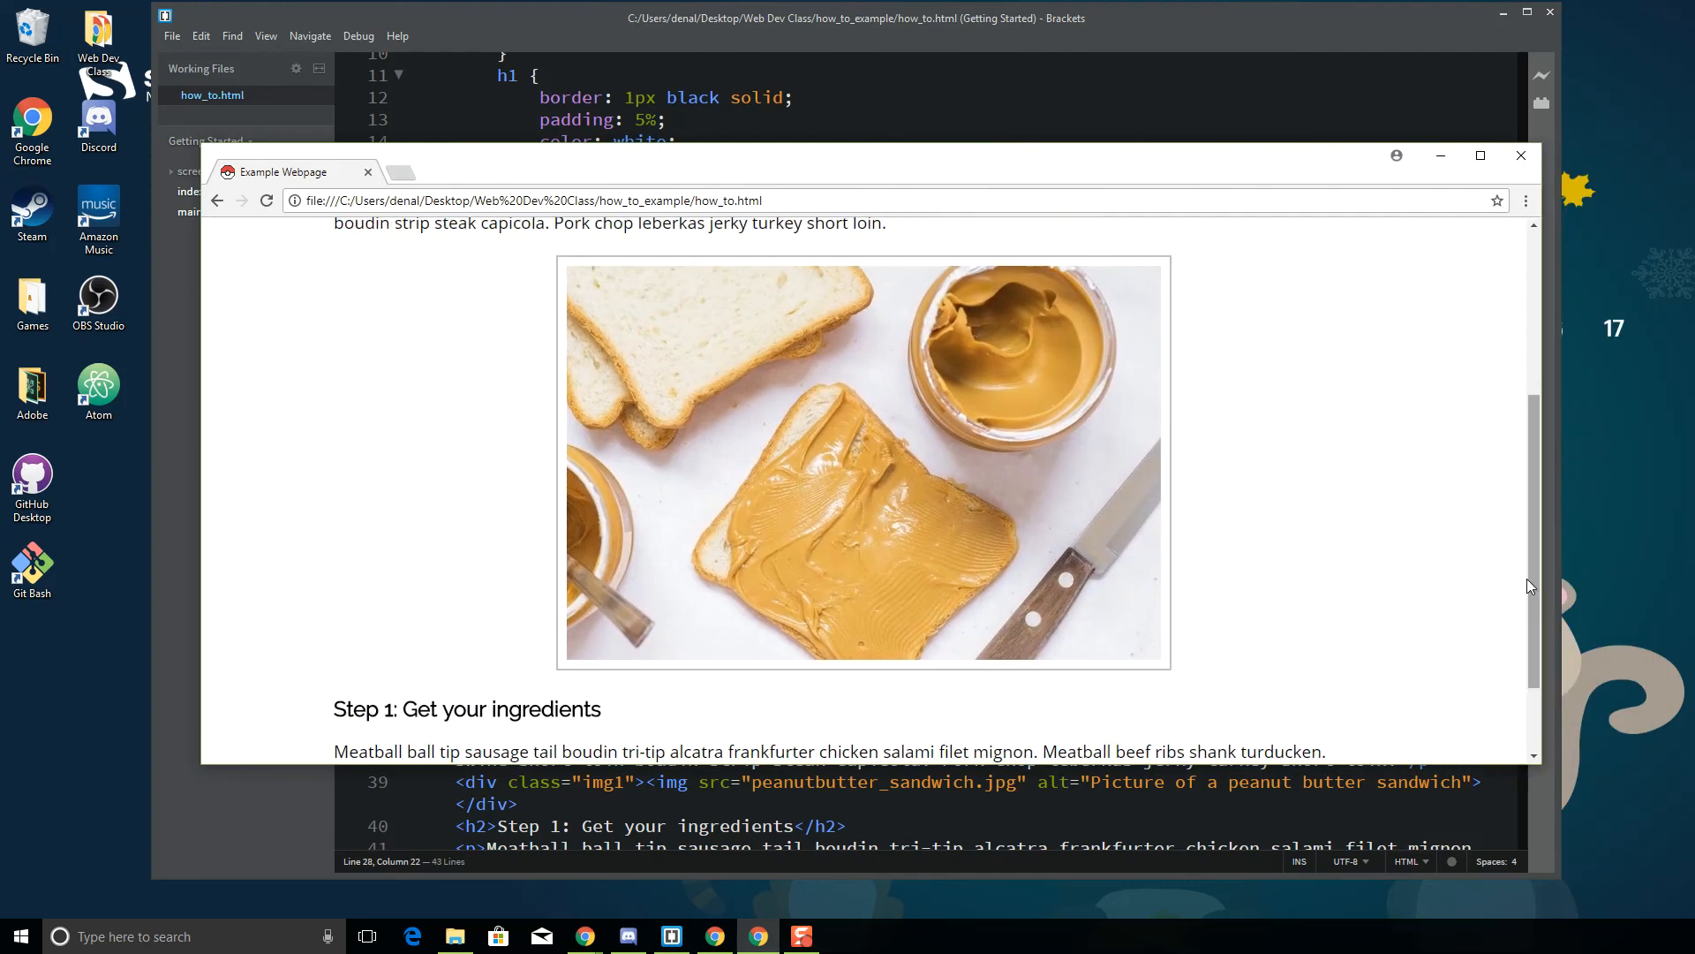
pyautogui.scroll(3)
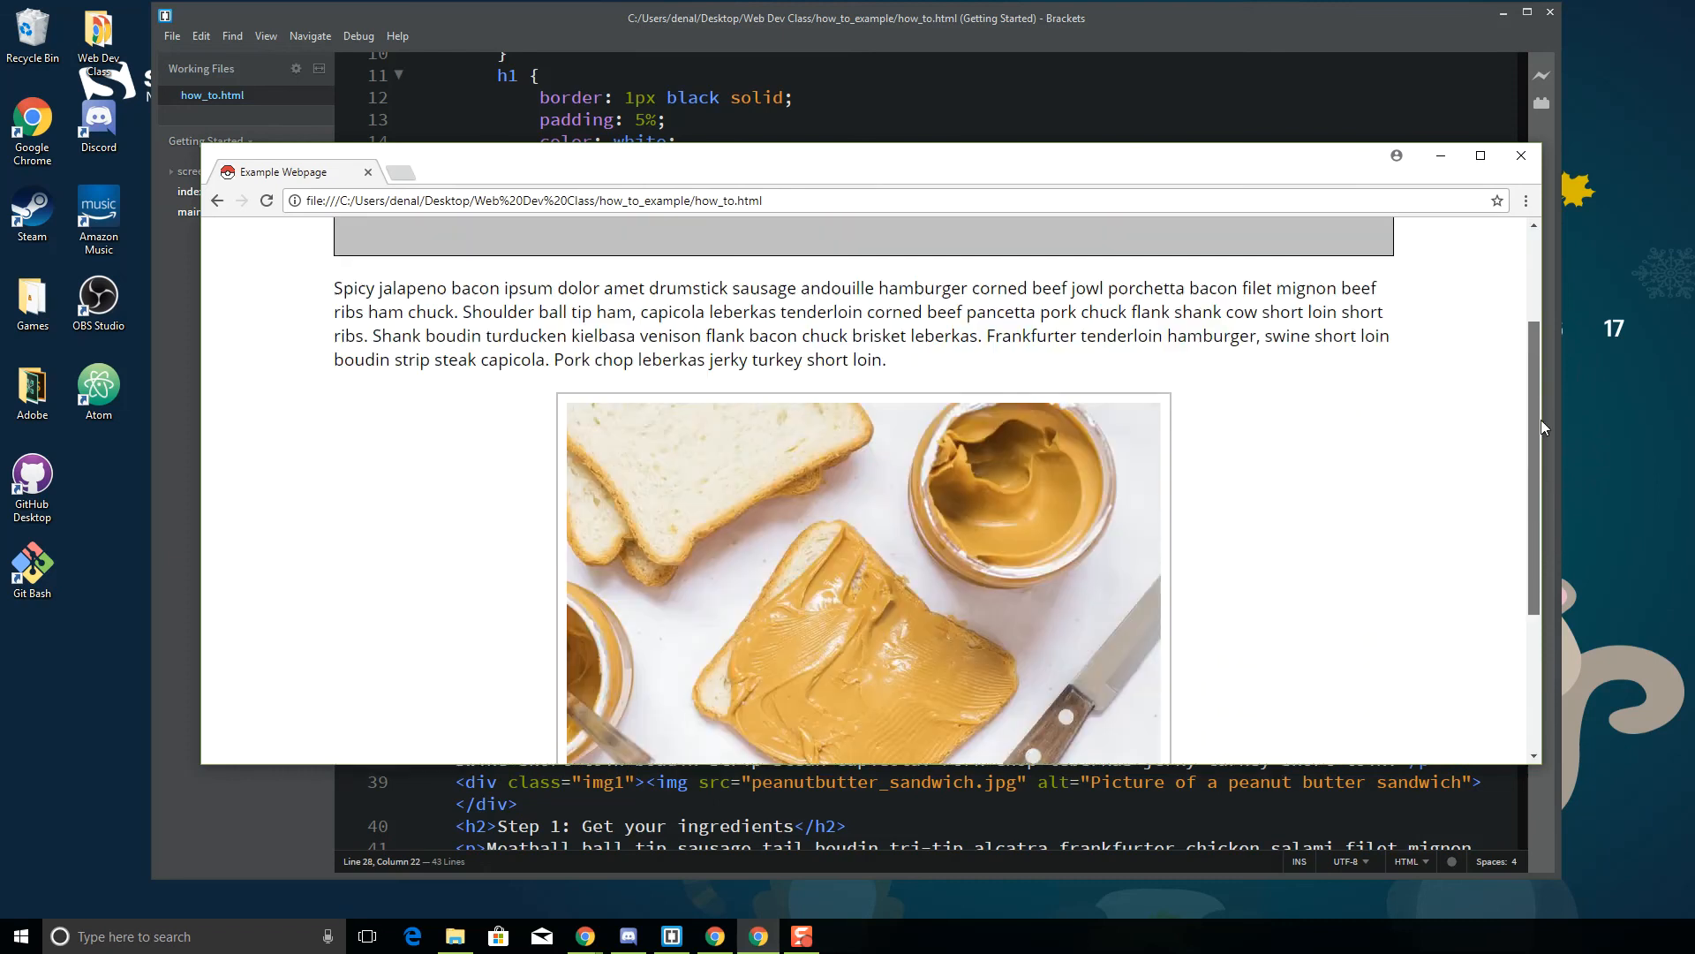
pyautogui.scroll(3)
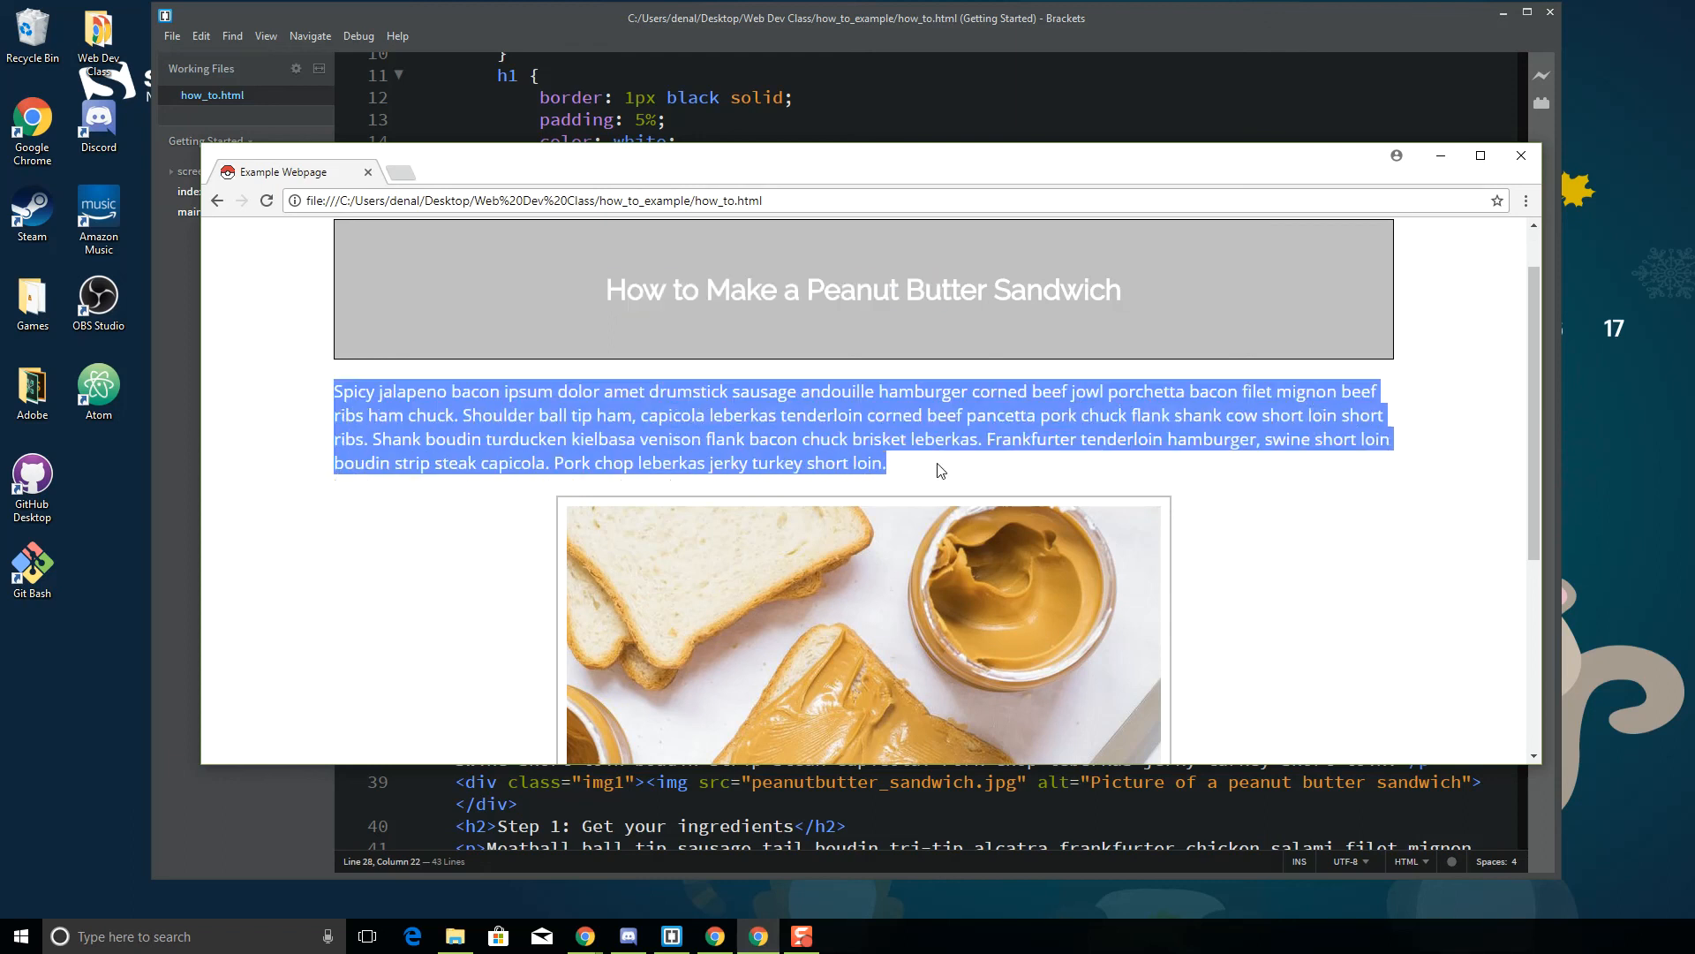
pyautogui.scroll(-3)
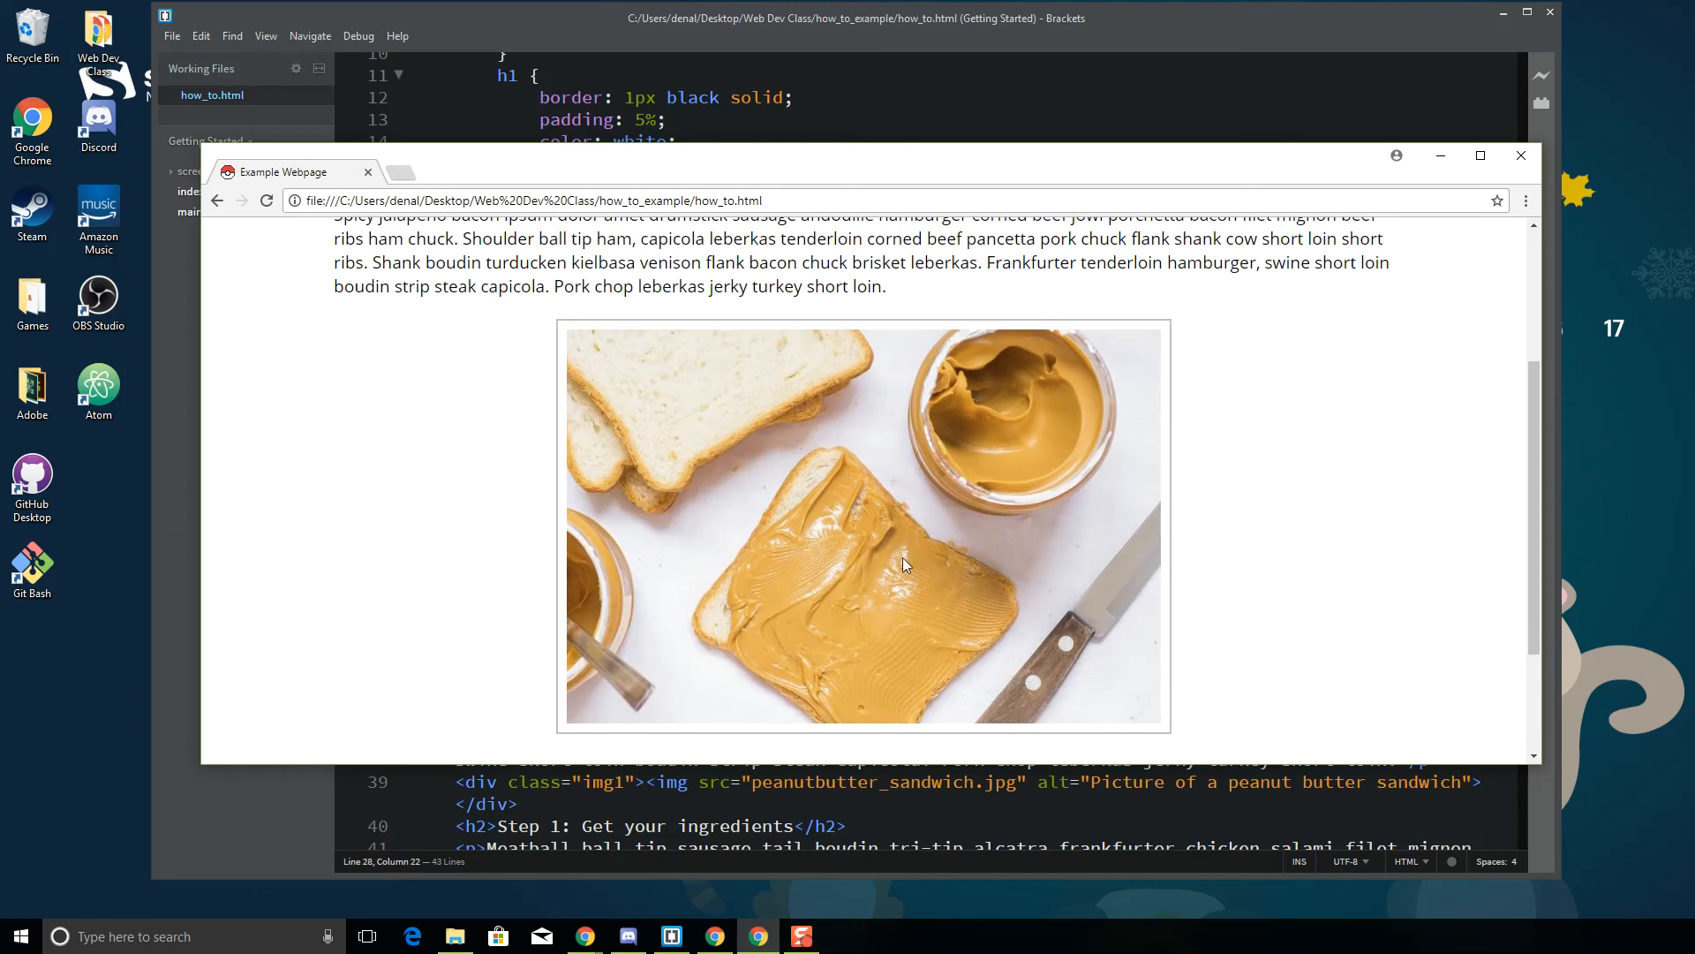
pyautogui.moveTo(1129, 447)
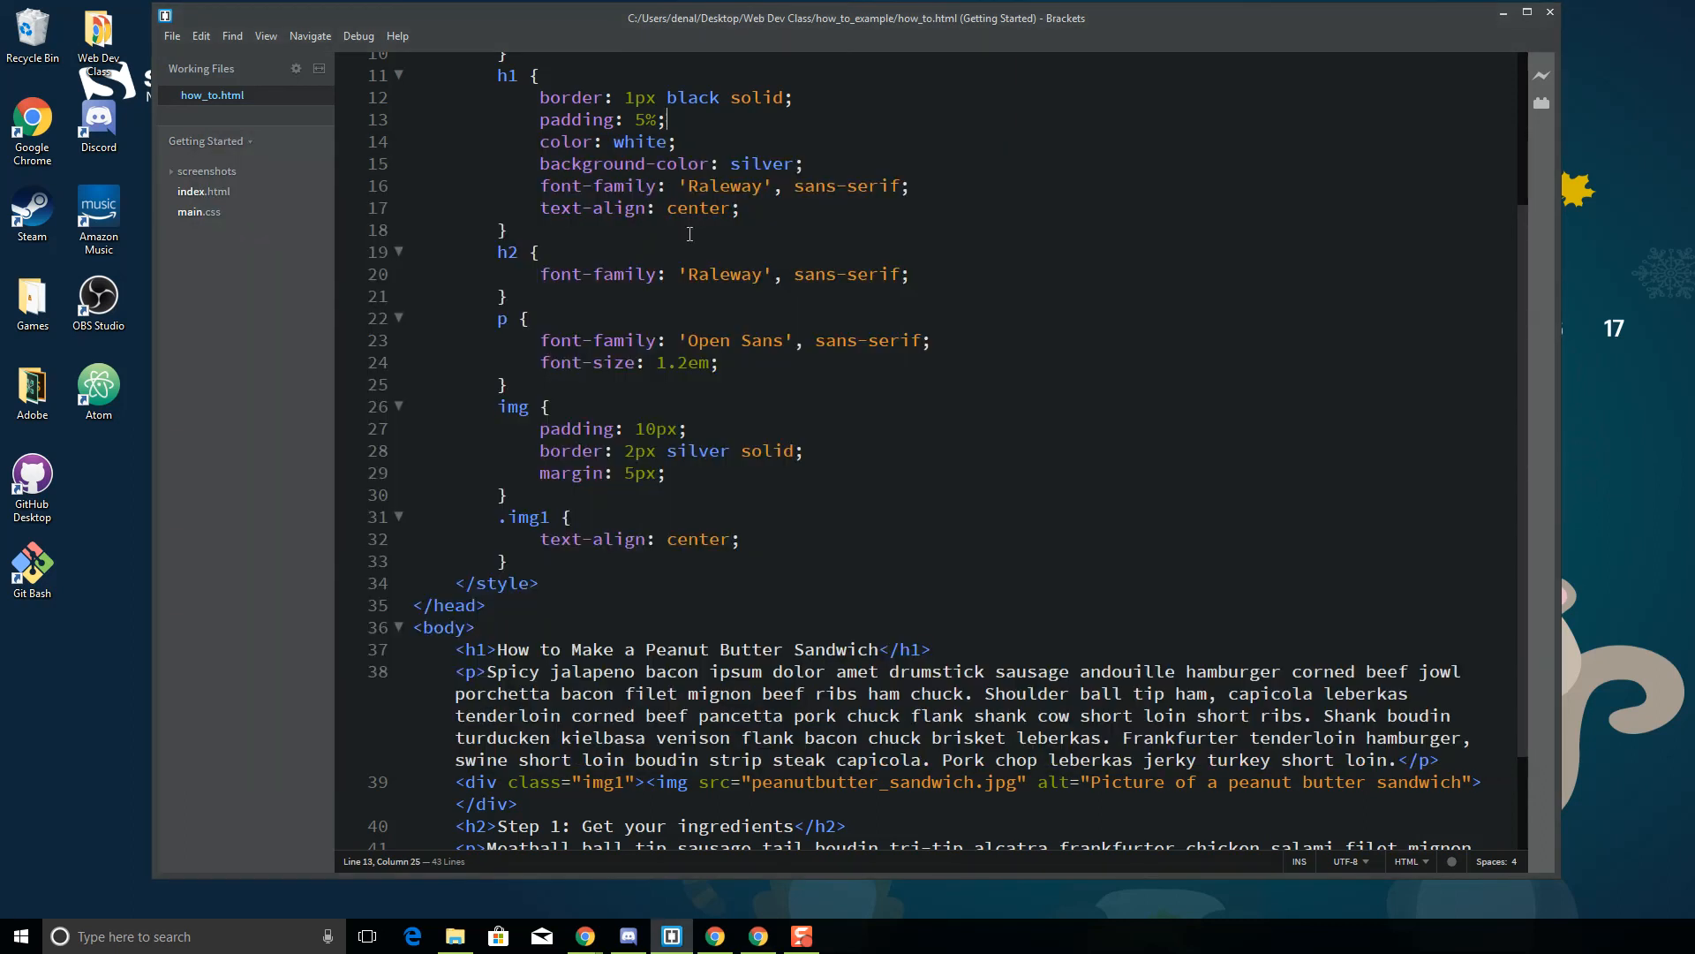
pyautogui.scroll(-3)
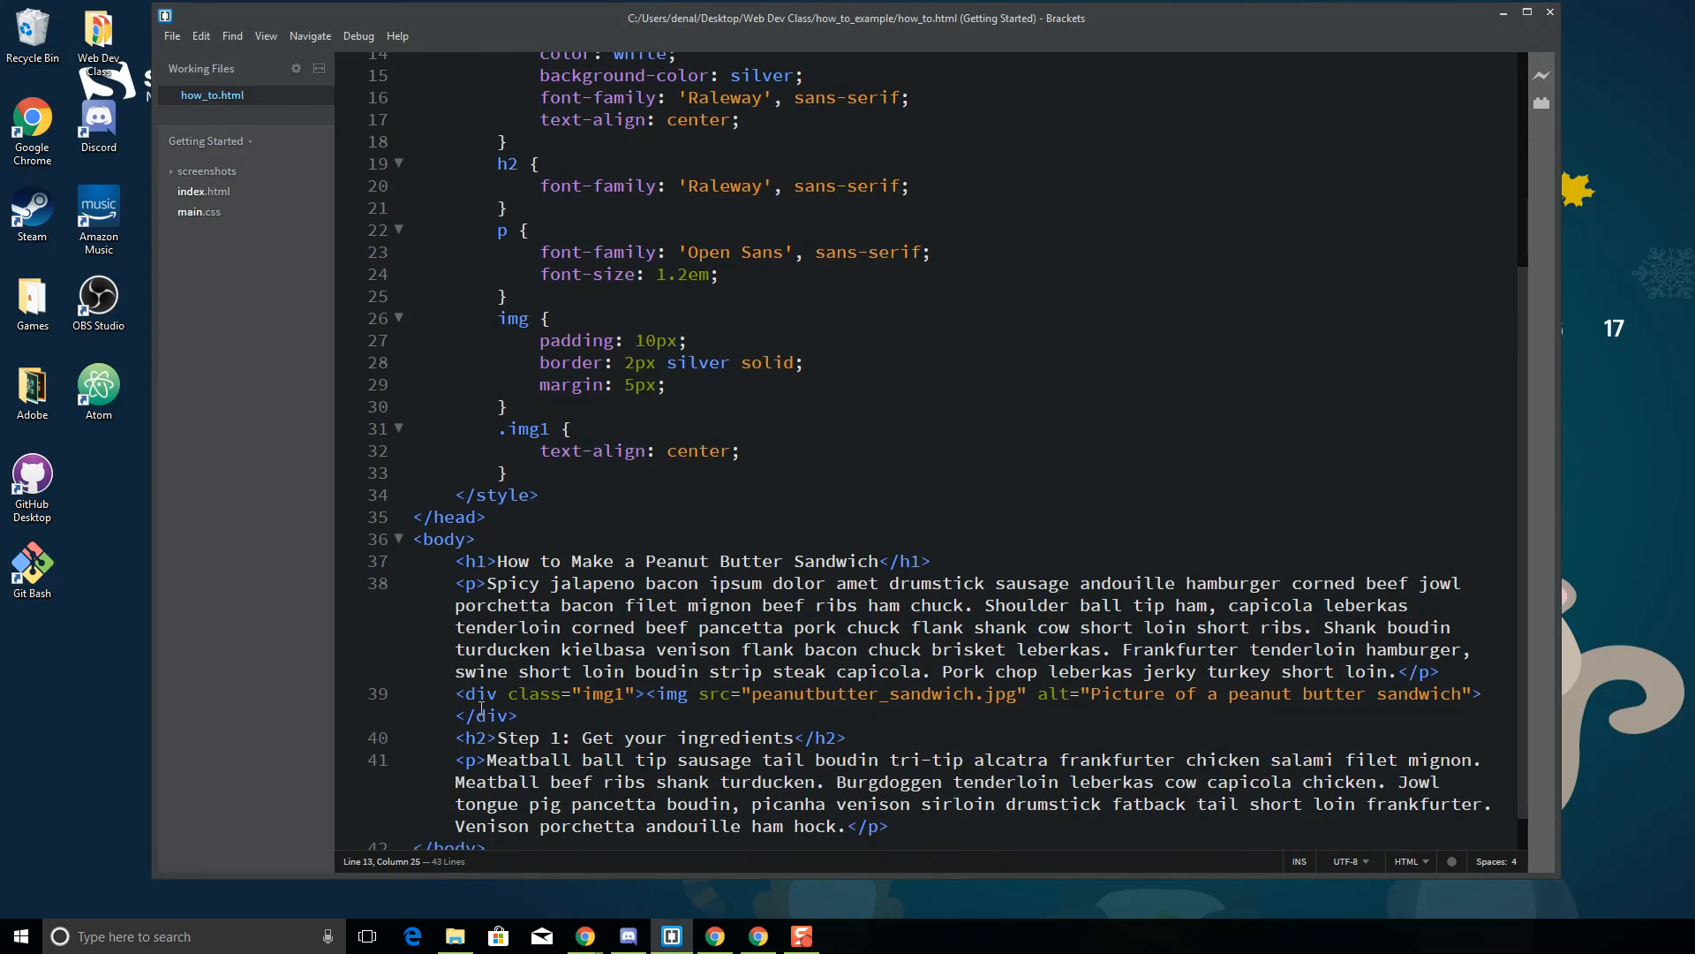
pyautogui.doubleClick(571, 692)
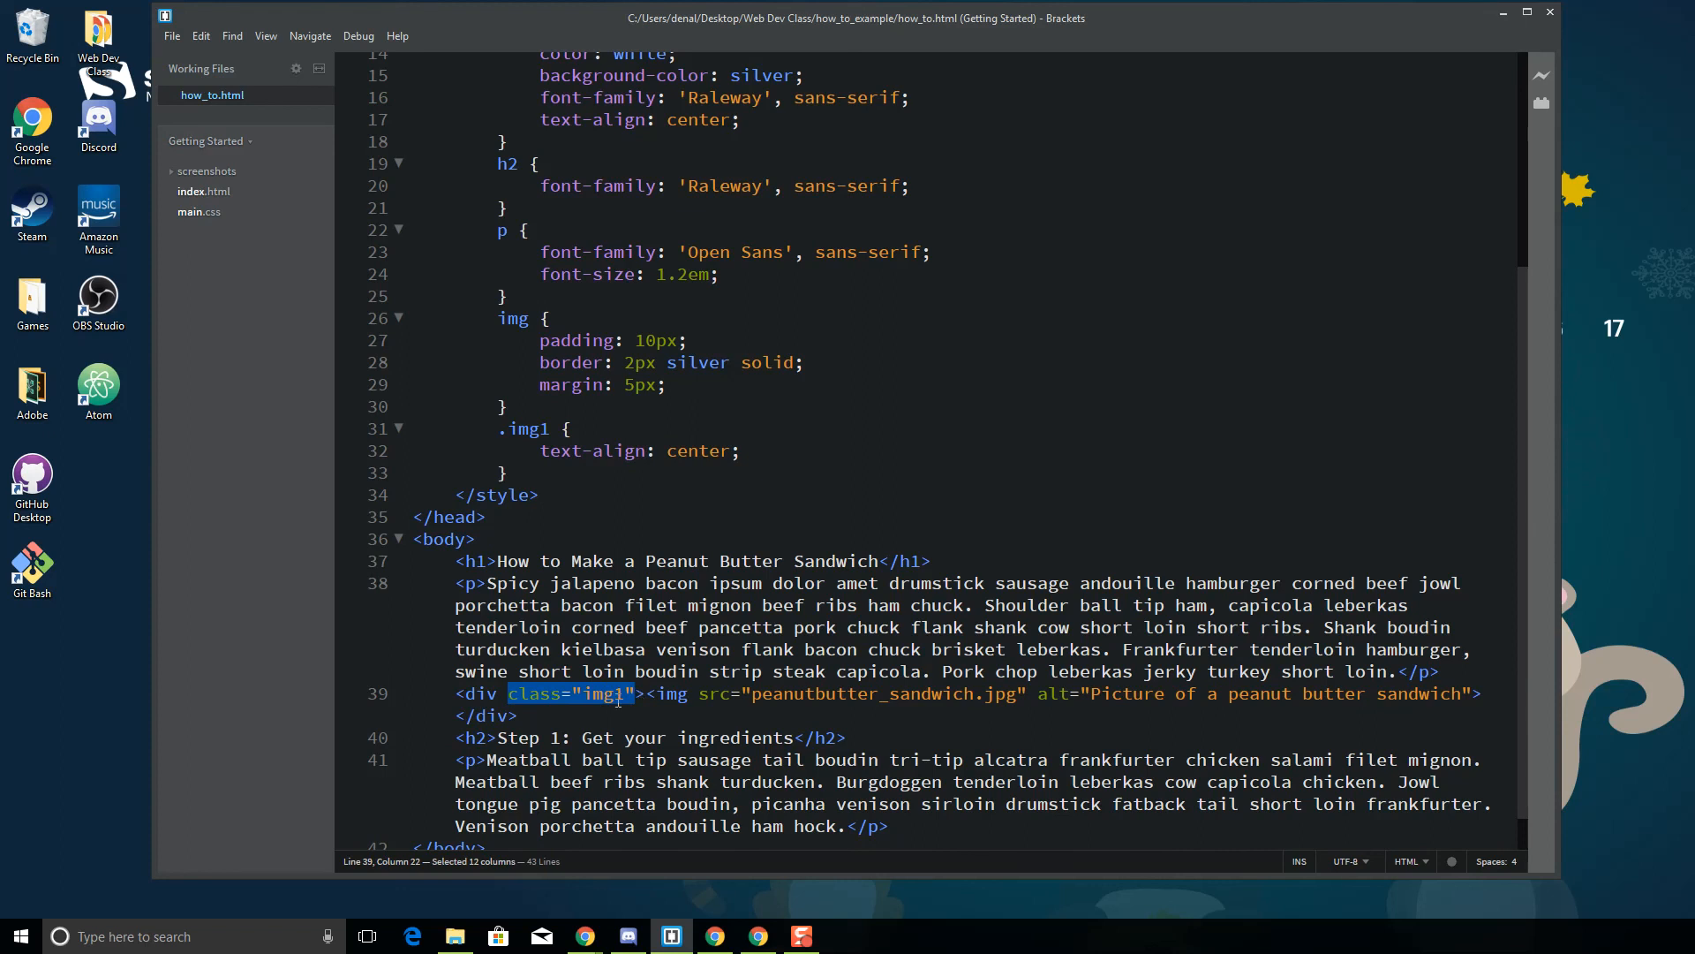
pyautogui.click(593, 692)
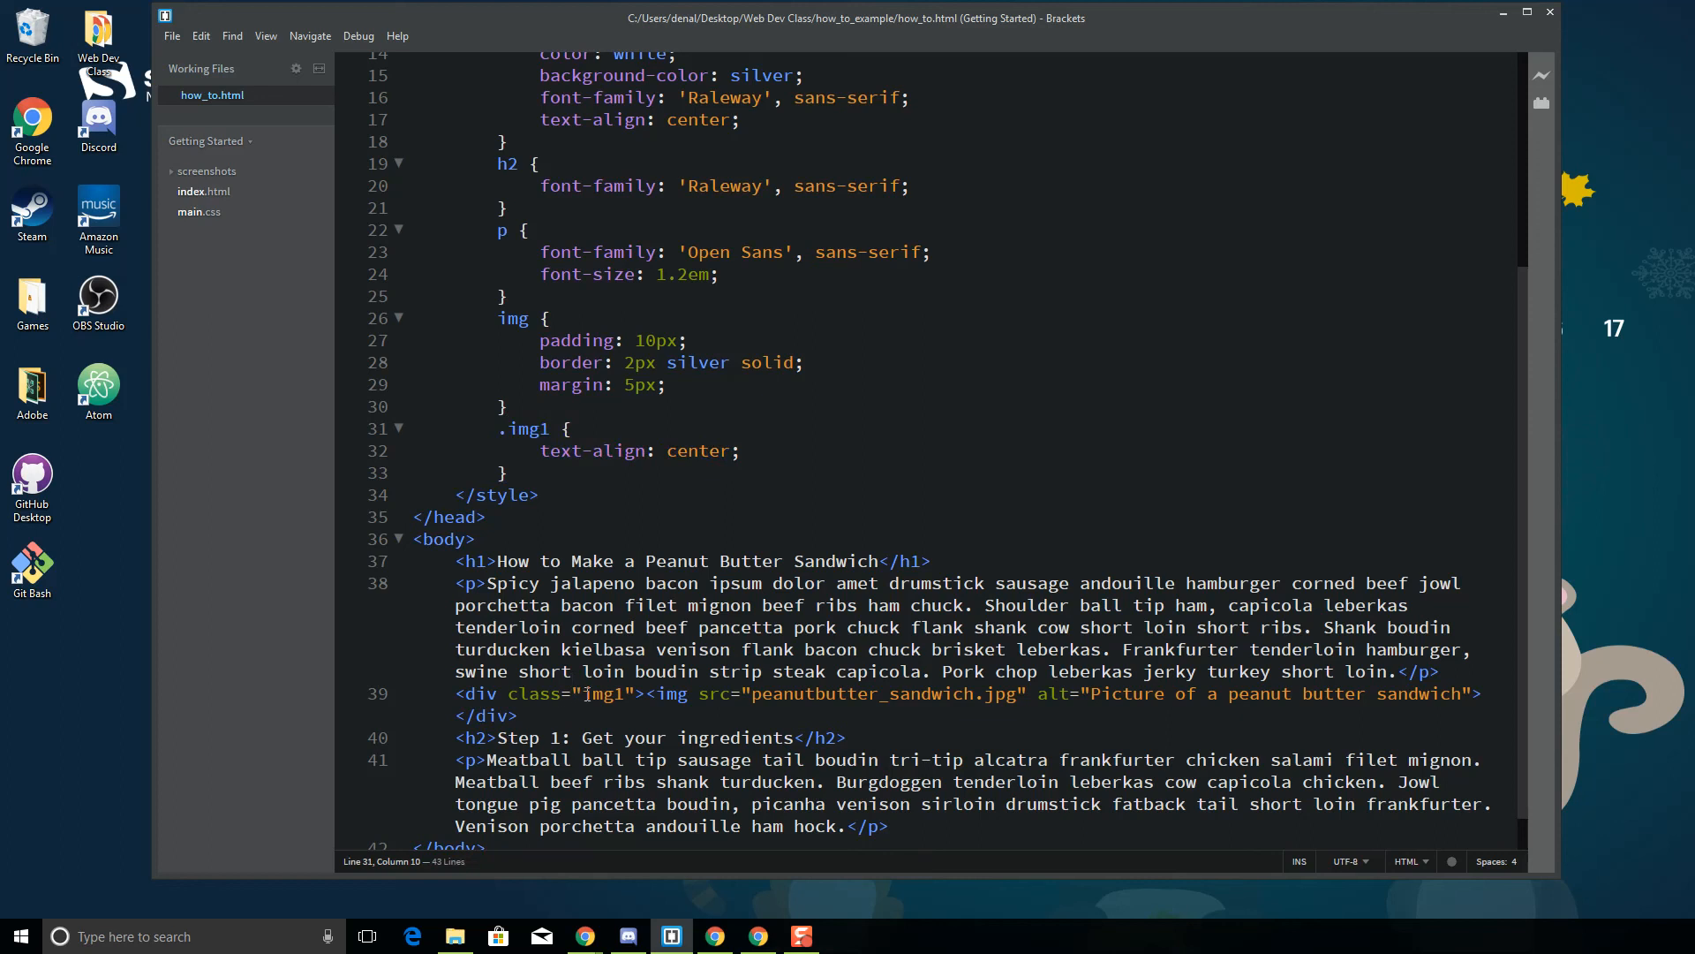
pyautogui.doubleClick(608, 692)
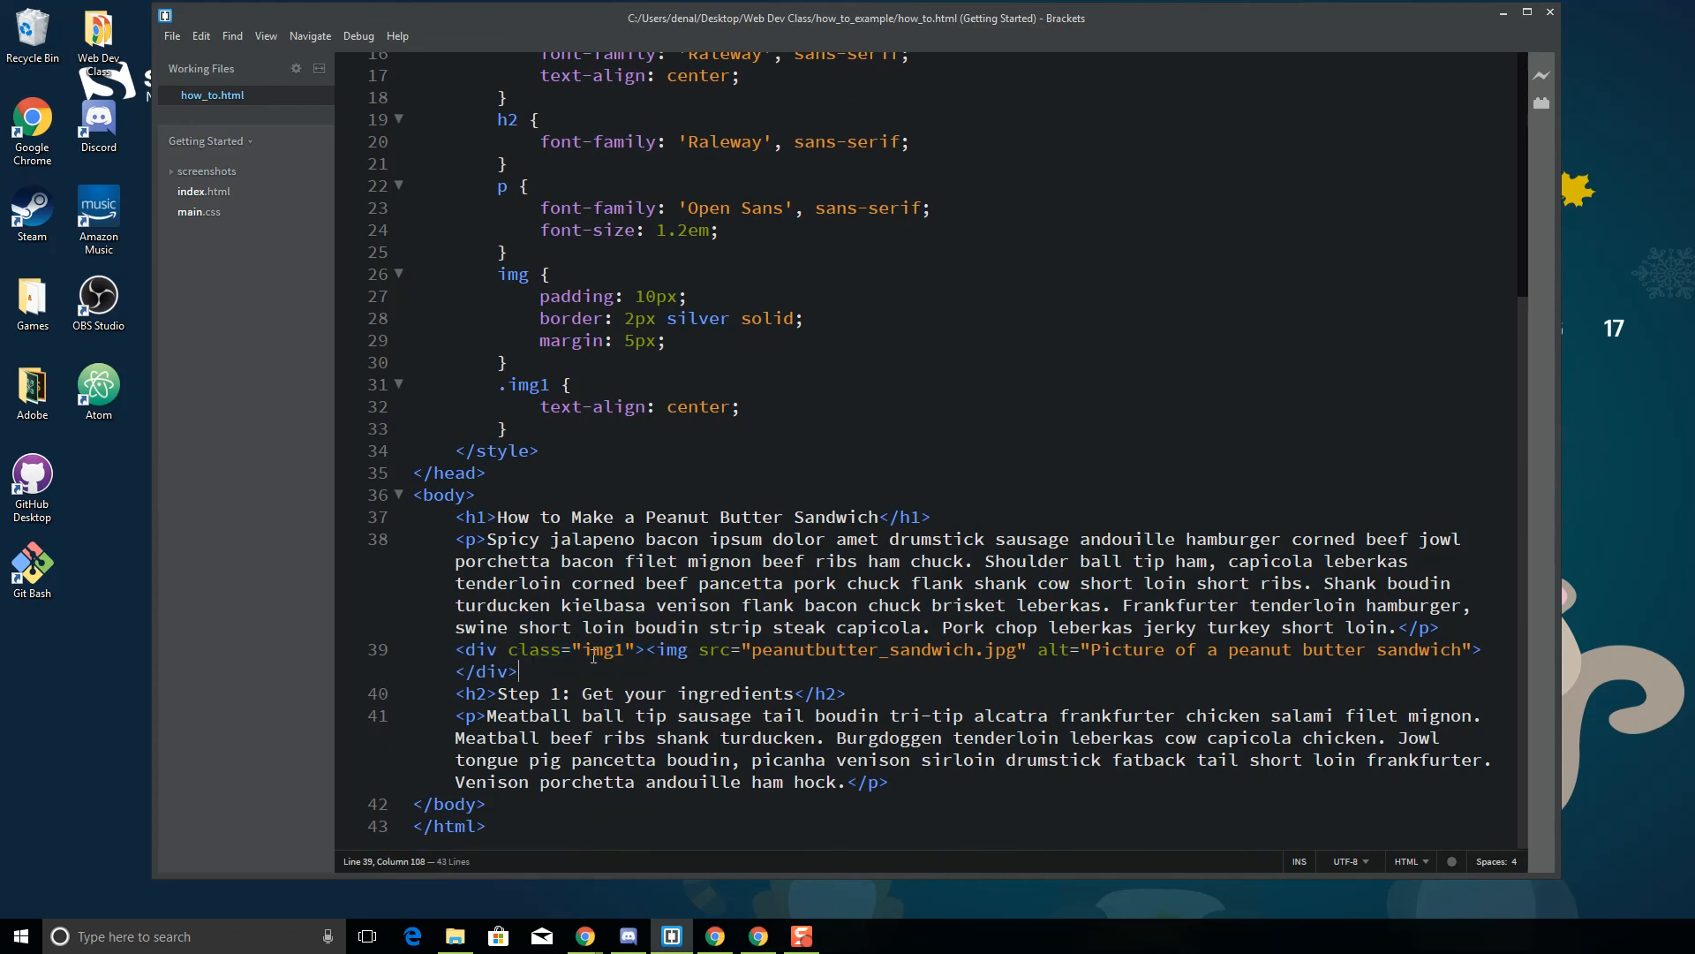
pyautogui.moveTo(557, 657)
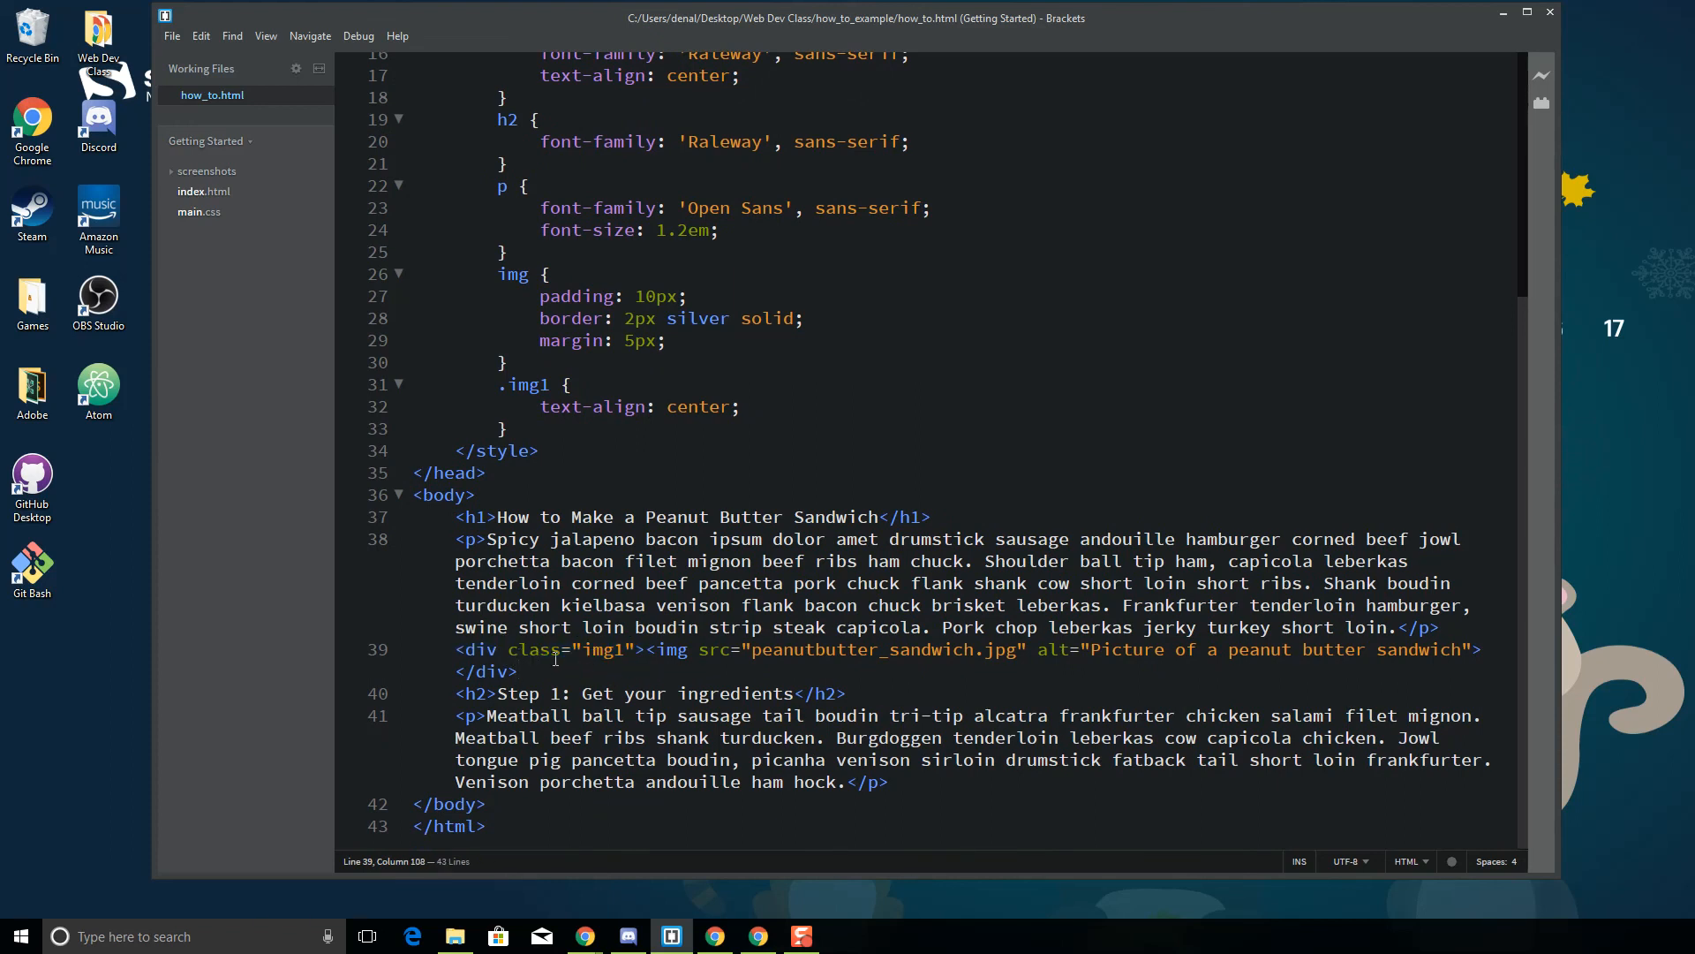